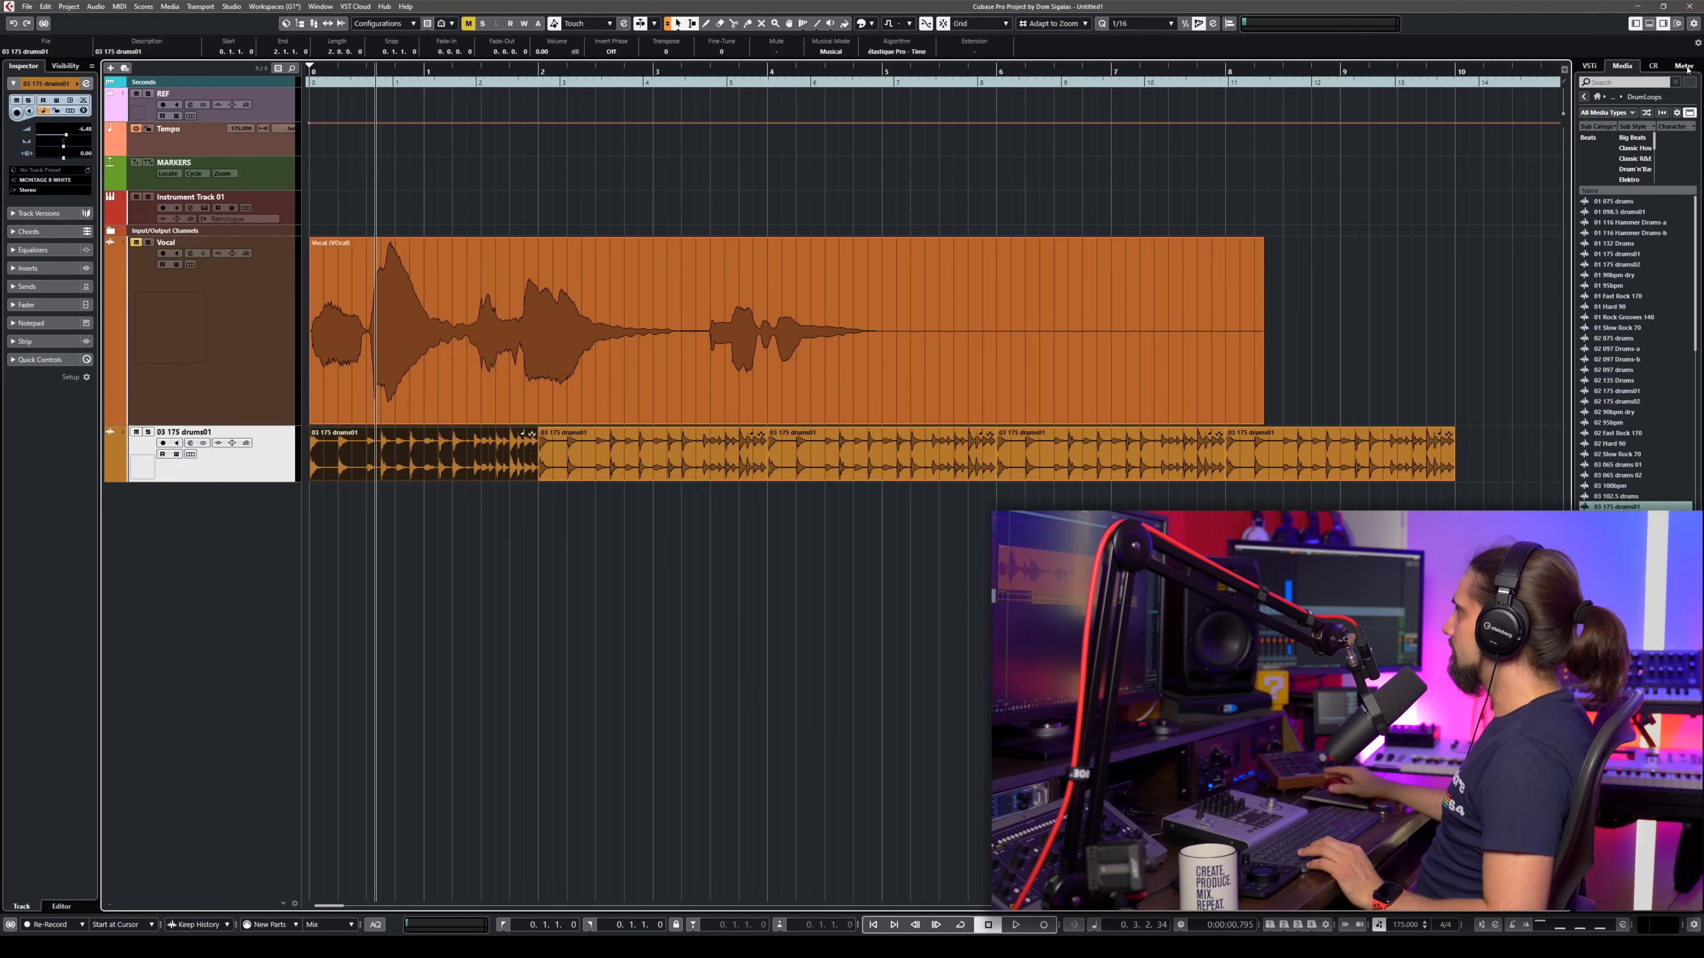
# - Switch the right zone to the master level Meter and select the Vocal track
pyautogui.click(1683, 66)
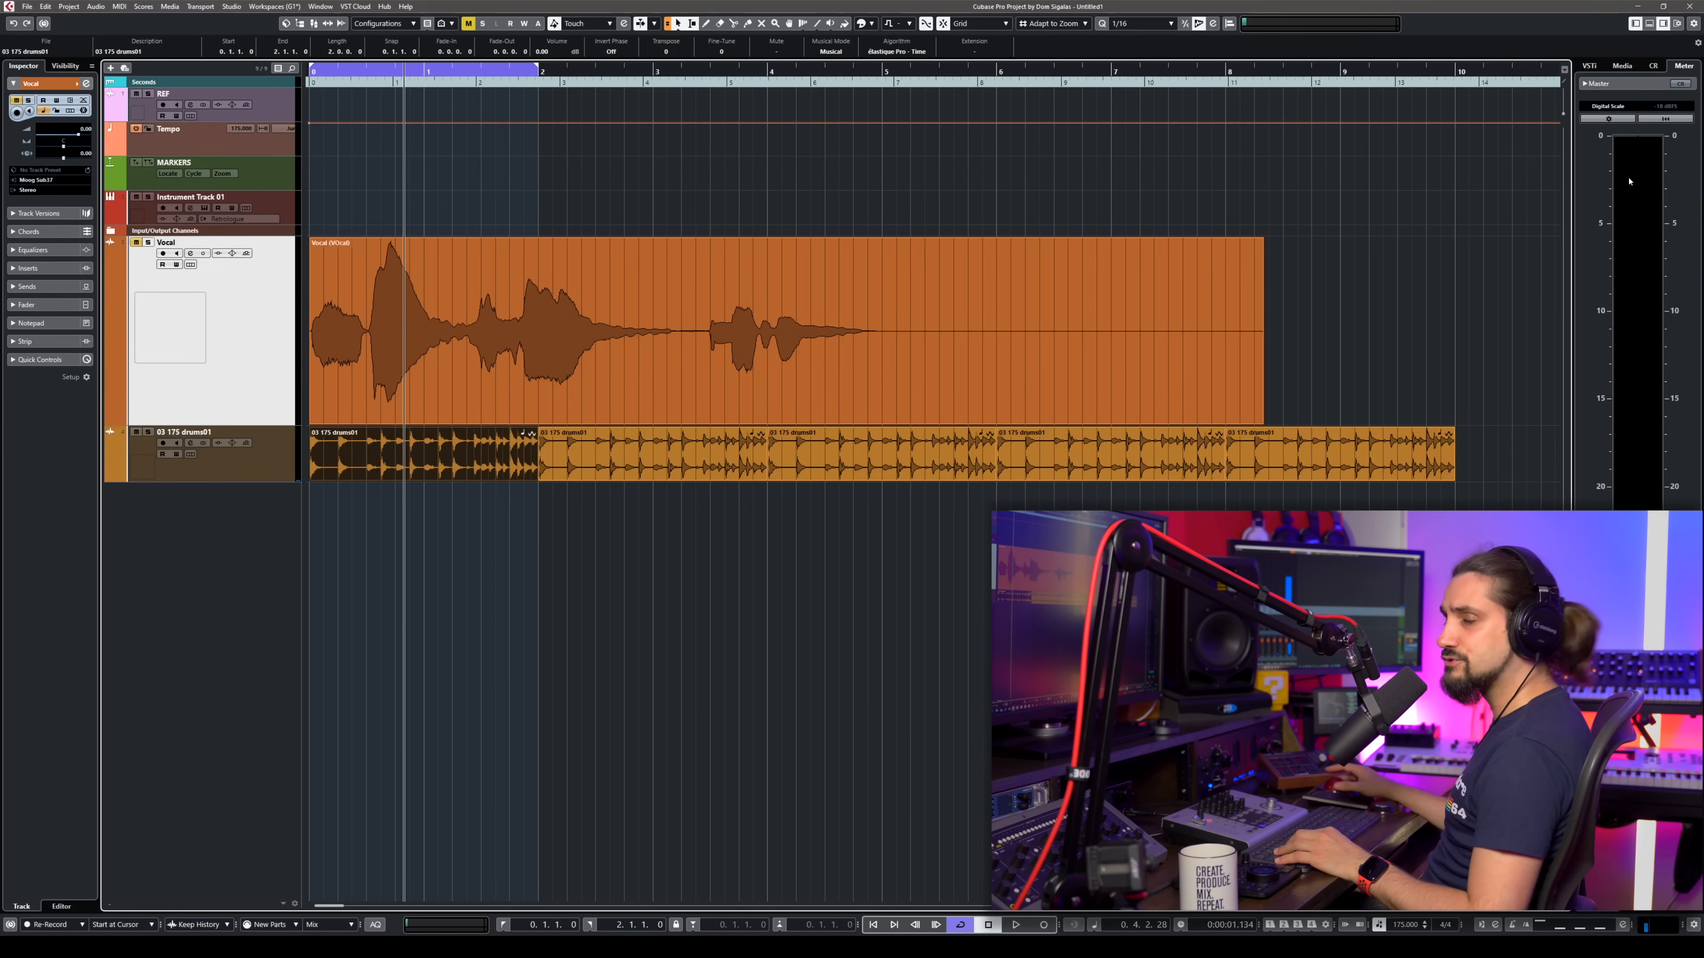
pyautogui.click(1017, 925)
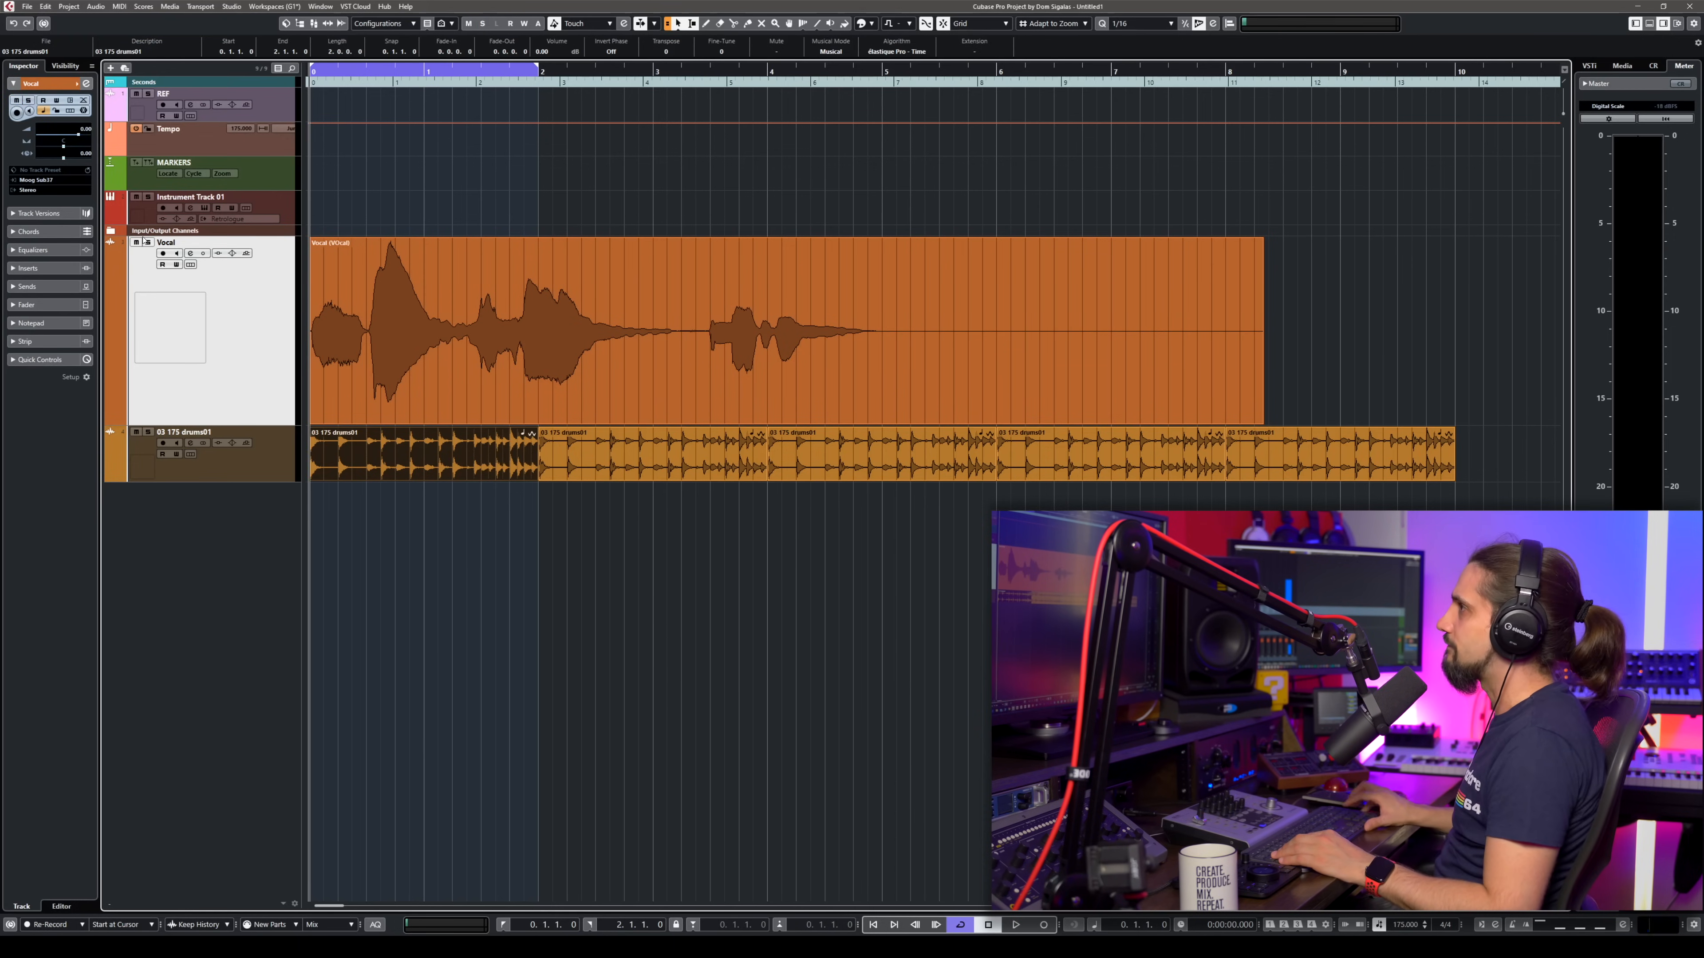
# - Show the MixConsole with channel faders in the Lower Zone
pyautogui.click(1016, 926)
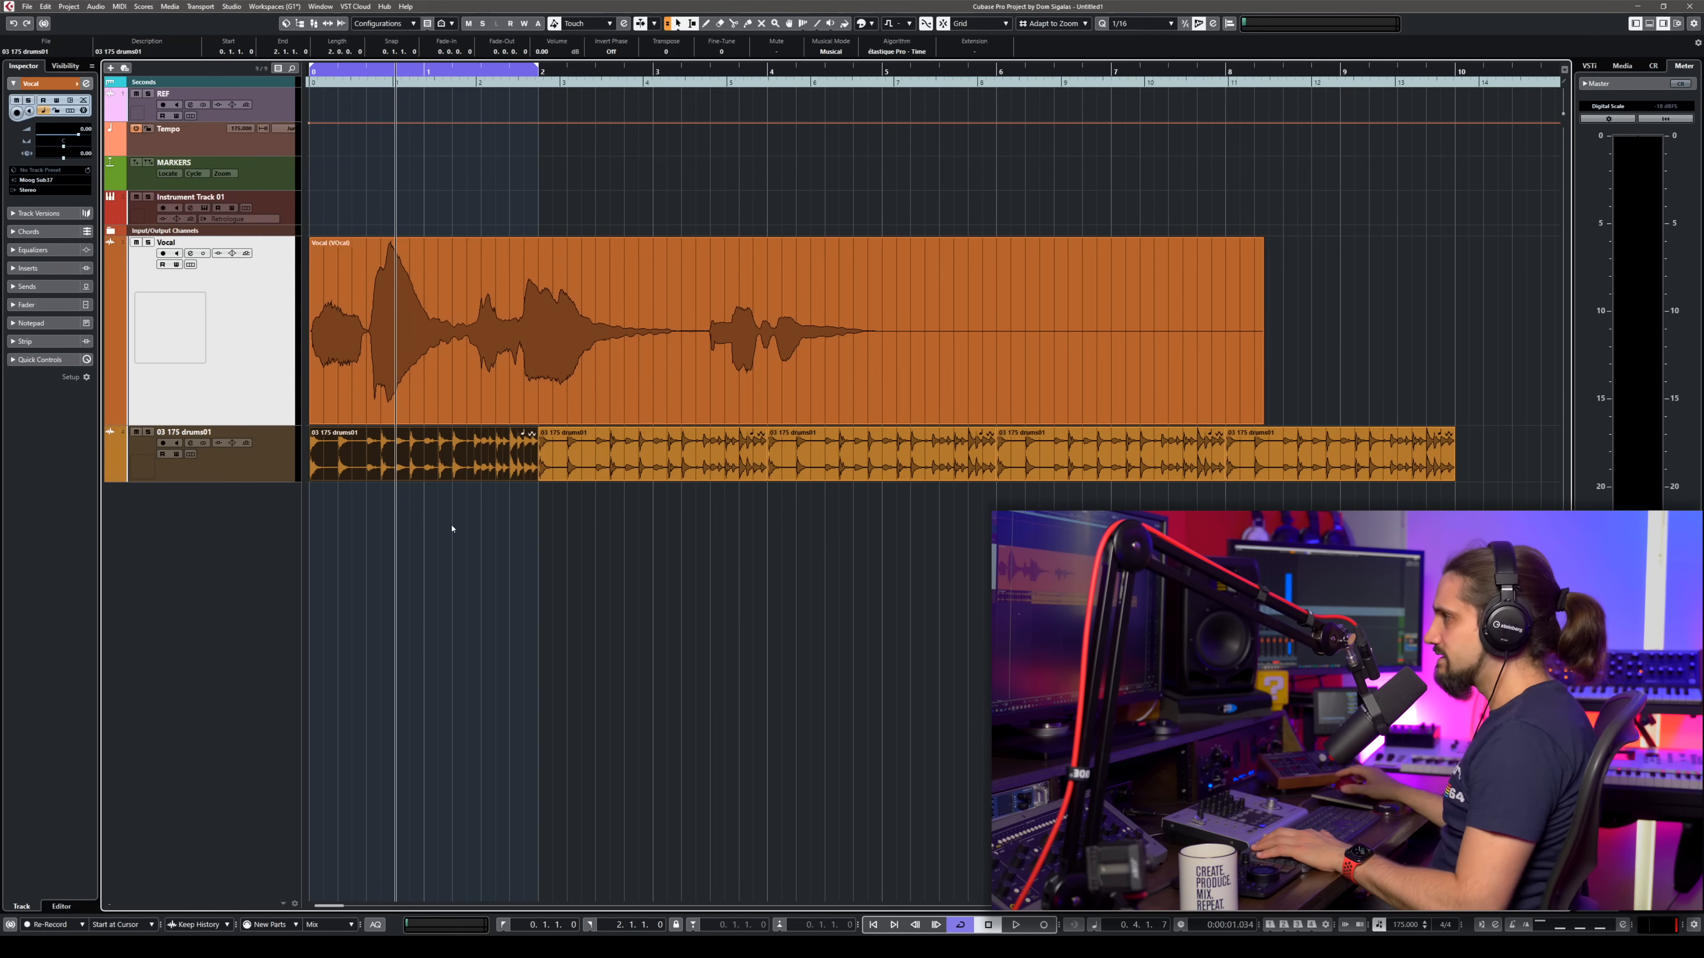
pyautogui.moveTo(569, 565)
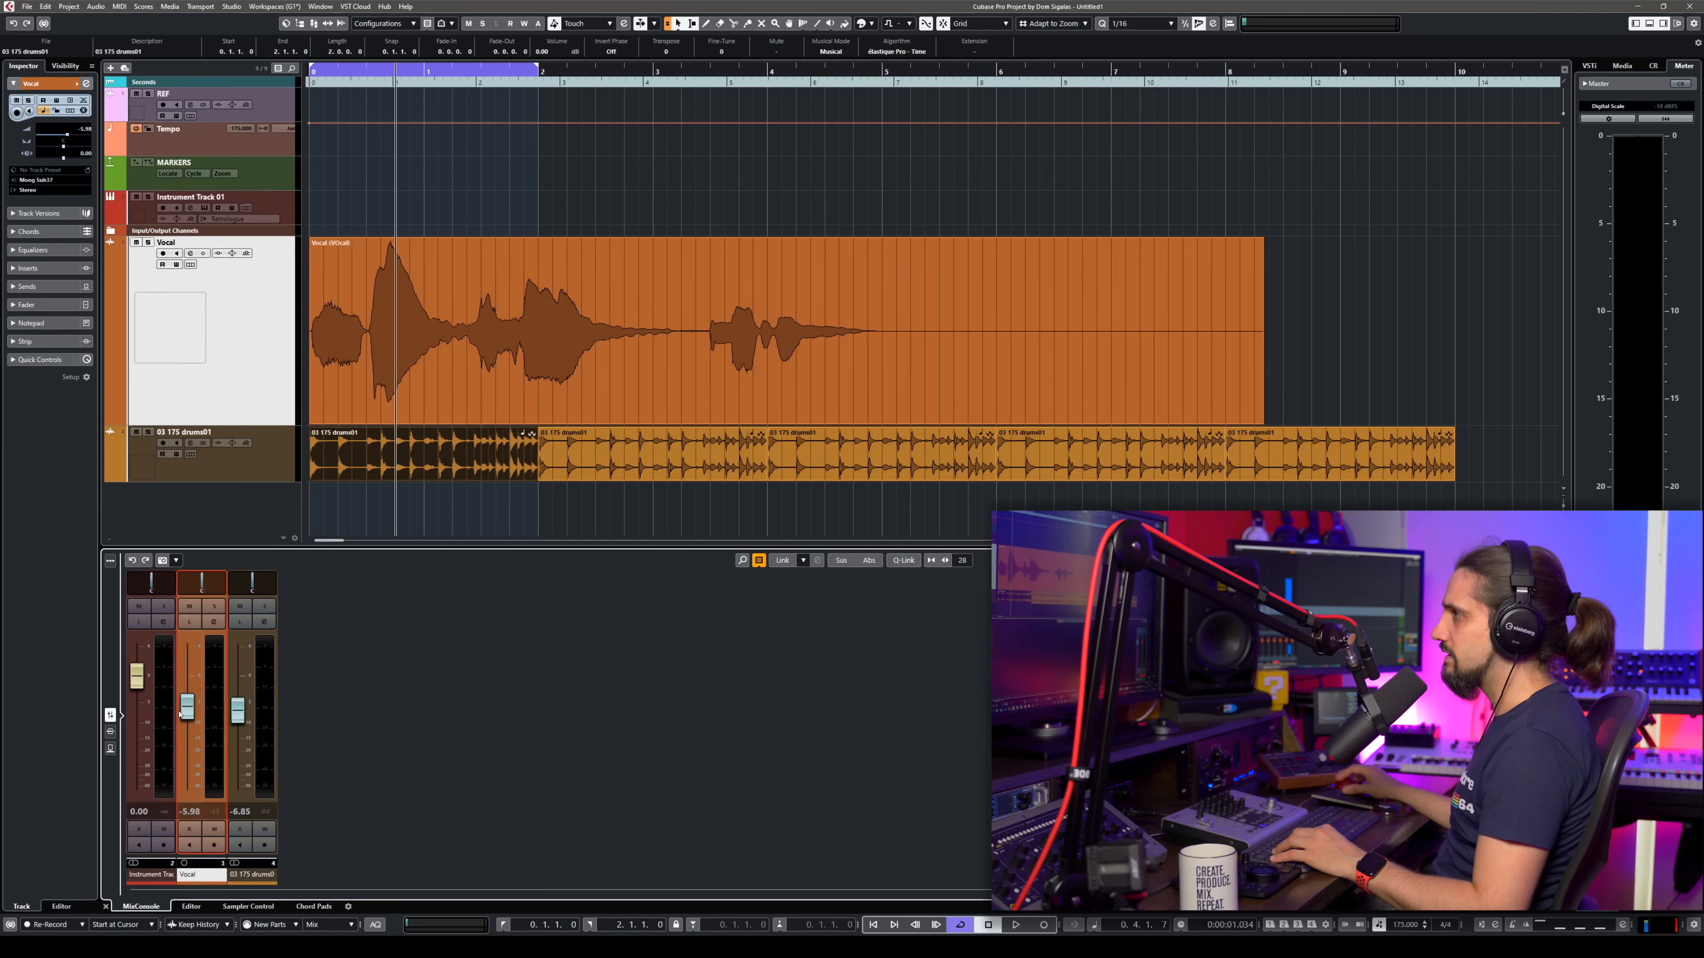
# - Balance the mix with drums at -7.76 dB and the vocal fader around -4.7 dB
pyautogui.click(1017, 926)
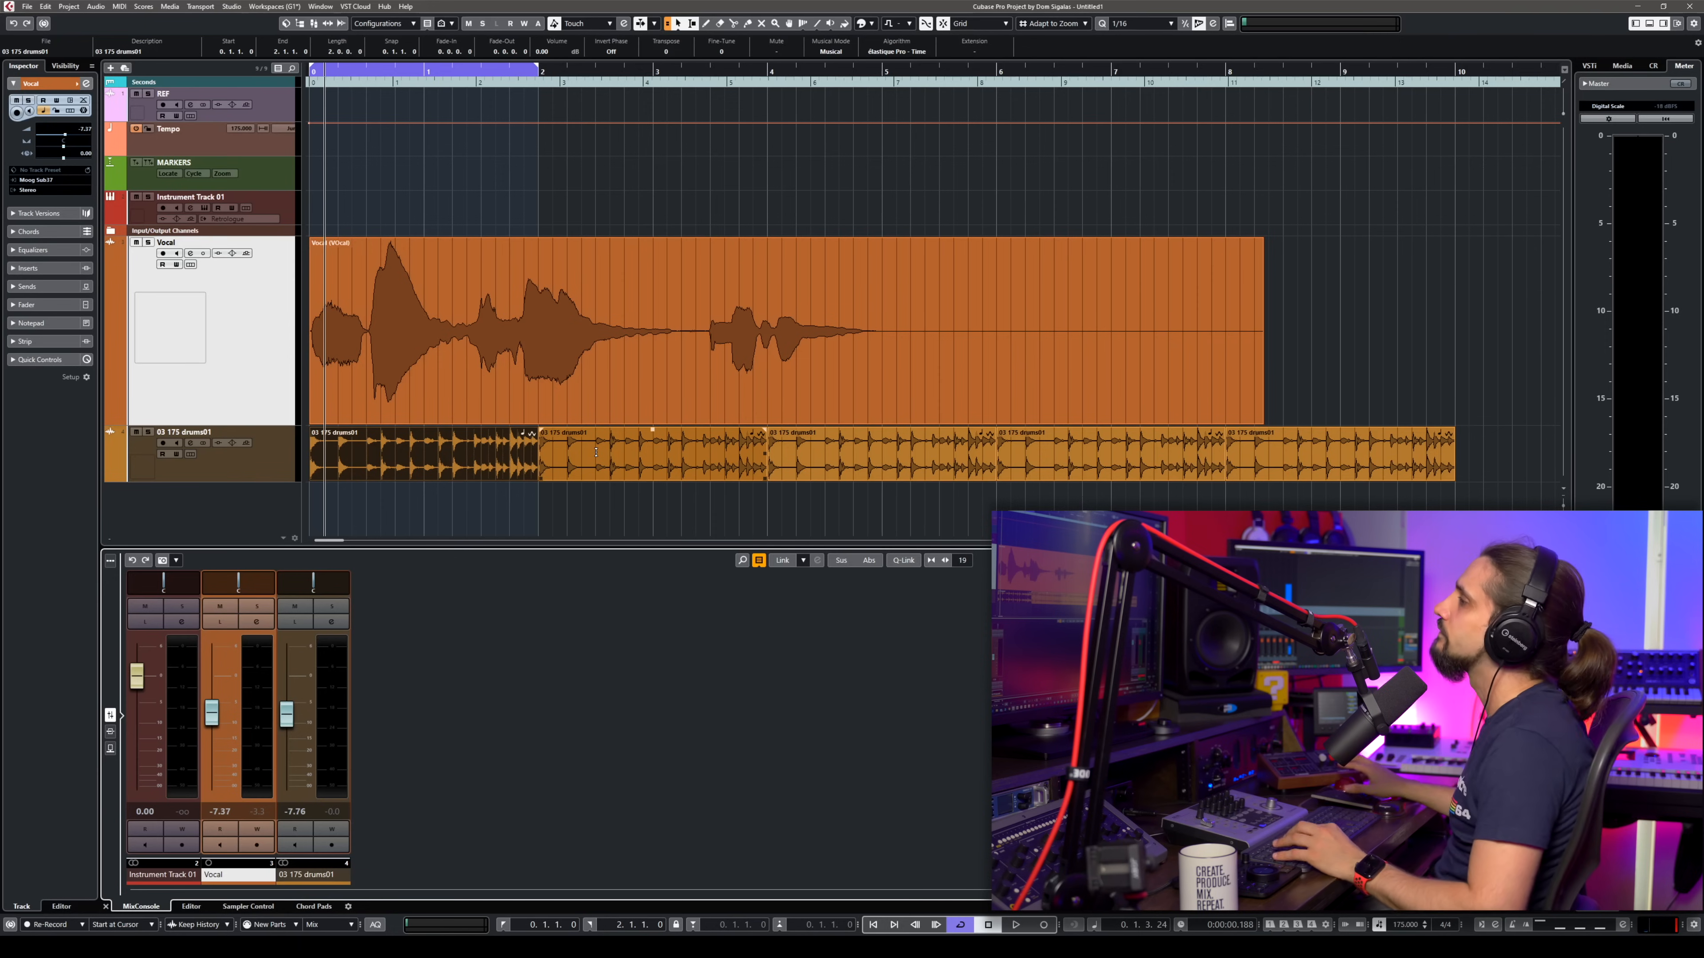
pyautogui.moveTo(212, 717); pyautogui.dragTo(212, 701)
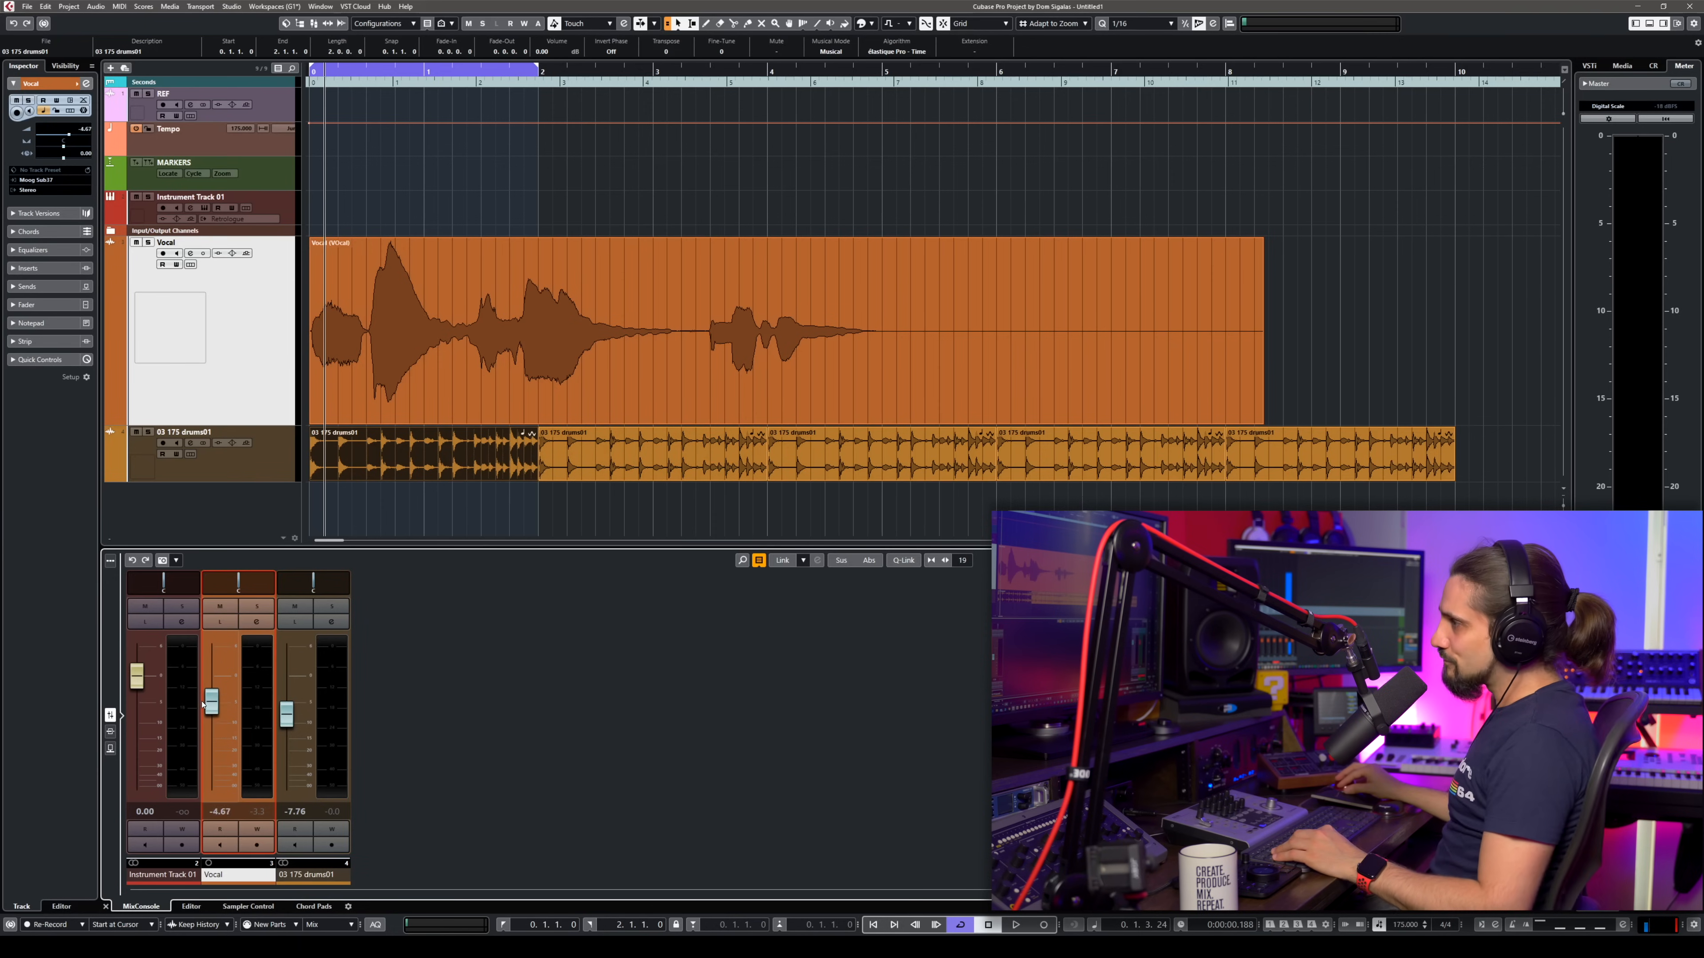
pyautogui.moveTo(211, 700); pyautogui.dragTo(211, 710)
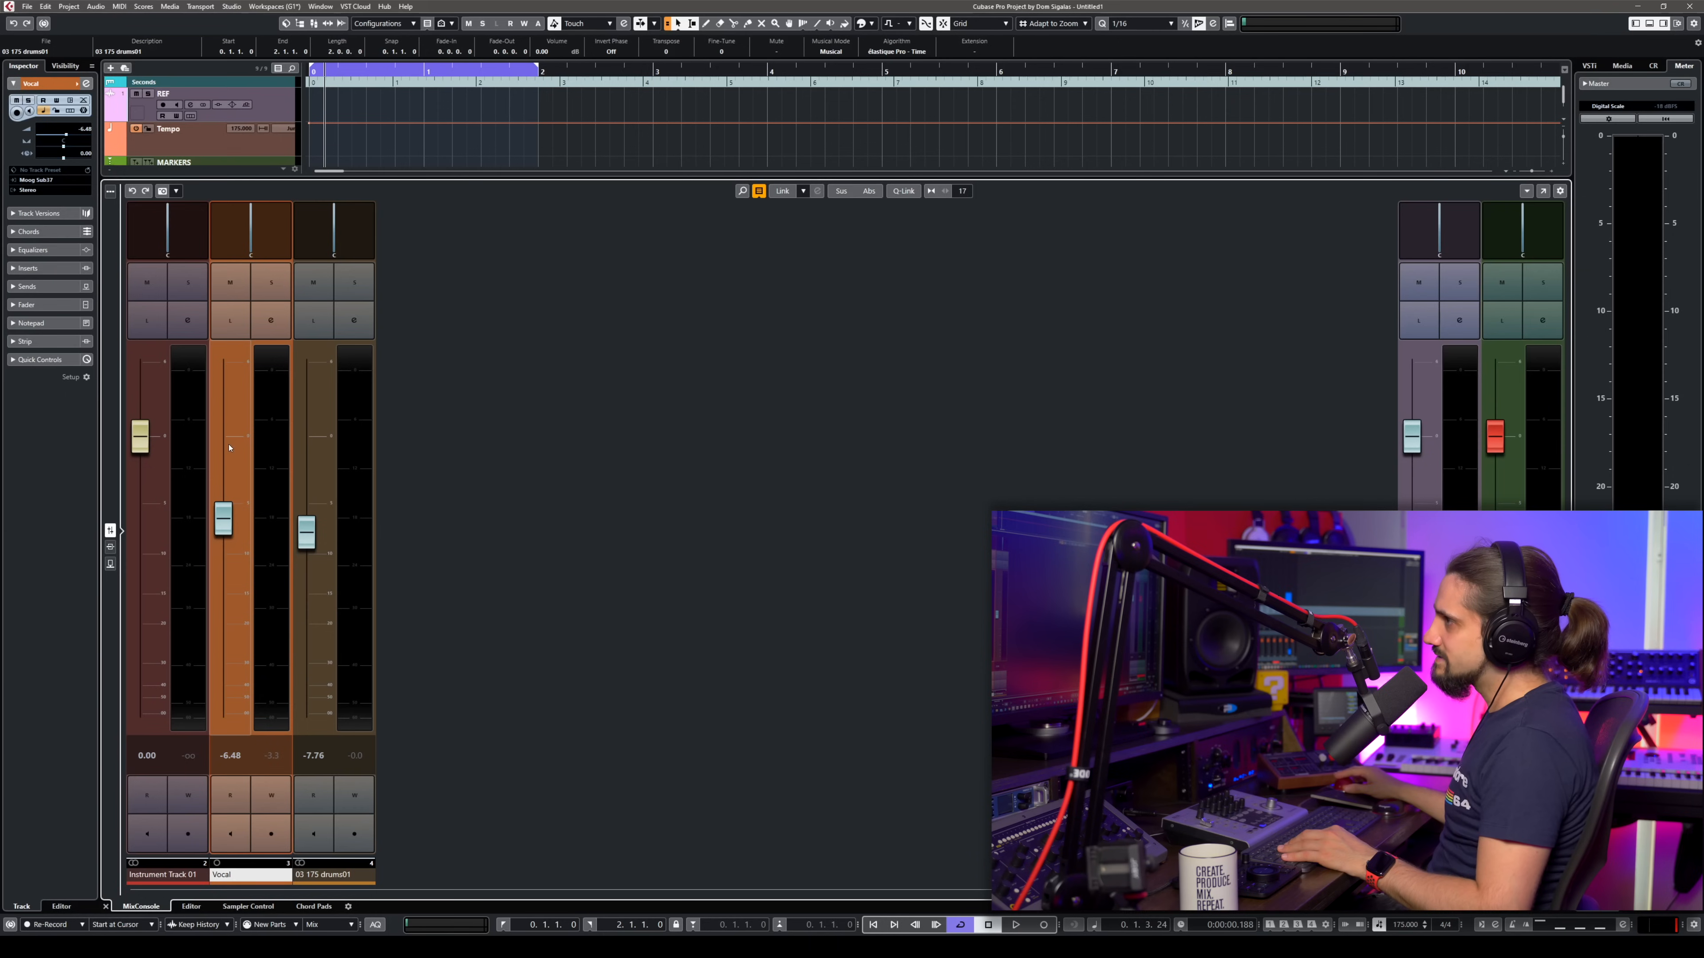
# - Ride the Vocal fader between roughly +1.9 and -30 dB while listening to the mix
pyautogui.moveTo(223, 519); pyautogui.dragTo(223, 460)
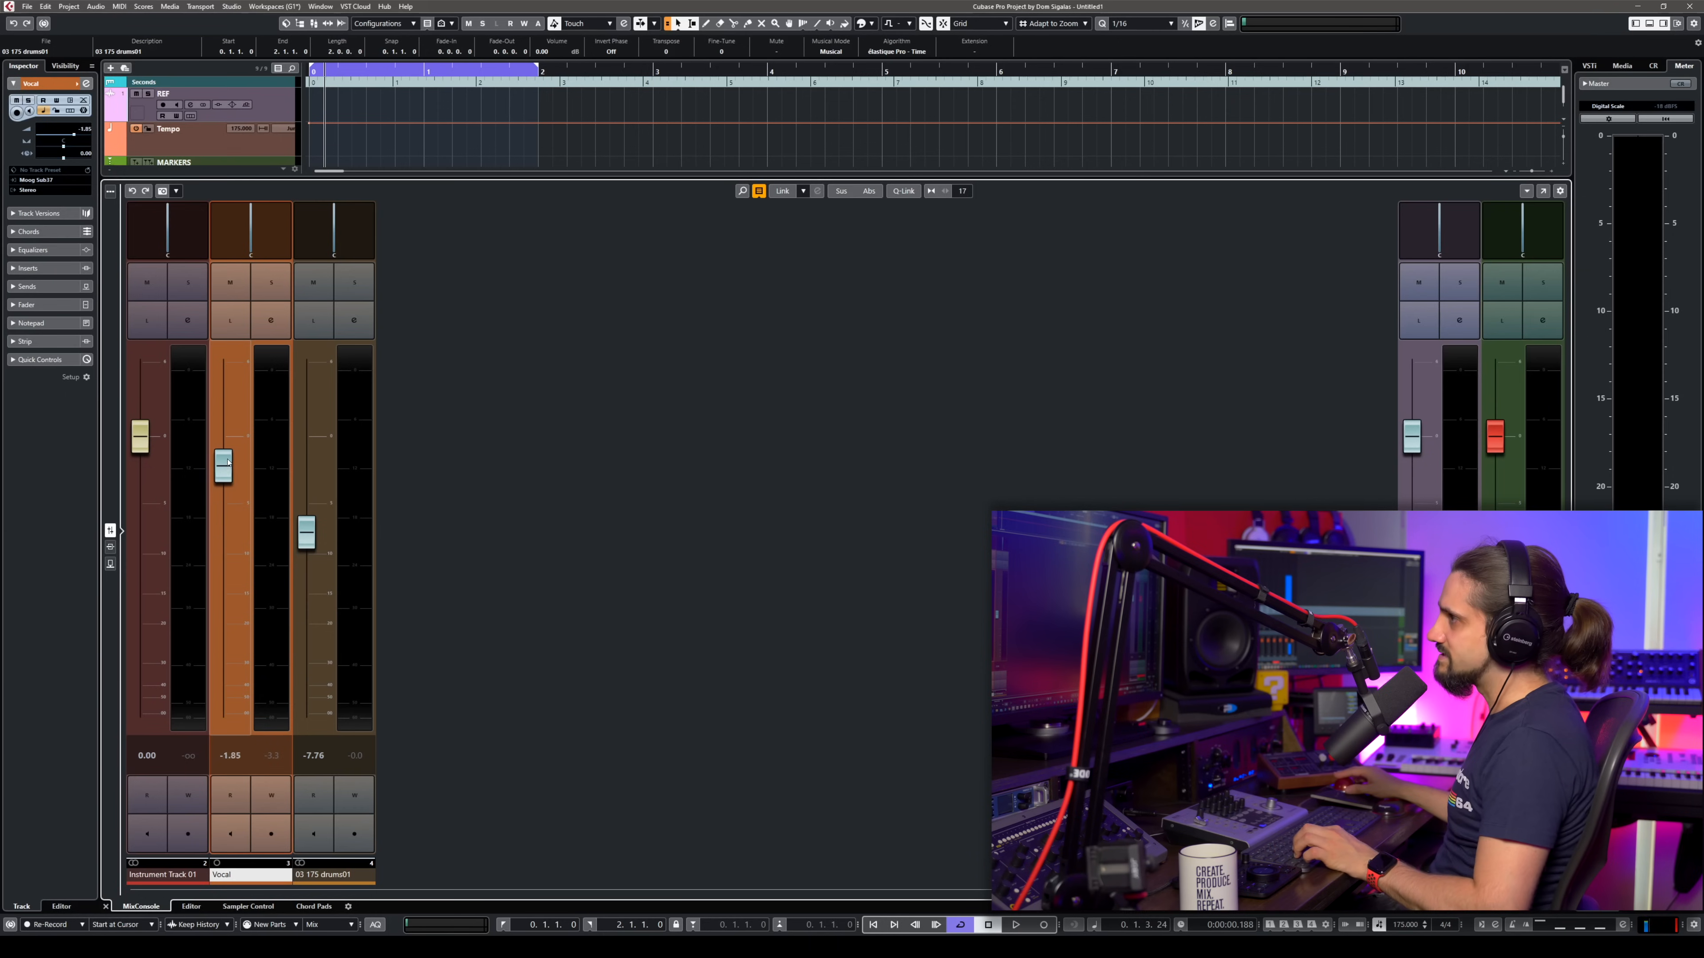
pyautogui.moveTo(224, 461); pyautogui.dragTo(224, 443)
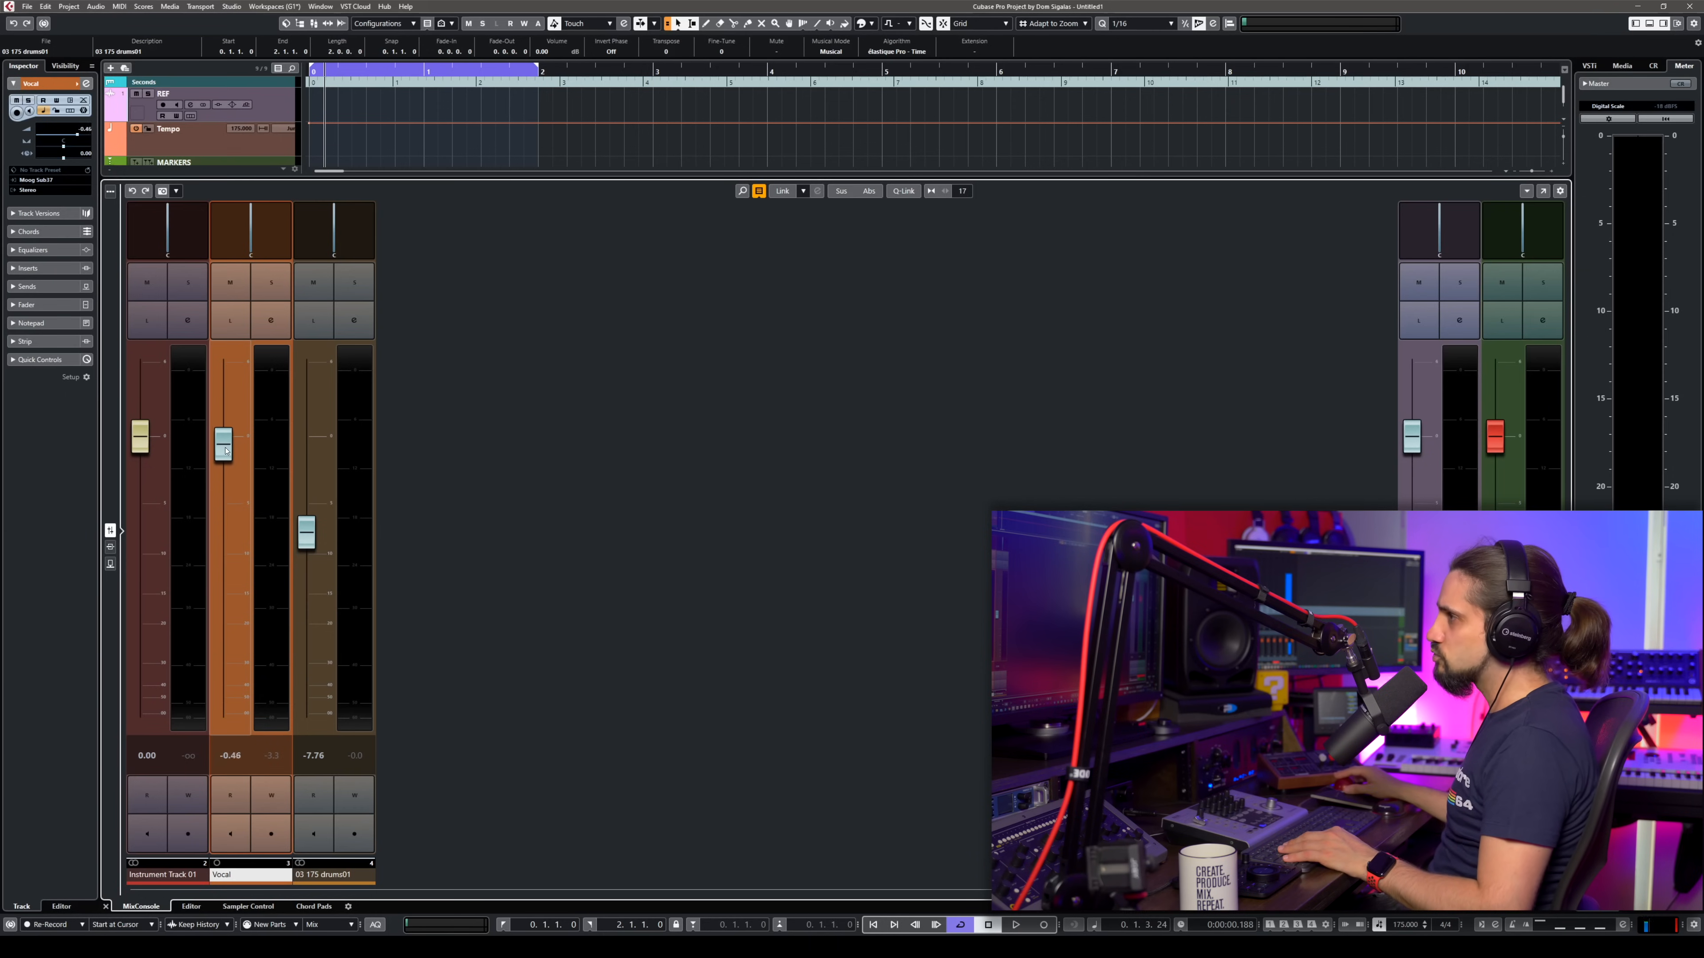
pyautogui.moveTo(223, 443); pyautogui.dragTo(222, 497)
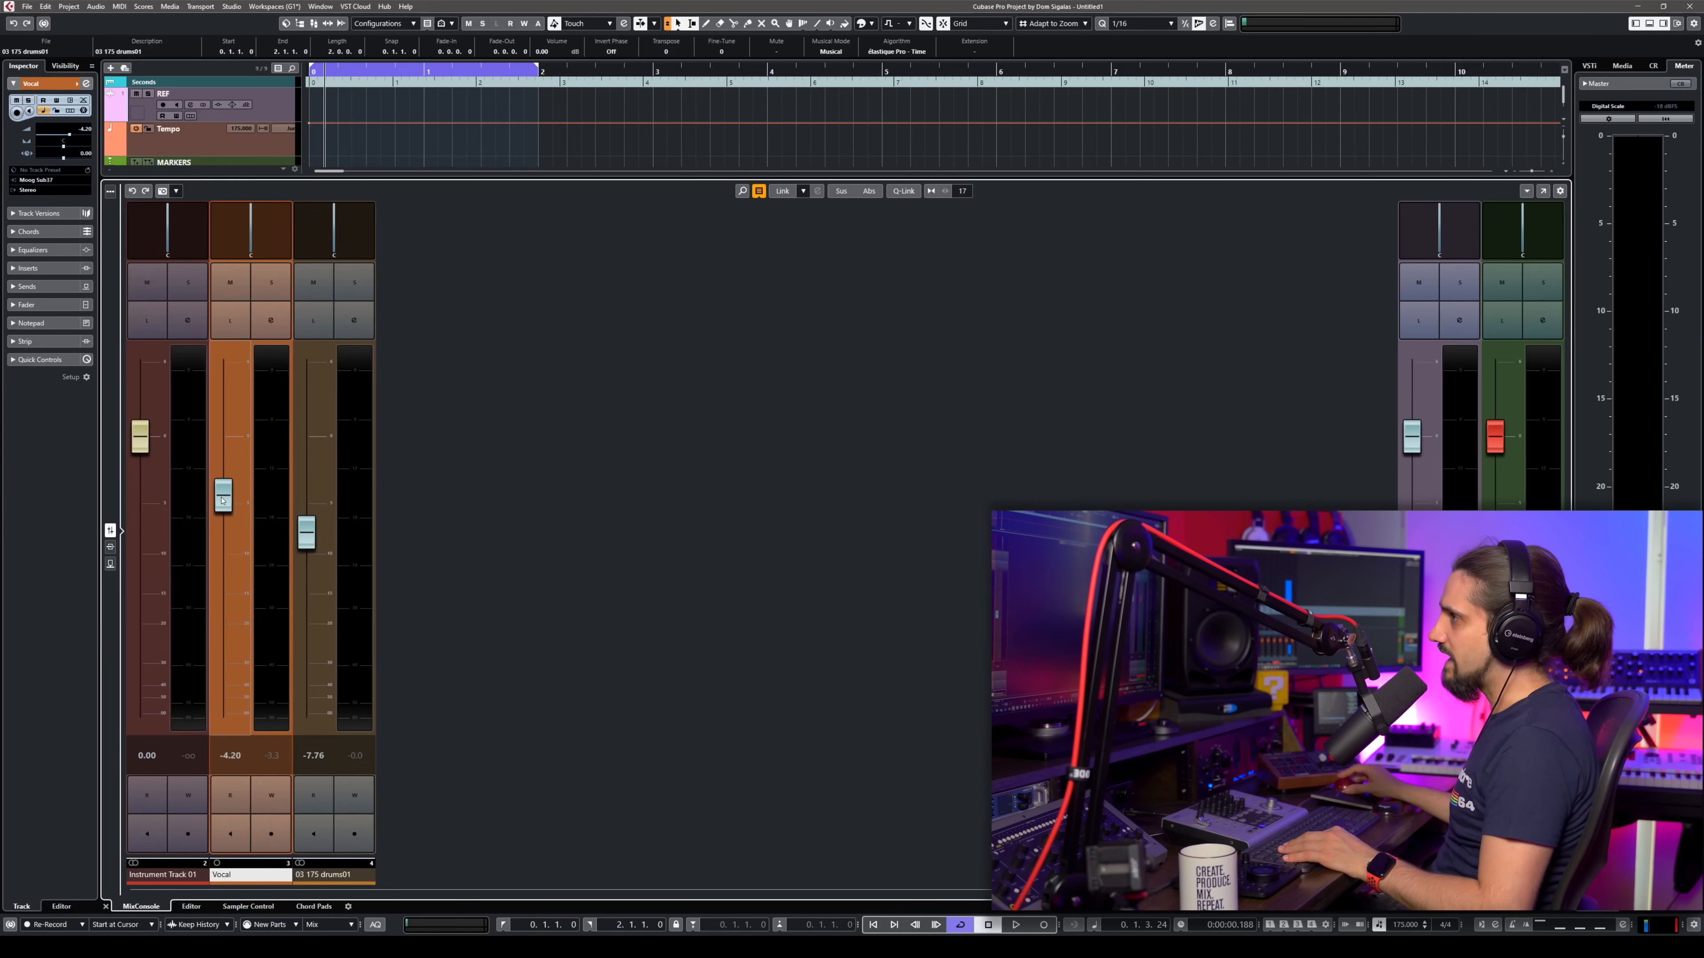
pyautogui.moveTo(223, 498); pyautogui.dragTo(223, 440)
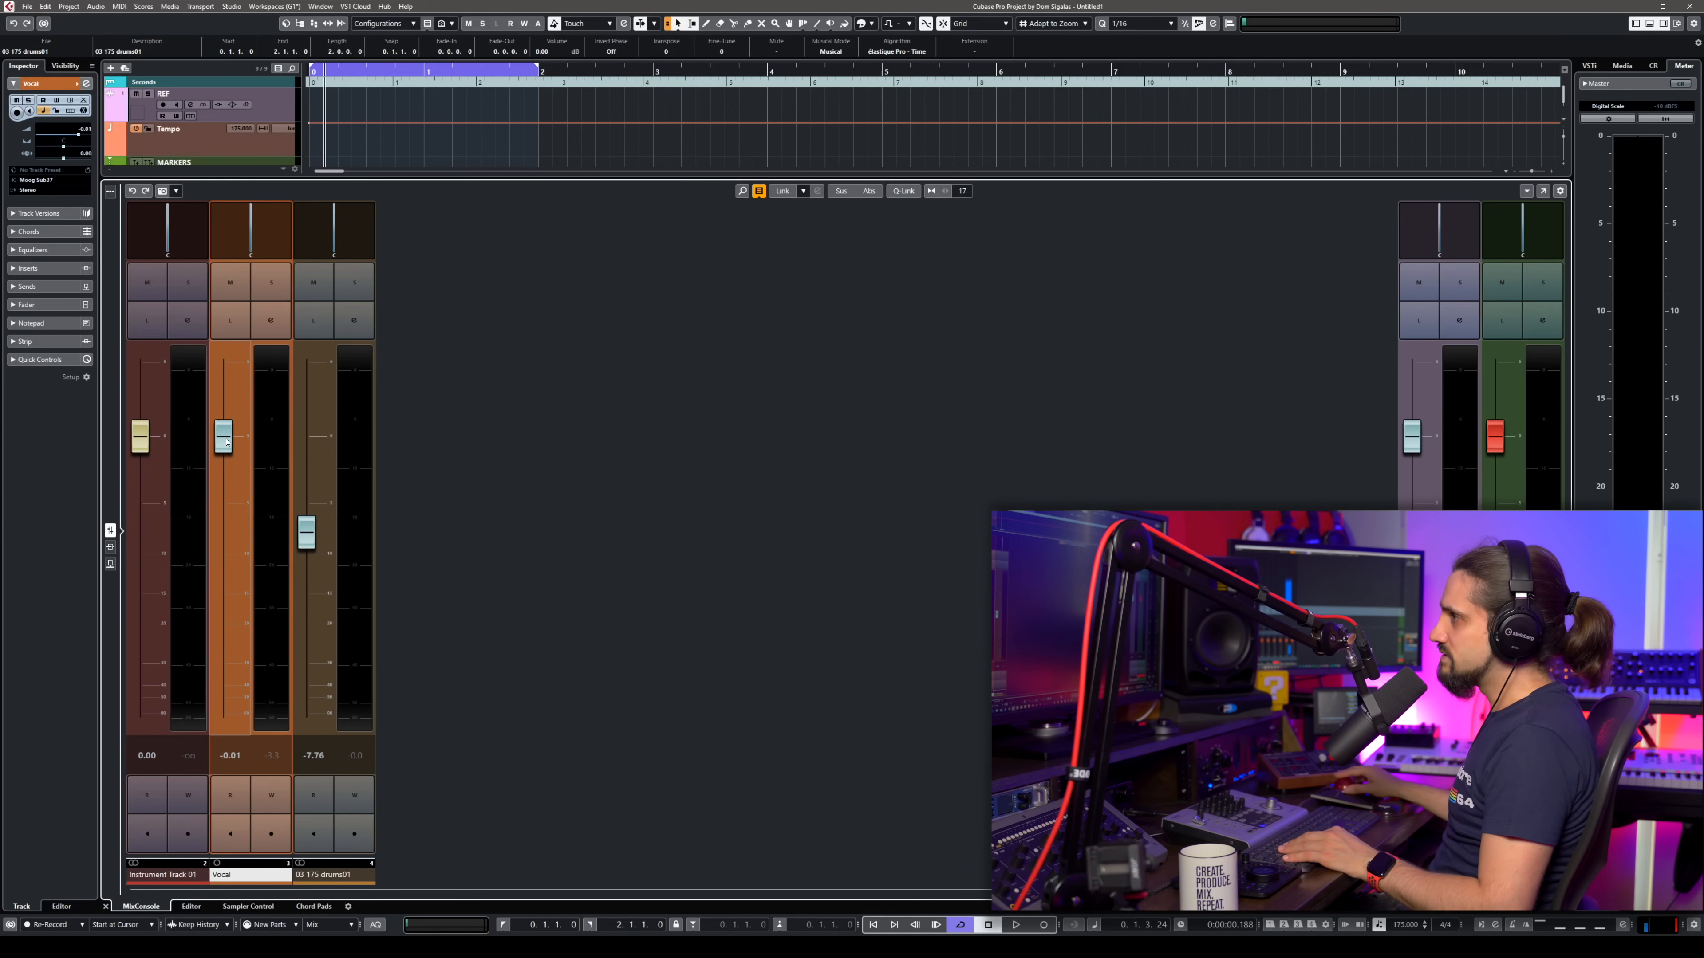
pyautogui.moveTo(223, 441); pyautogui.dragTo(223, 507)
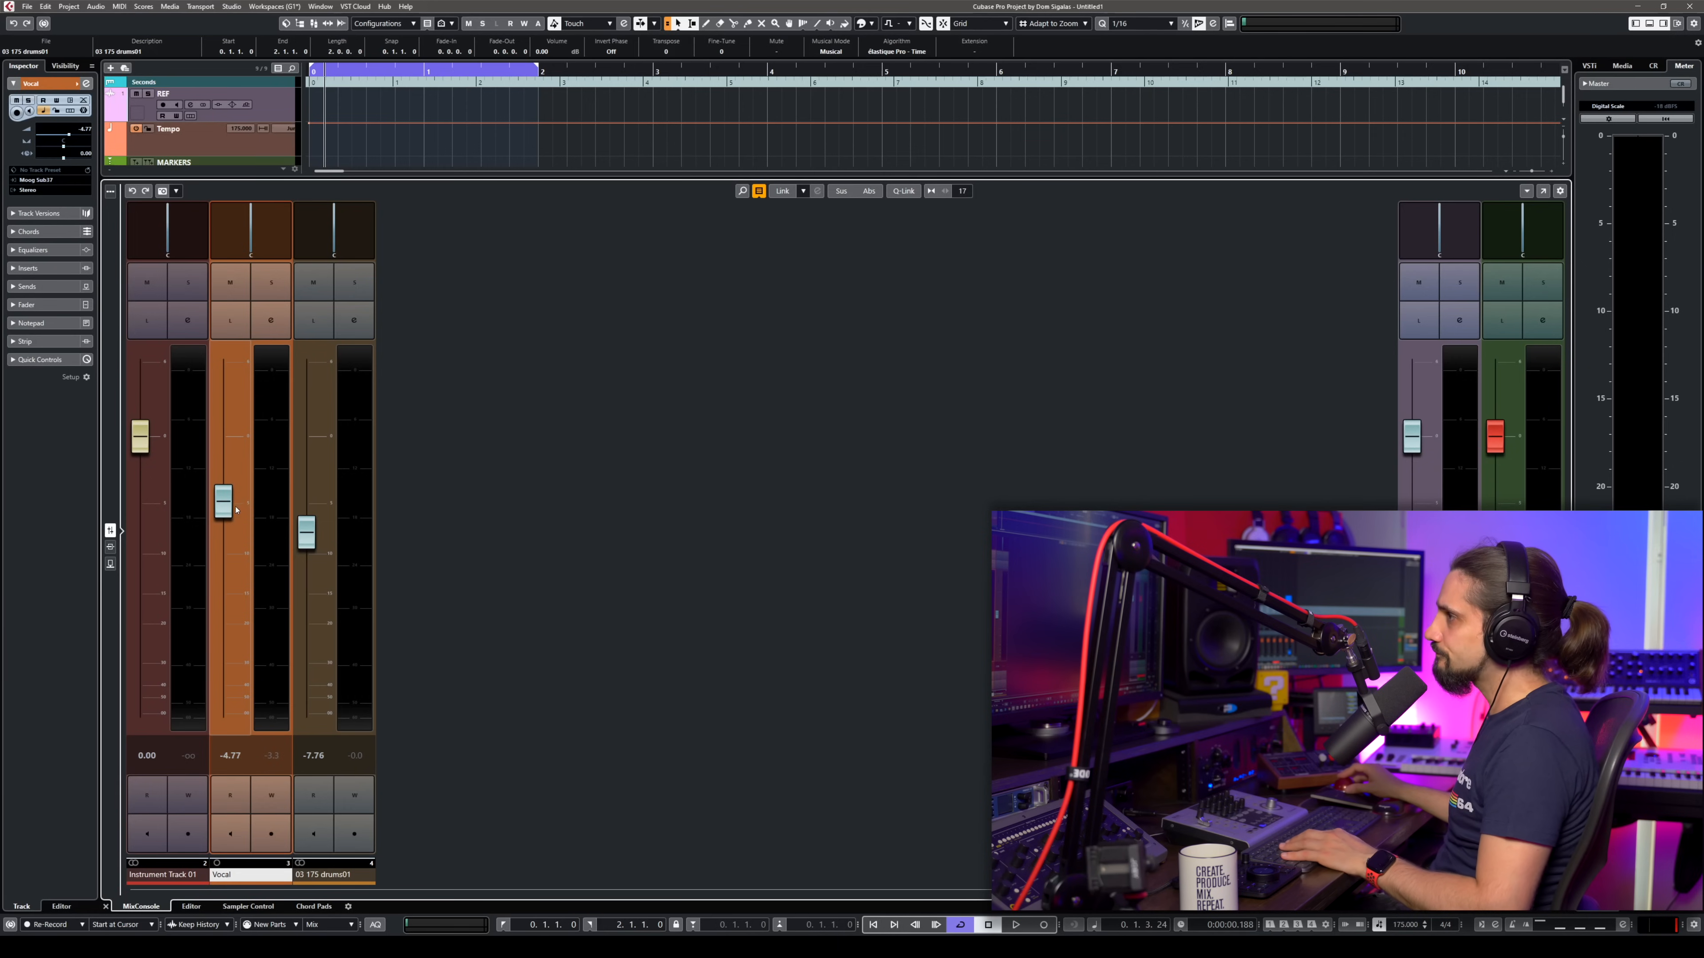
pyautogui.moveTo(222, 511); pyautogui.dragTo(223, 468)
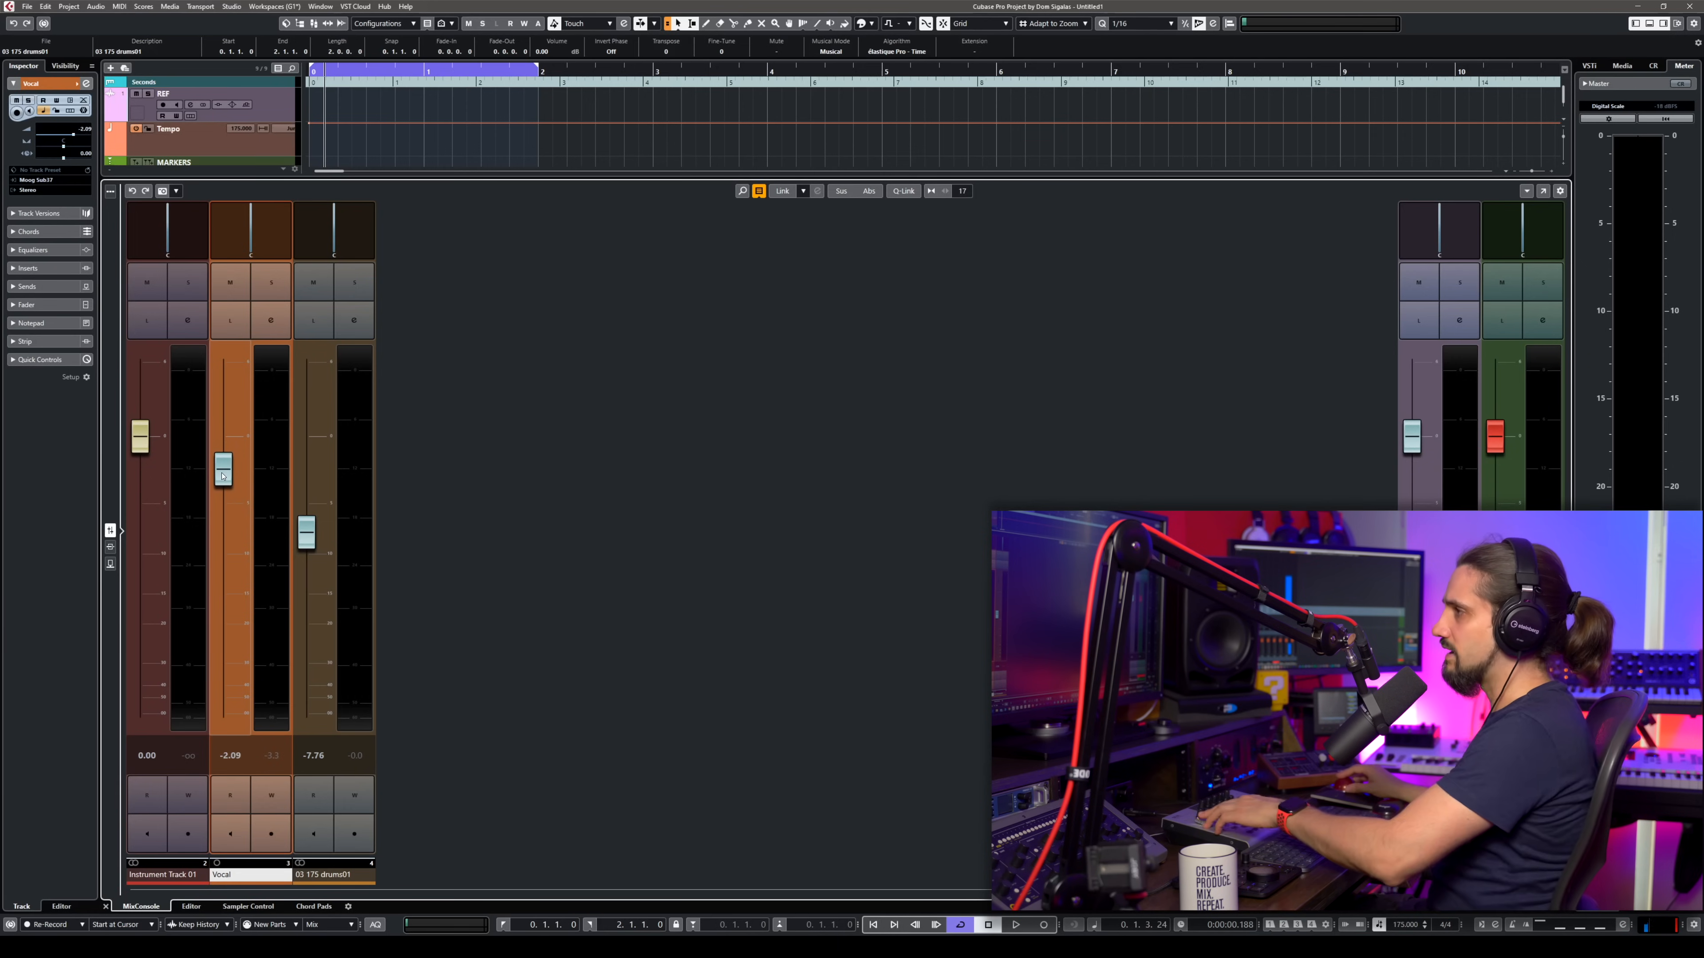
pyautogui.moveTo(222, 465); pyautogui.dragTo(223, 492)
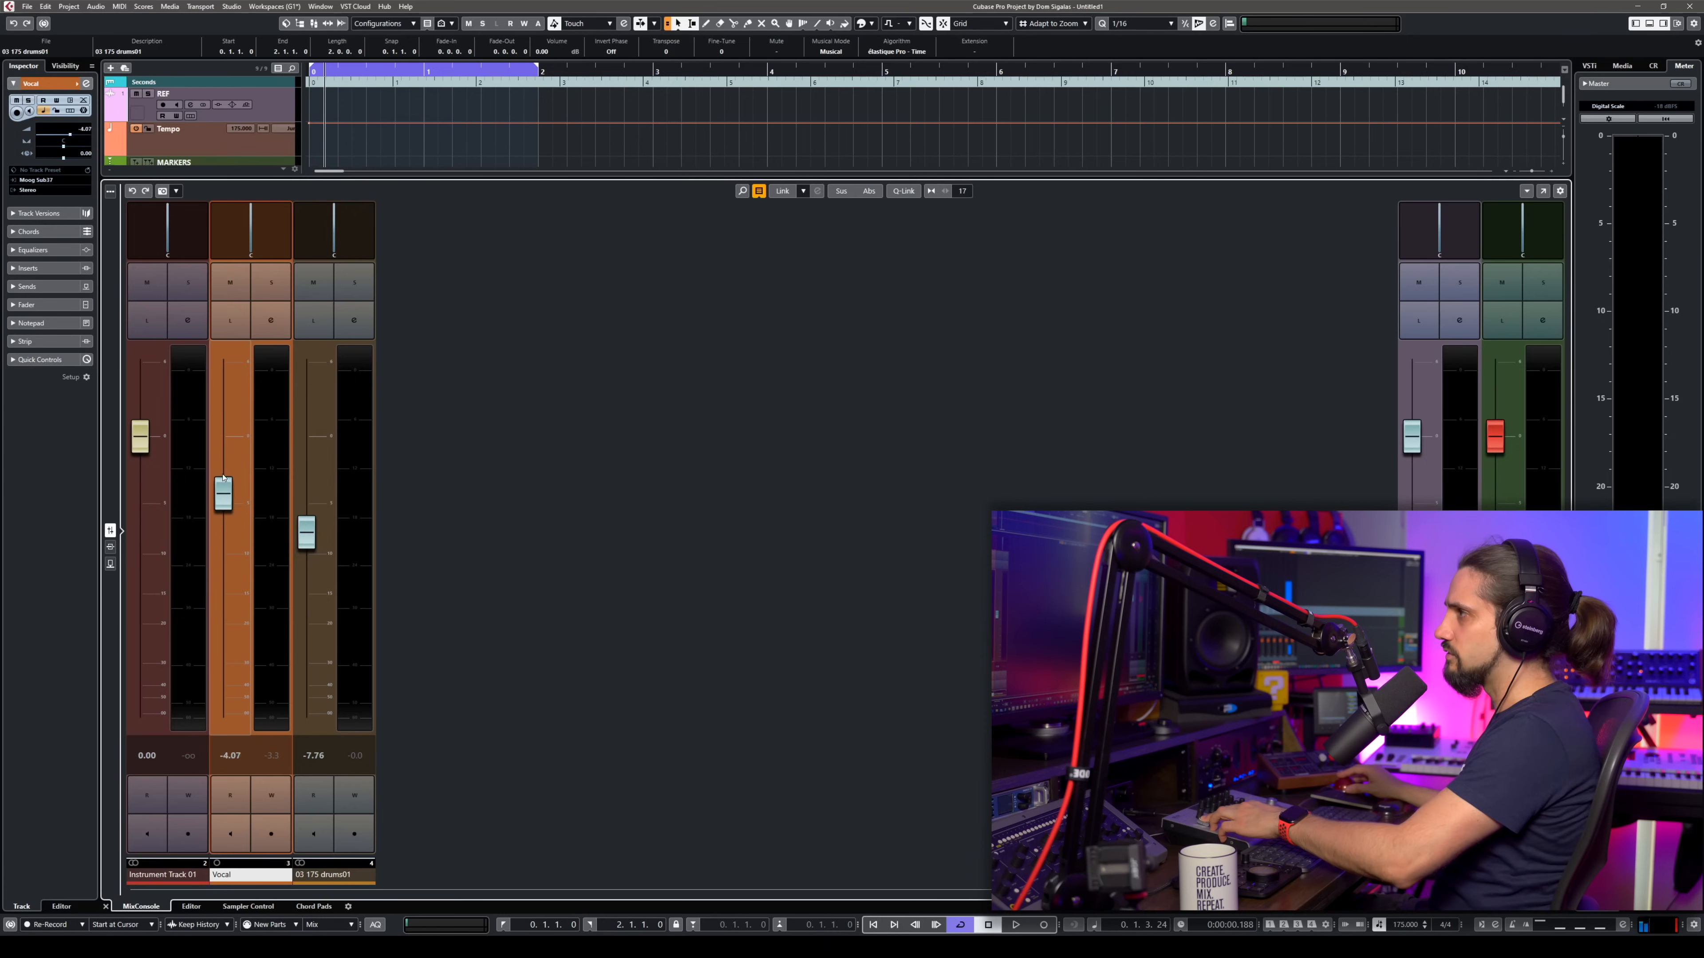
pyautogui.moveTo(223, 494); pyautogui.dragTo(223, 461)
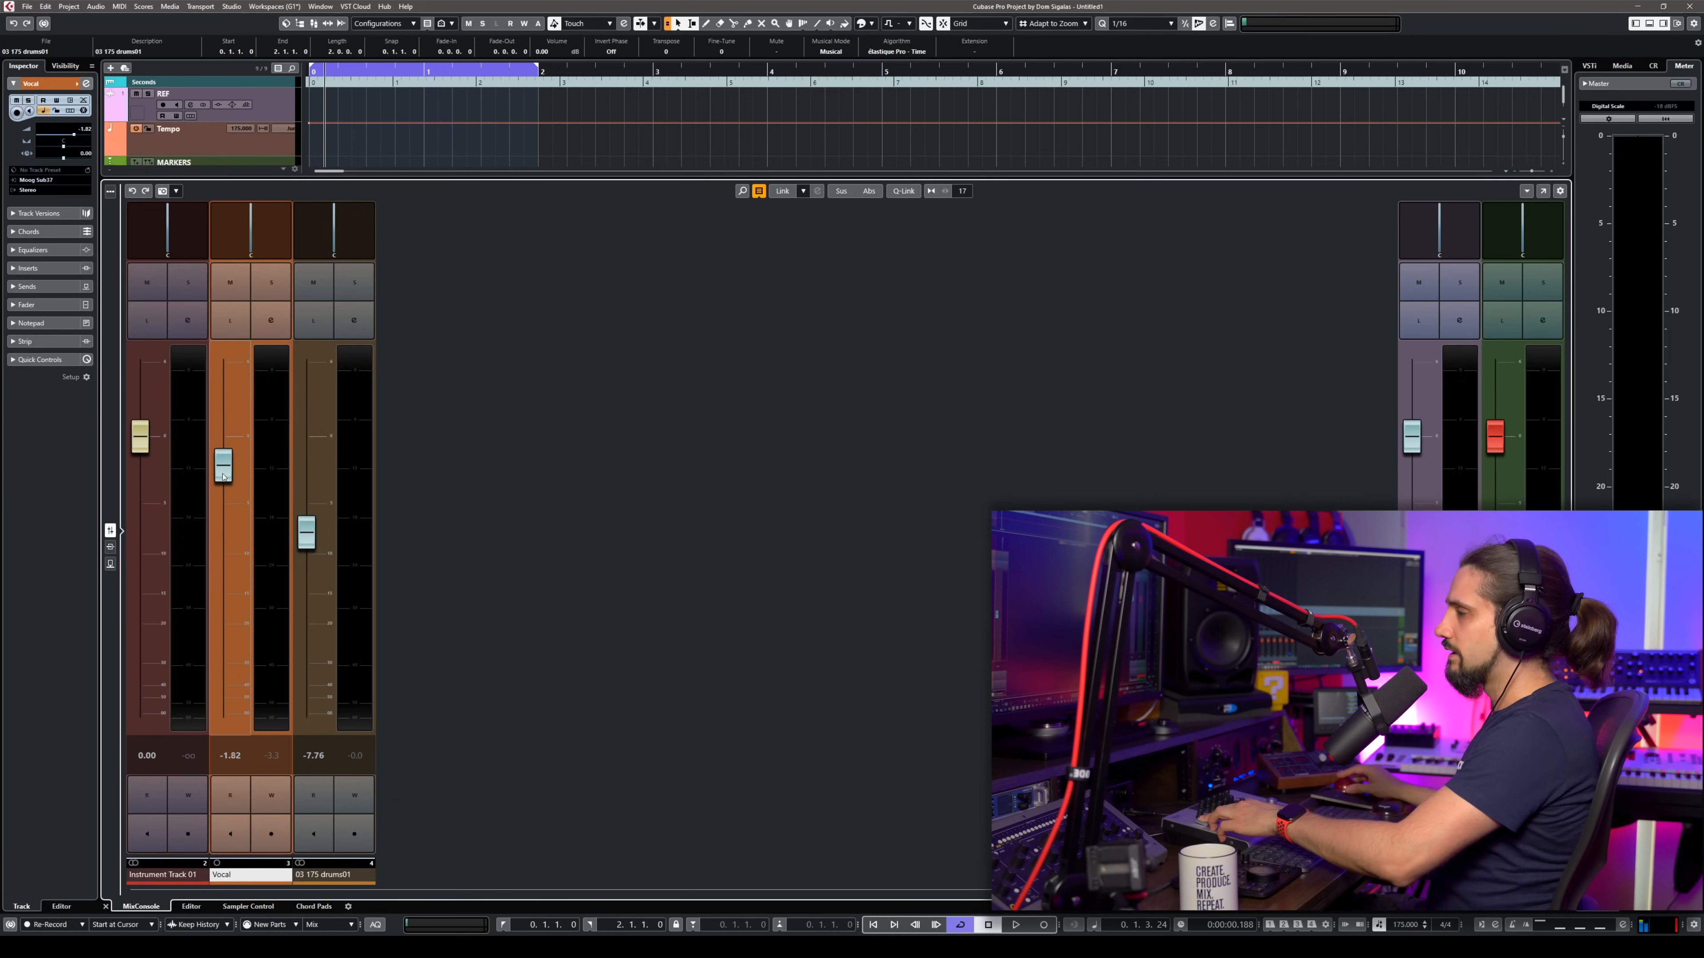
pyautogui.moveTo(221, 461); pyautogui.dragTo(222, 517)
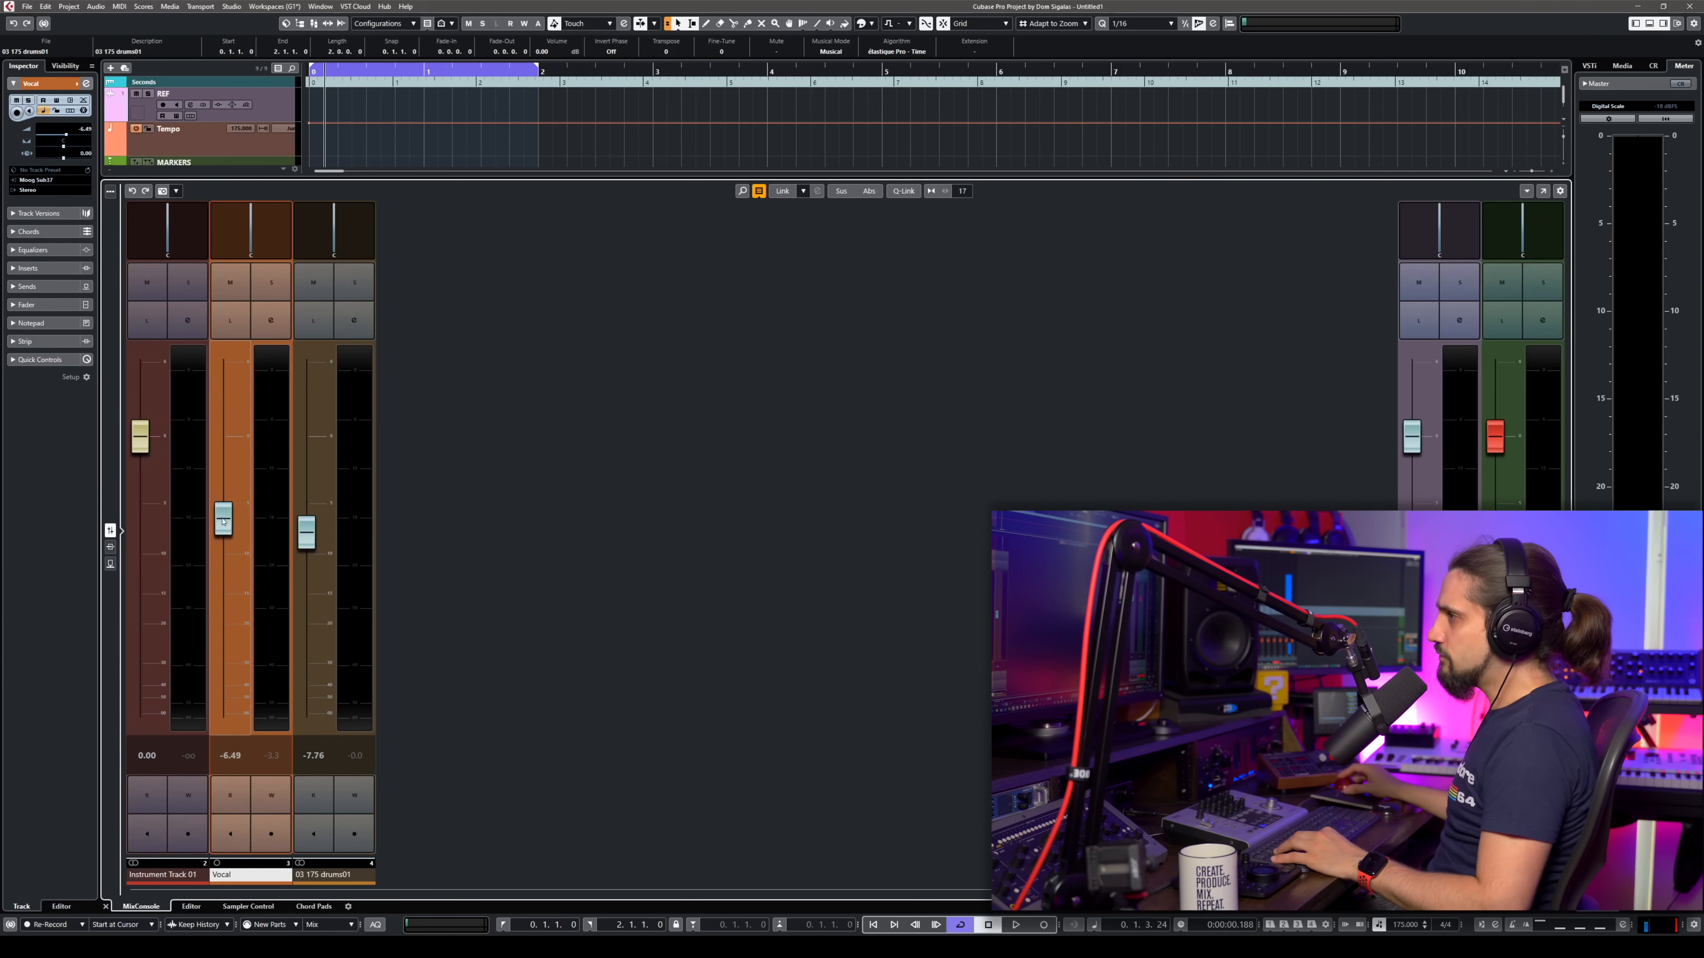
pyautogui.moveTo(223, 519); pyautogui.dragTo(223, 596)
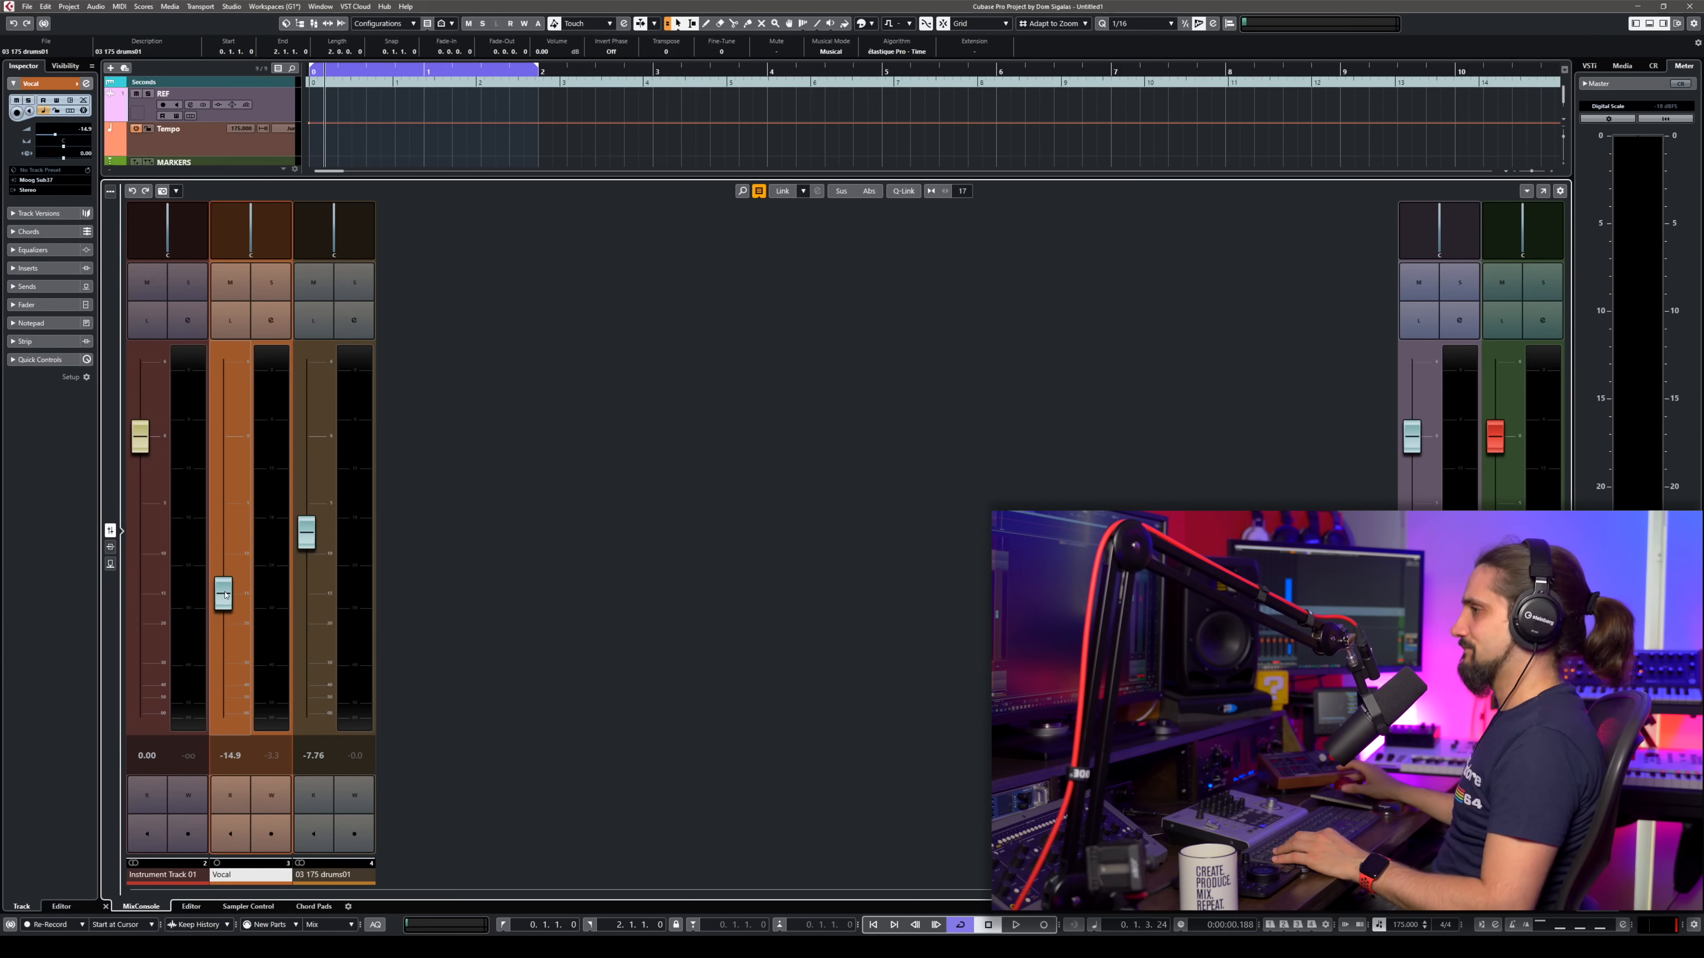
pyautogui.moveTo(223, 592); pyautogui.dragTo(223, 417)
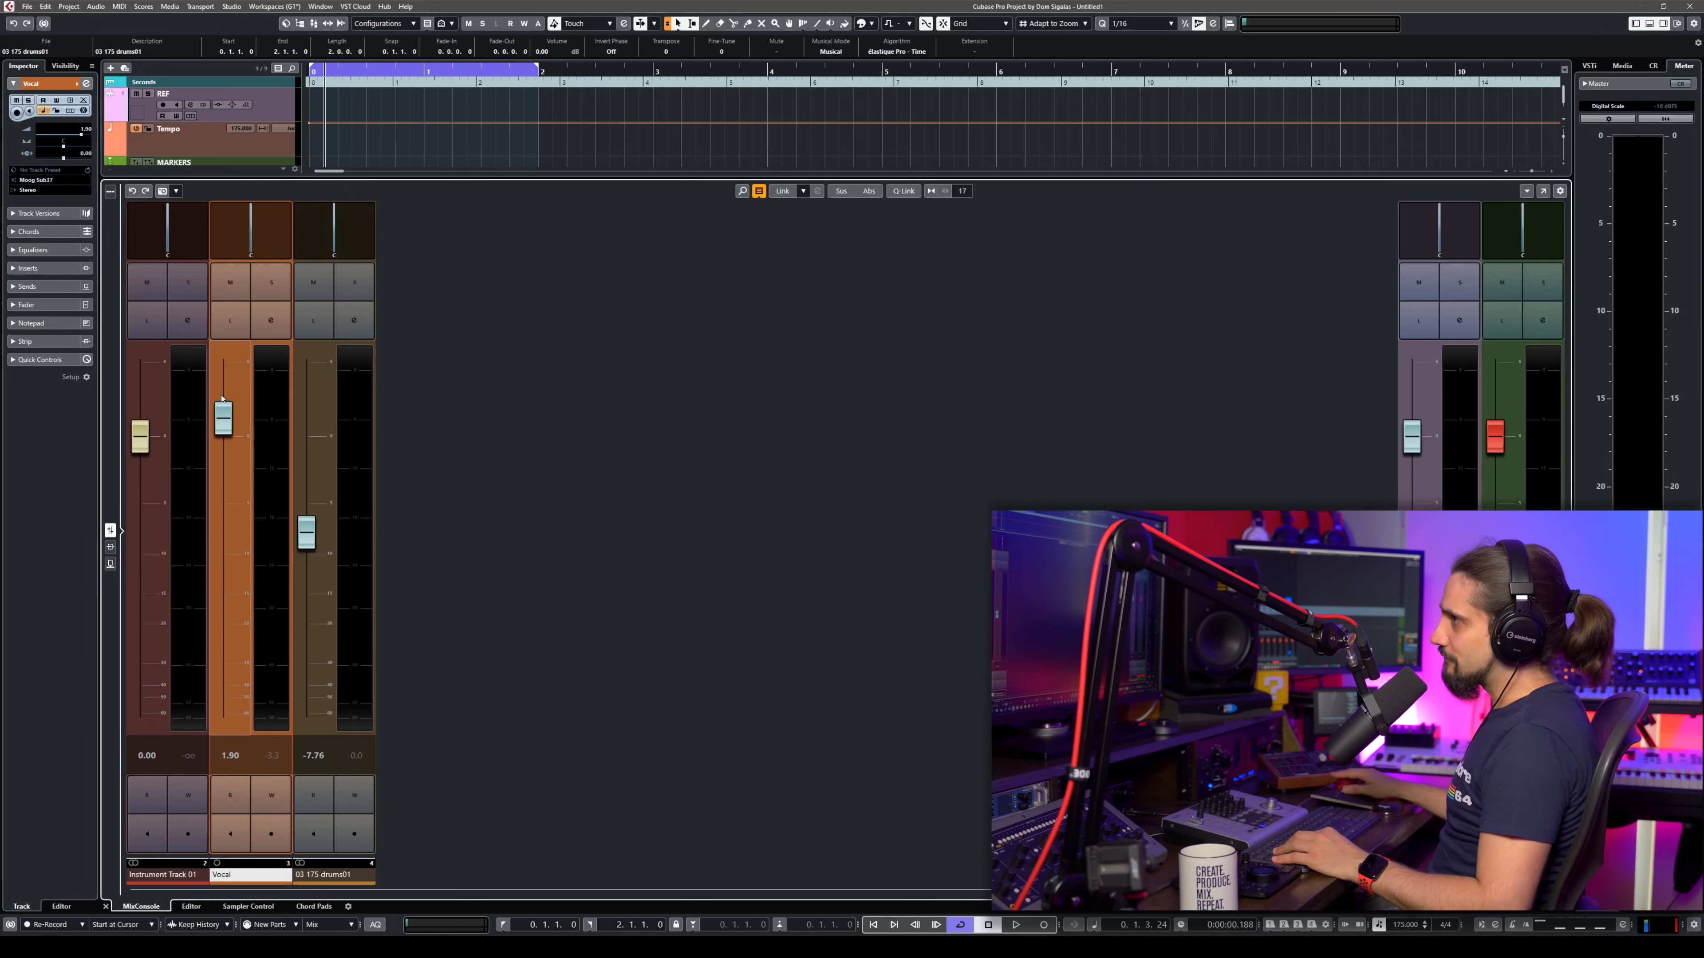
pyautogui.moveTo(223, 417); pyautogui.dragTo(222, 502)
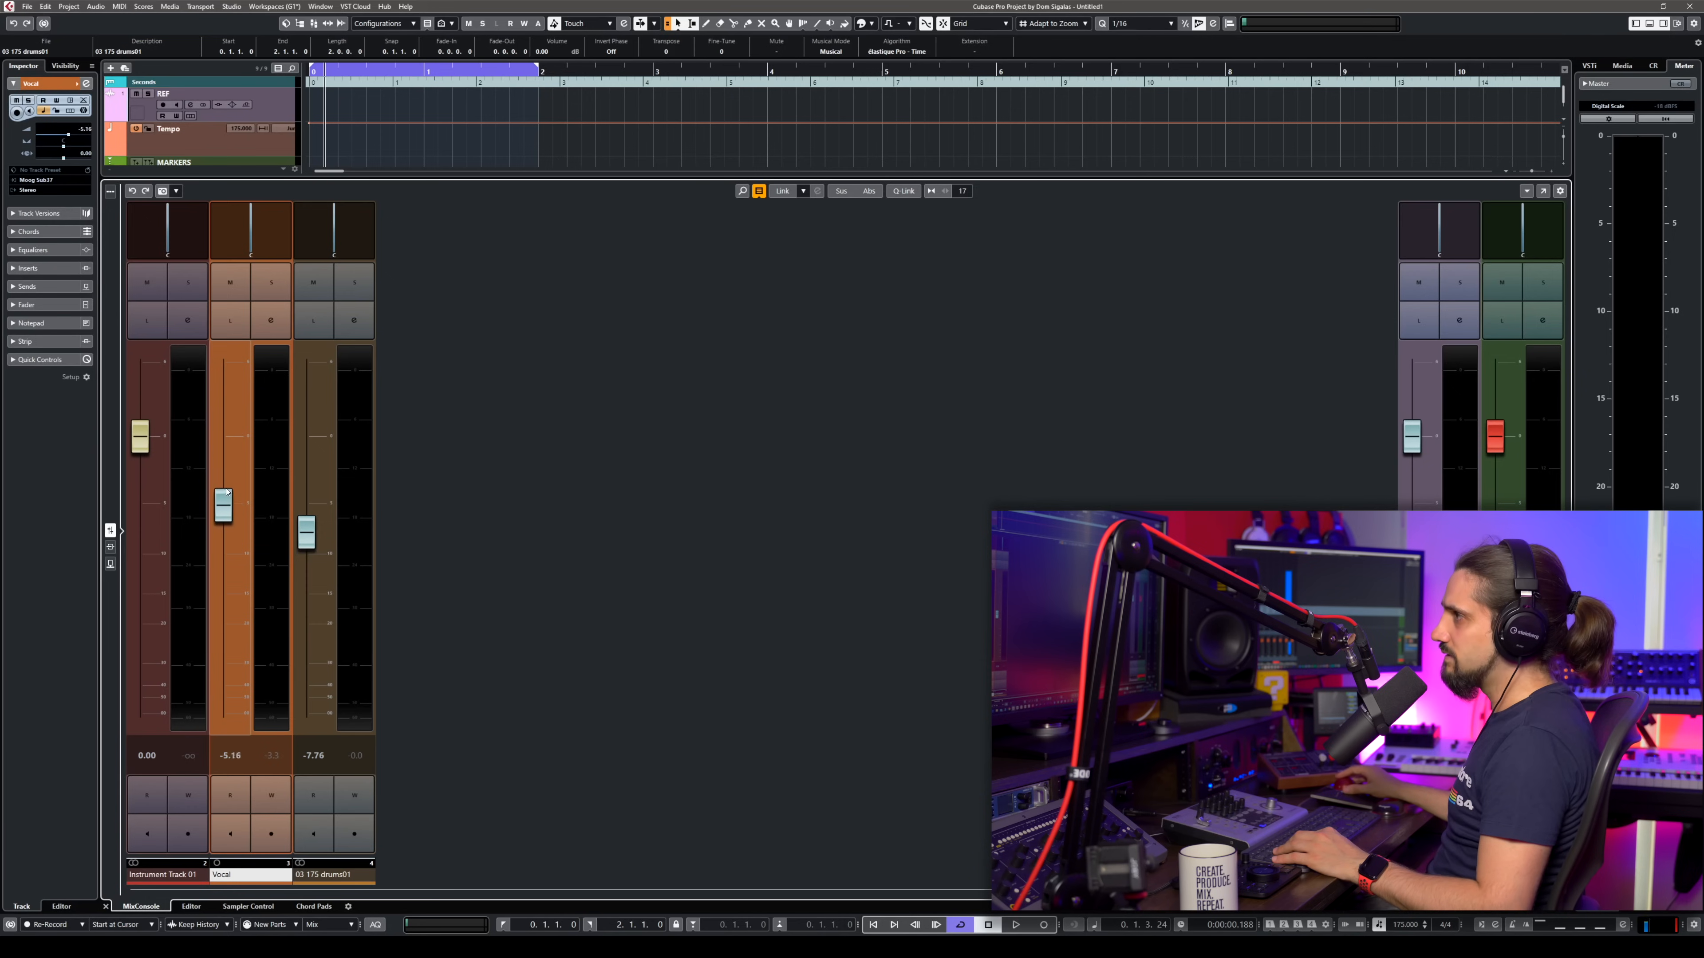
pyautogui.moveTo(222, 502); pyautogui.dragTo(223, 647)
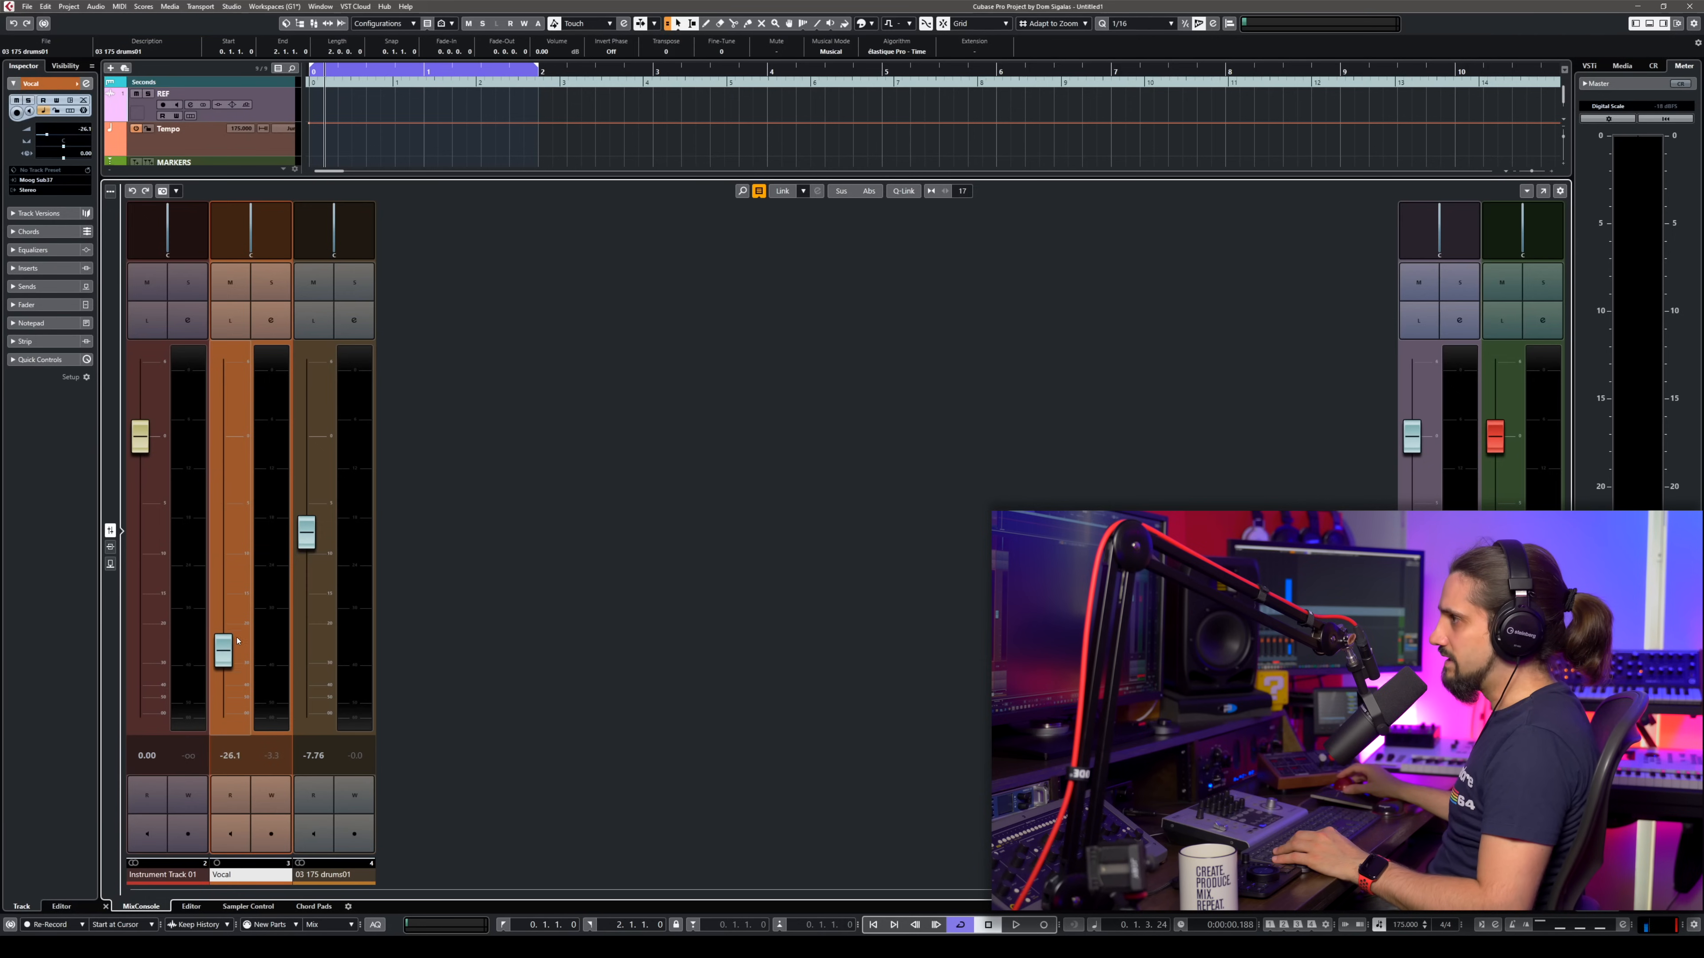
pyautogui.moveTo(223, 647); pyautogui.dragTo(222, 665)
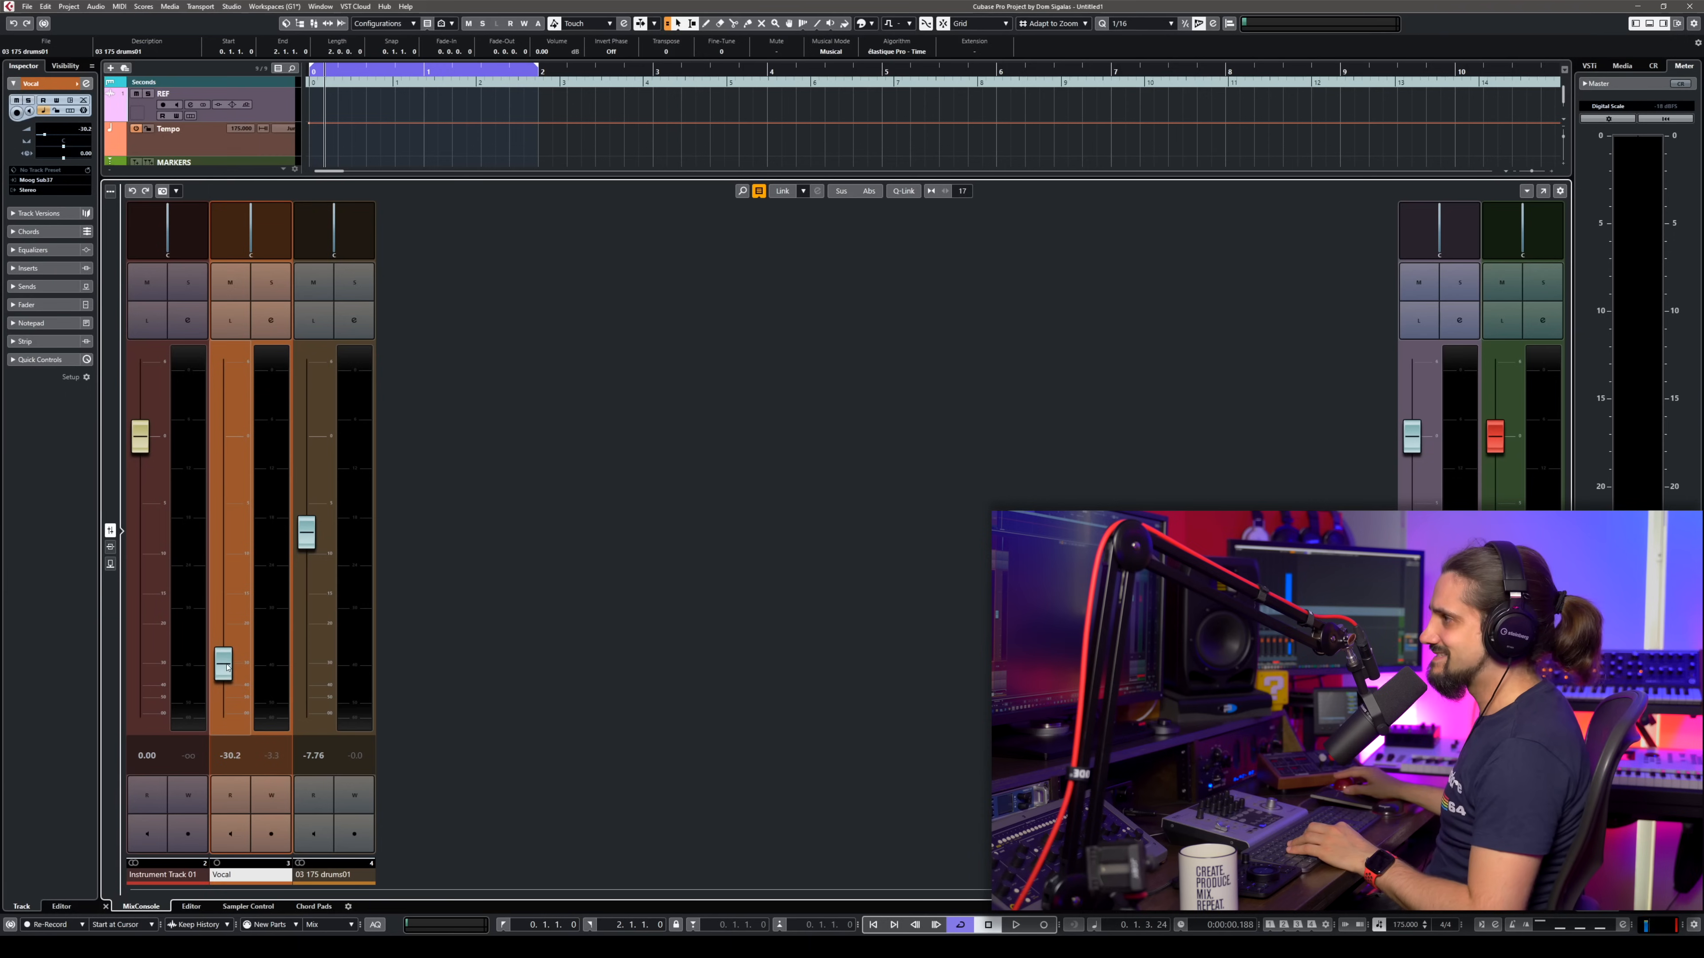
pyautogui.moveTo(223, 665); pyautogui.dragTo(223, 701)
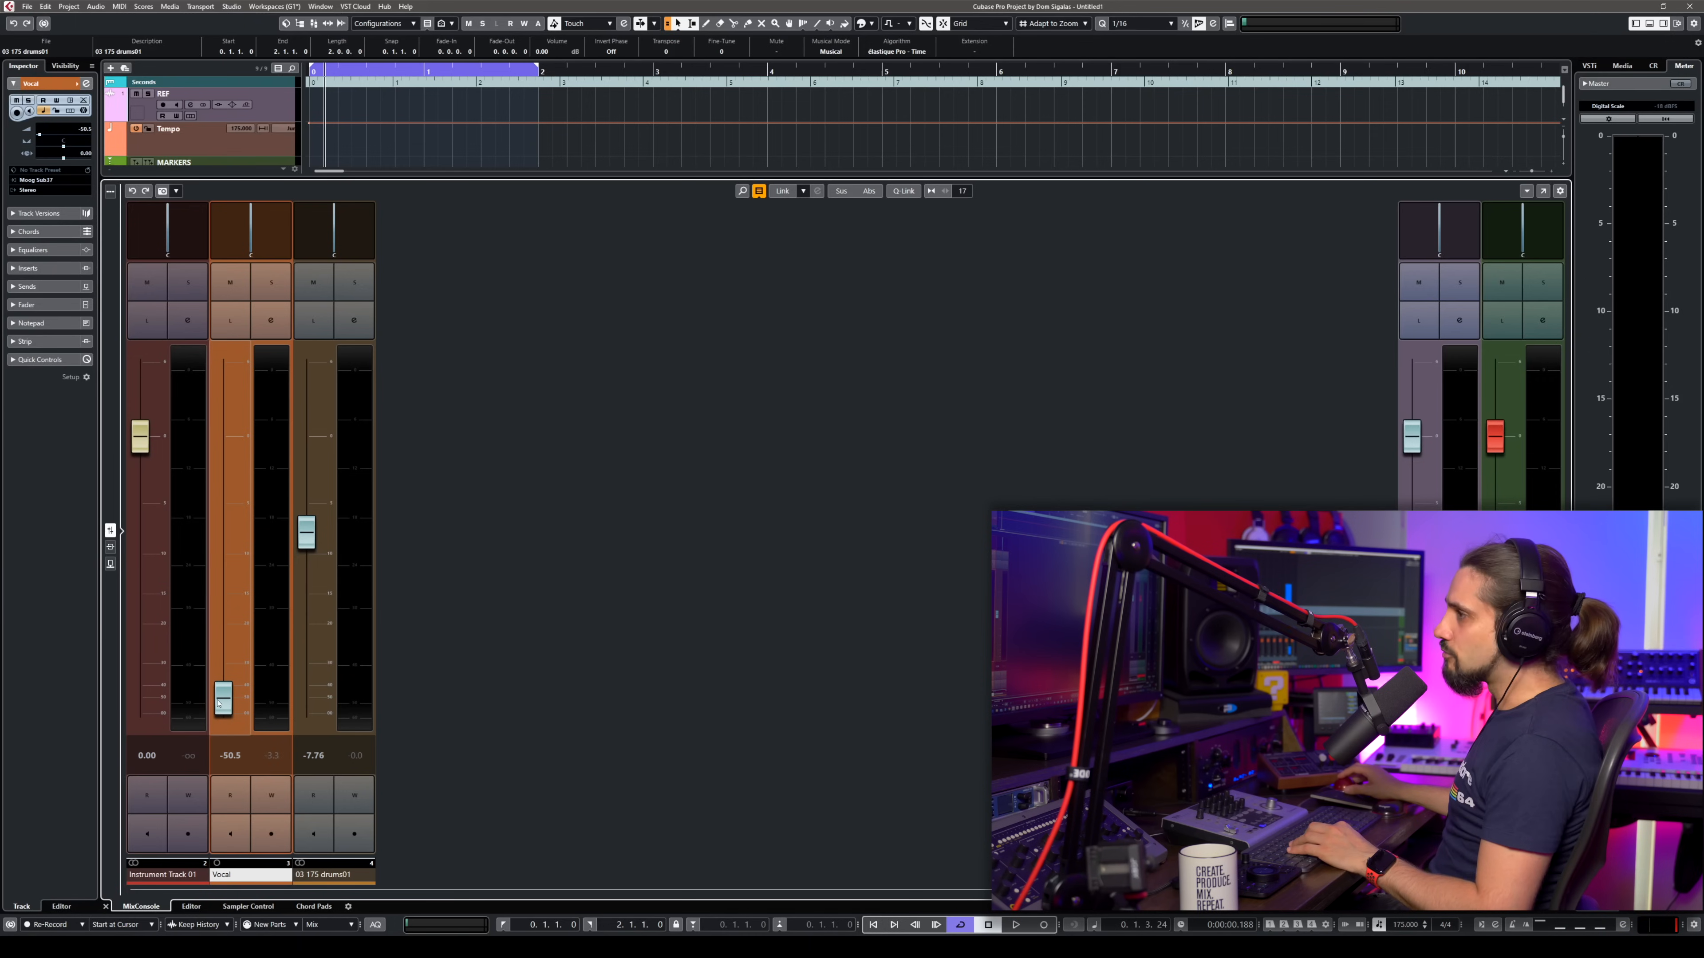
# - Continue riding the Vocal fader, then leave it back at 0.00 dB with drums at -7.76
pyautogui.moveTo(221, 702); pyautogui.dragTo(223, 504)
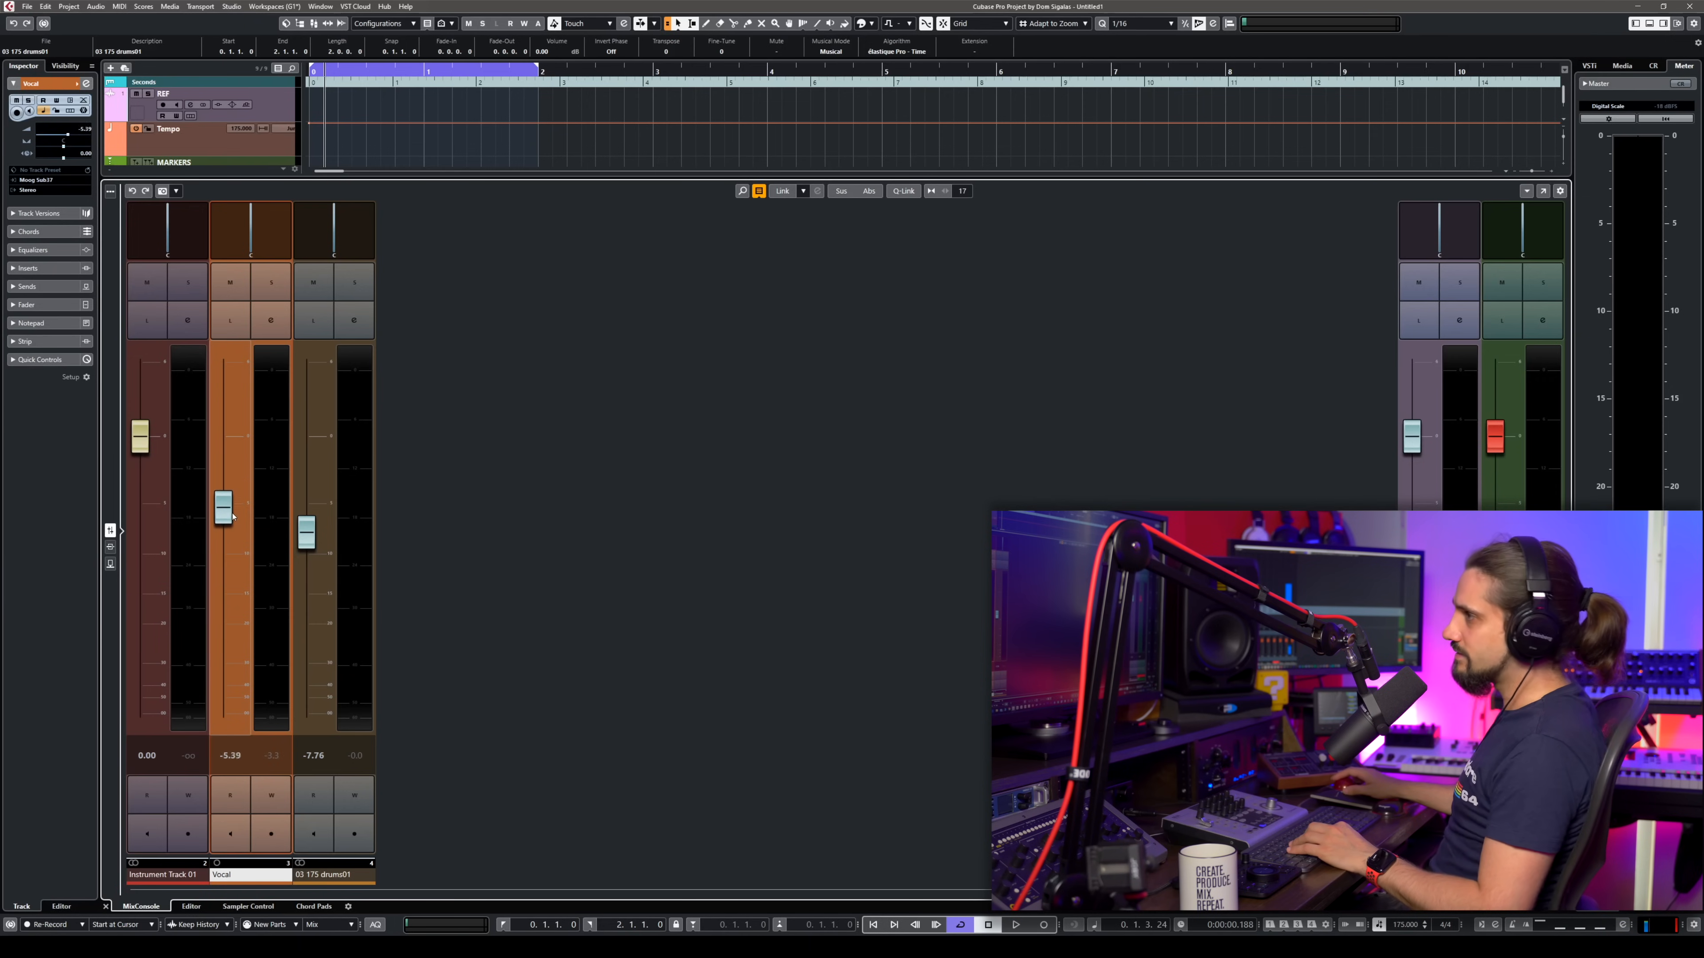
pyautogui.moveTo(223, 502); pyautogui.dragTo(223, 624)
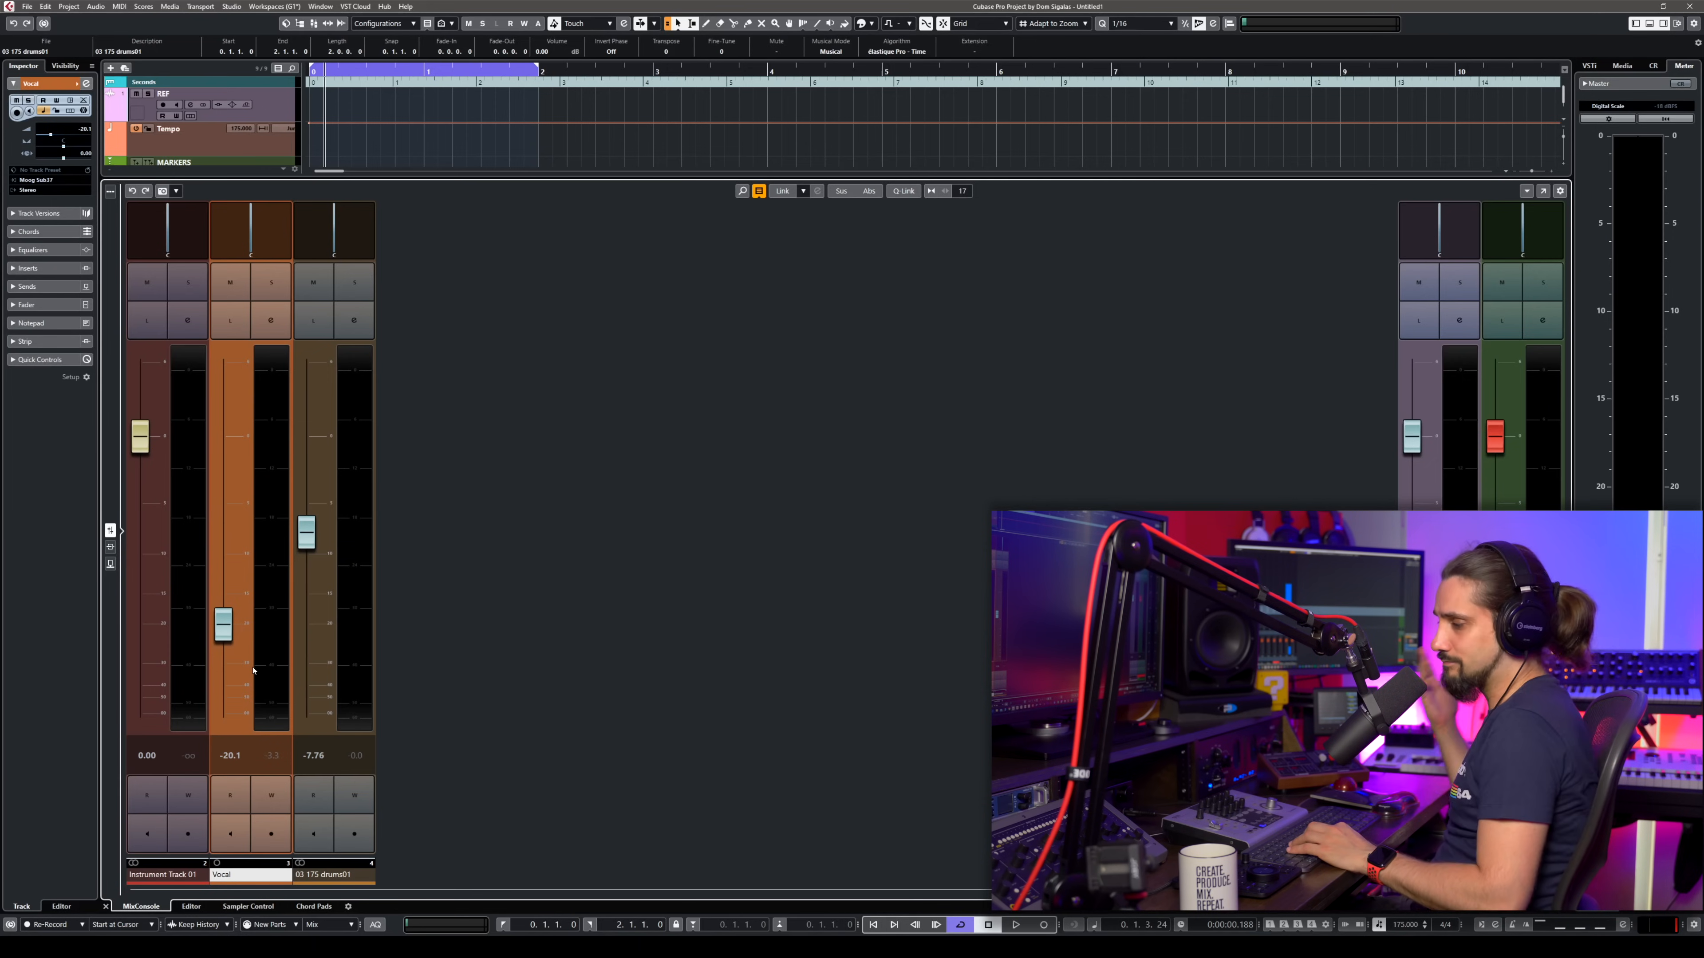
pyautogui.moveTo(223, 625); pyautogui.dragTo(223, 537)
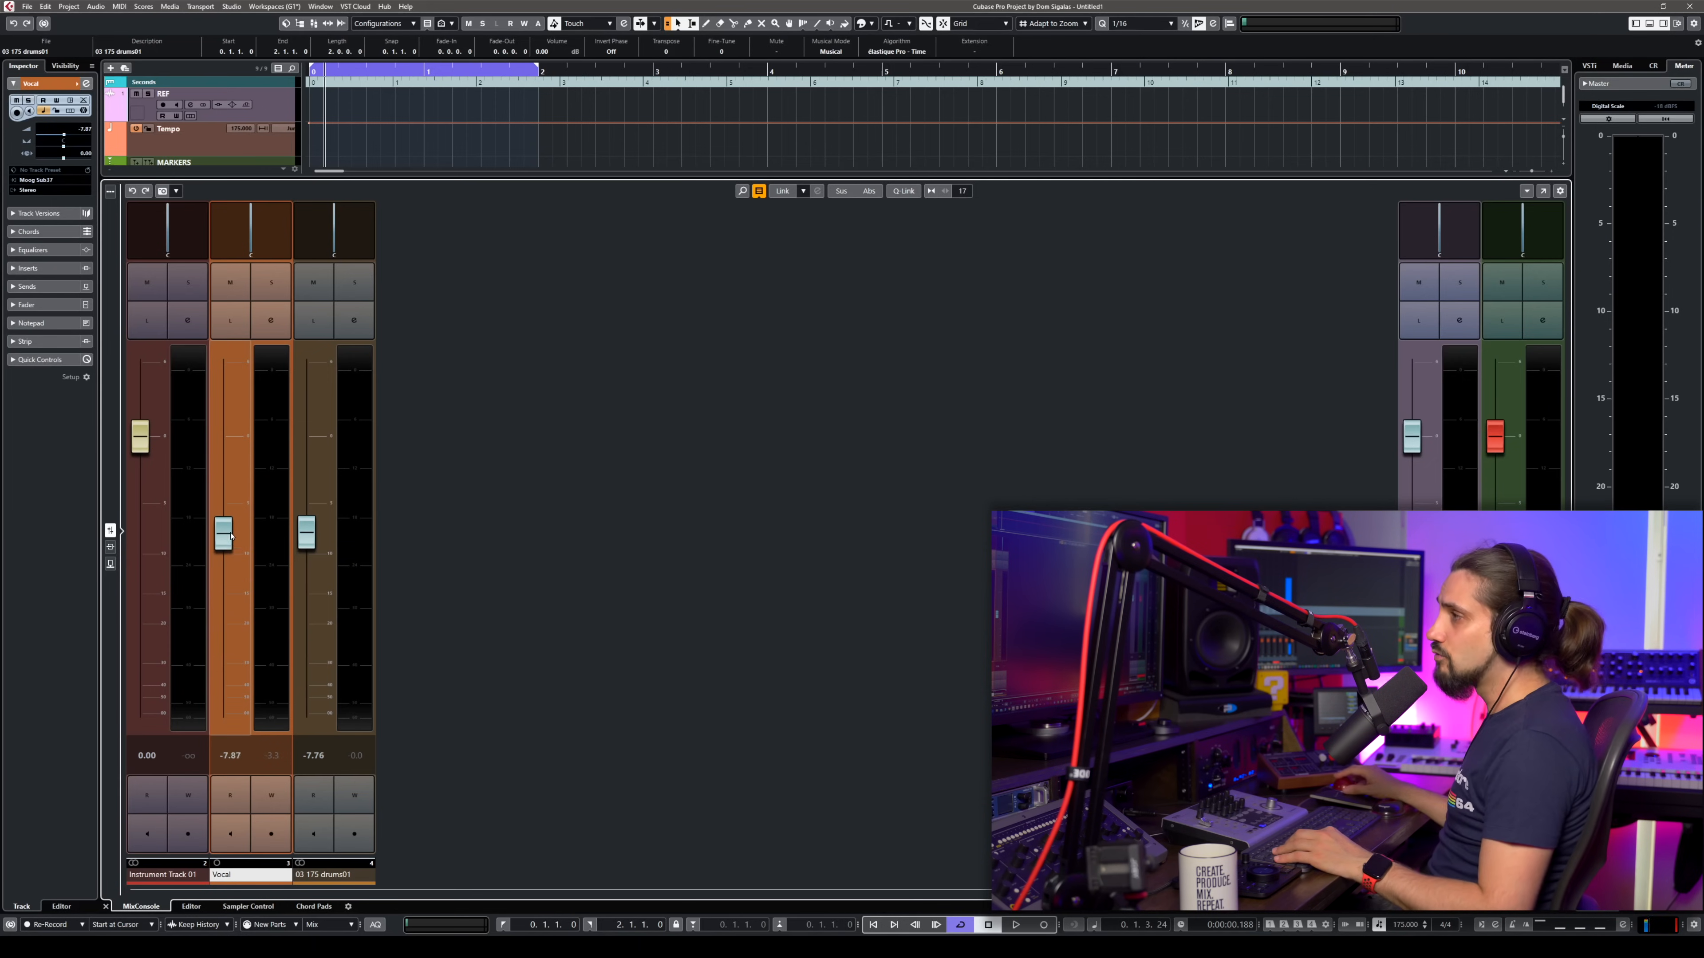
pyautogui.moveTo(222, 540); pyautogui.dragTo(223, 421)
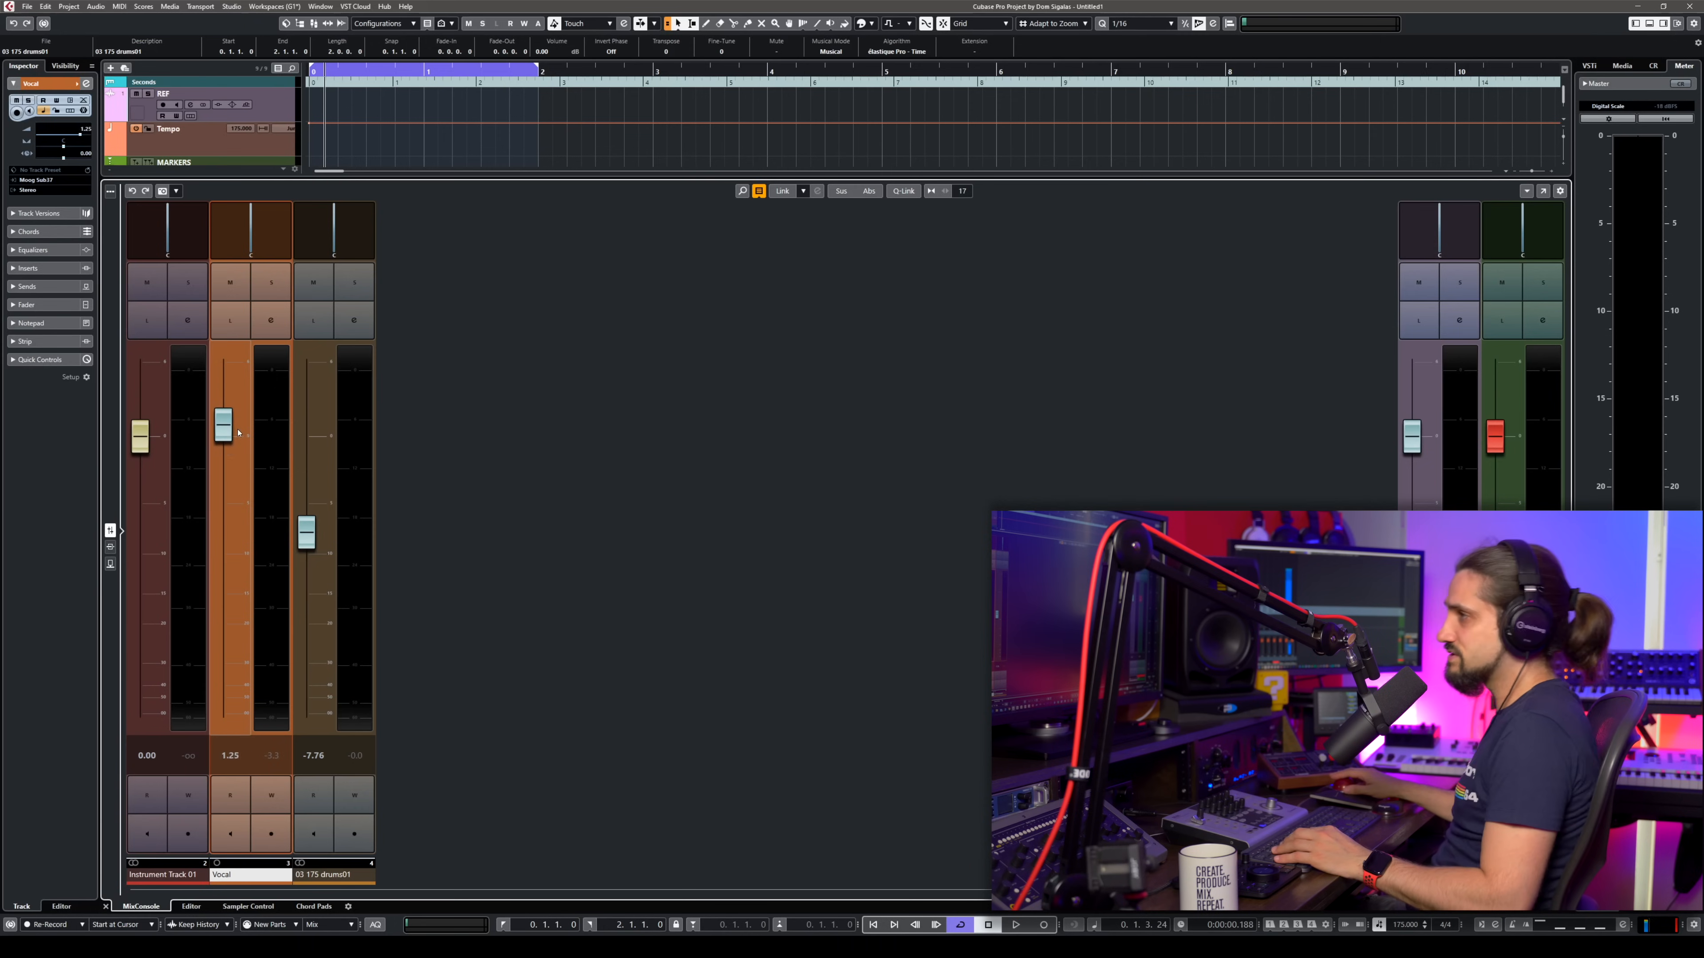
pyautogui.moveTo(223, 421); pyautogui.dragTo(223, 560)
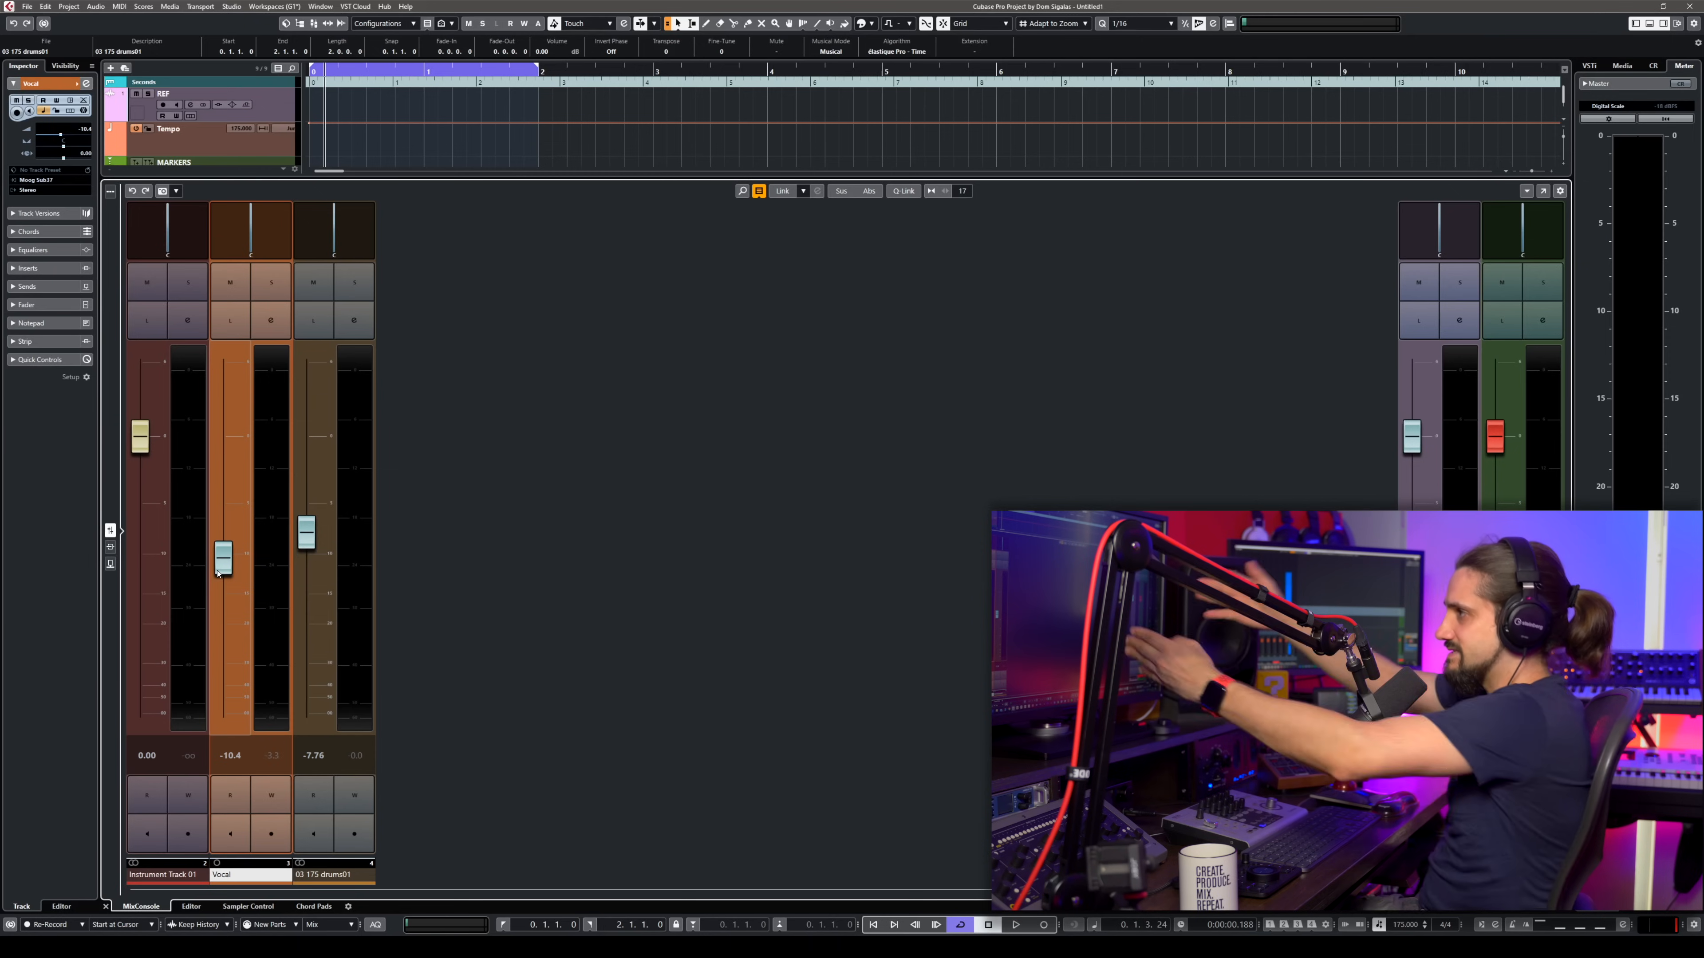
pyautogui.moveTo(223, 560); pyautogui.dragTo(223, 530)
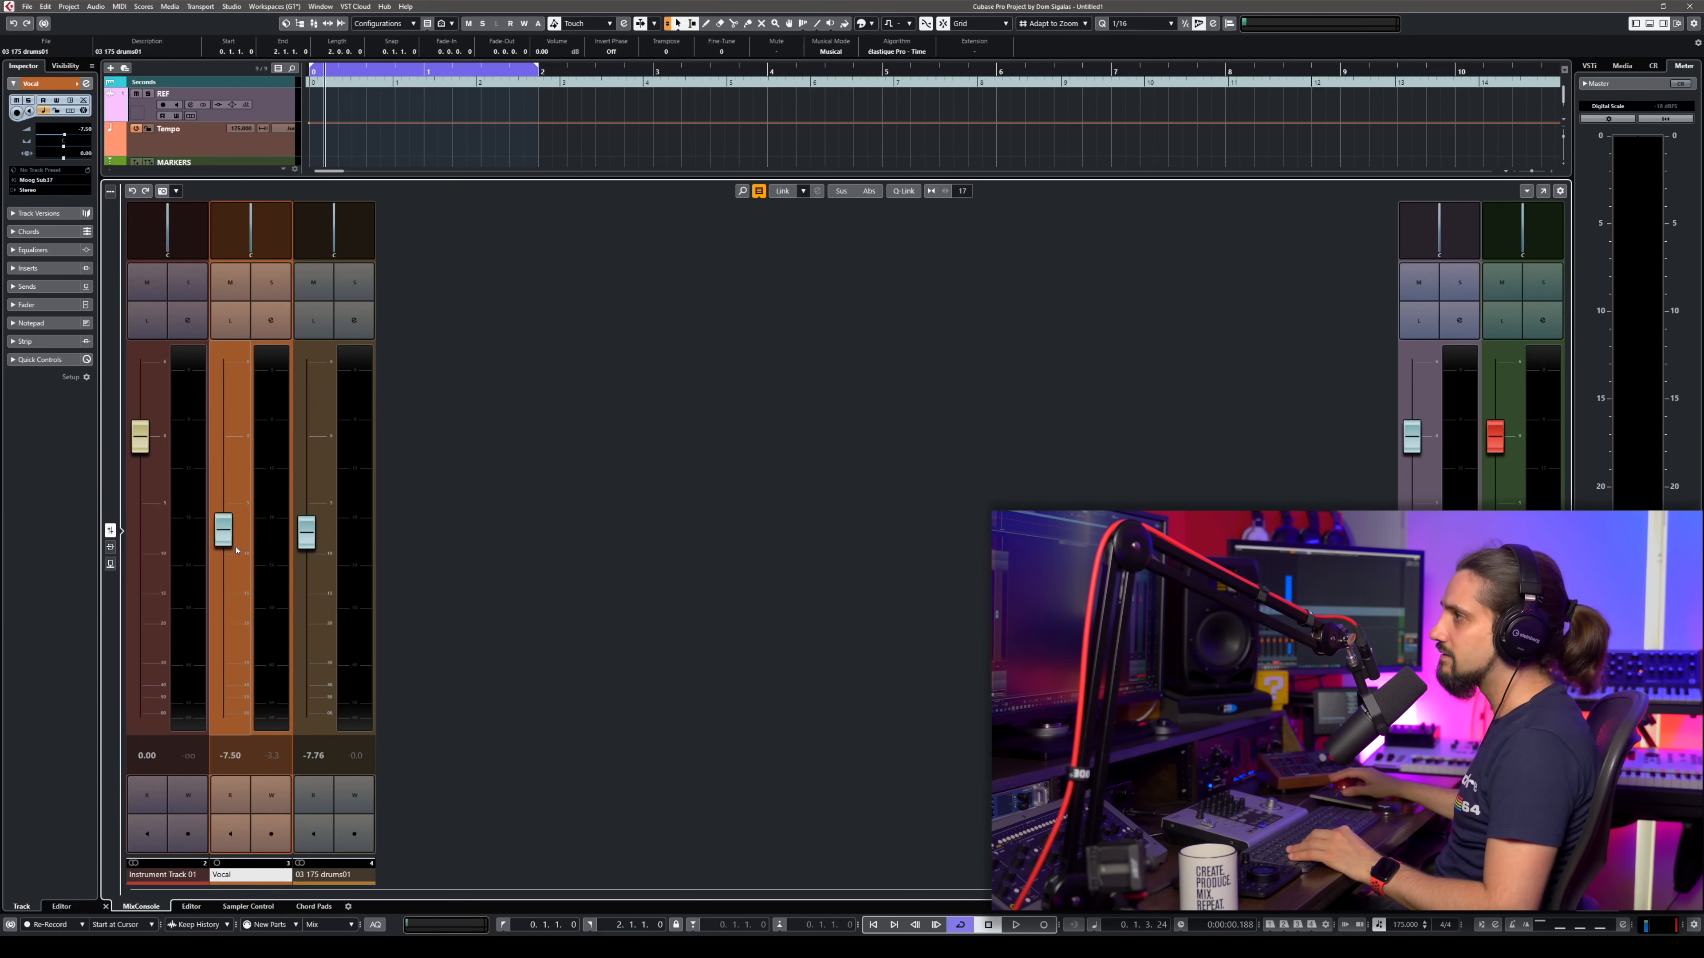
pyautogui.moveTo(223, 532); pyautogui.dragTo(223, 484)
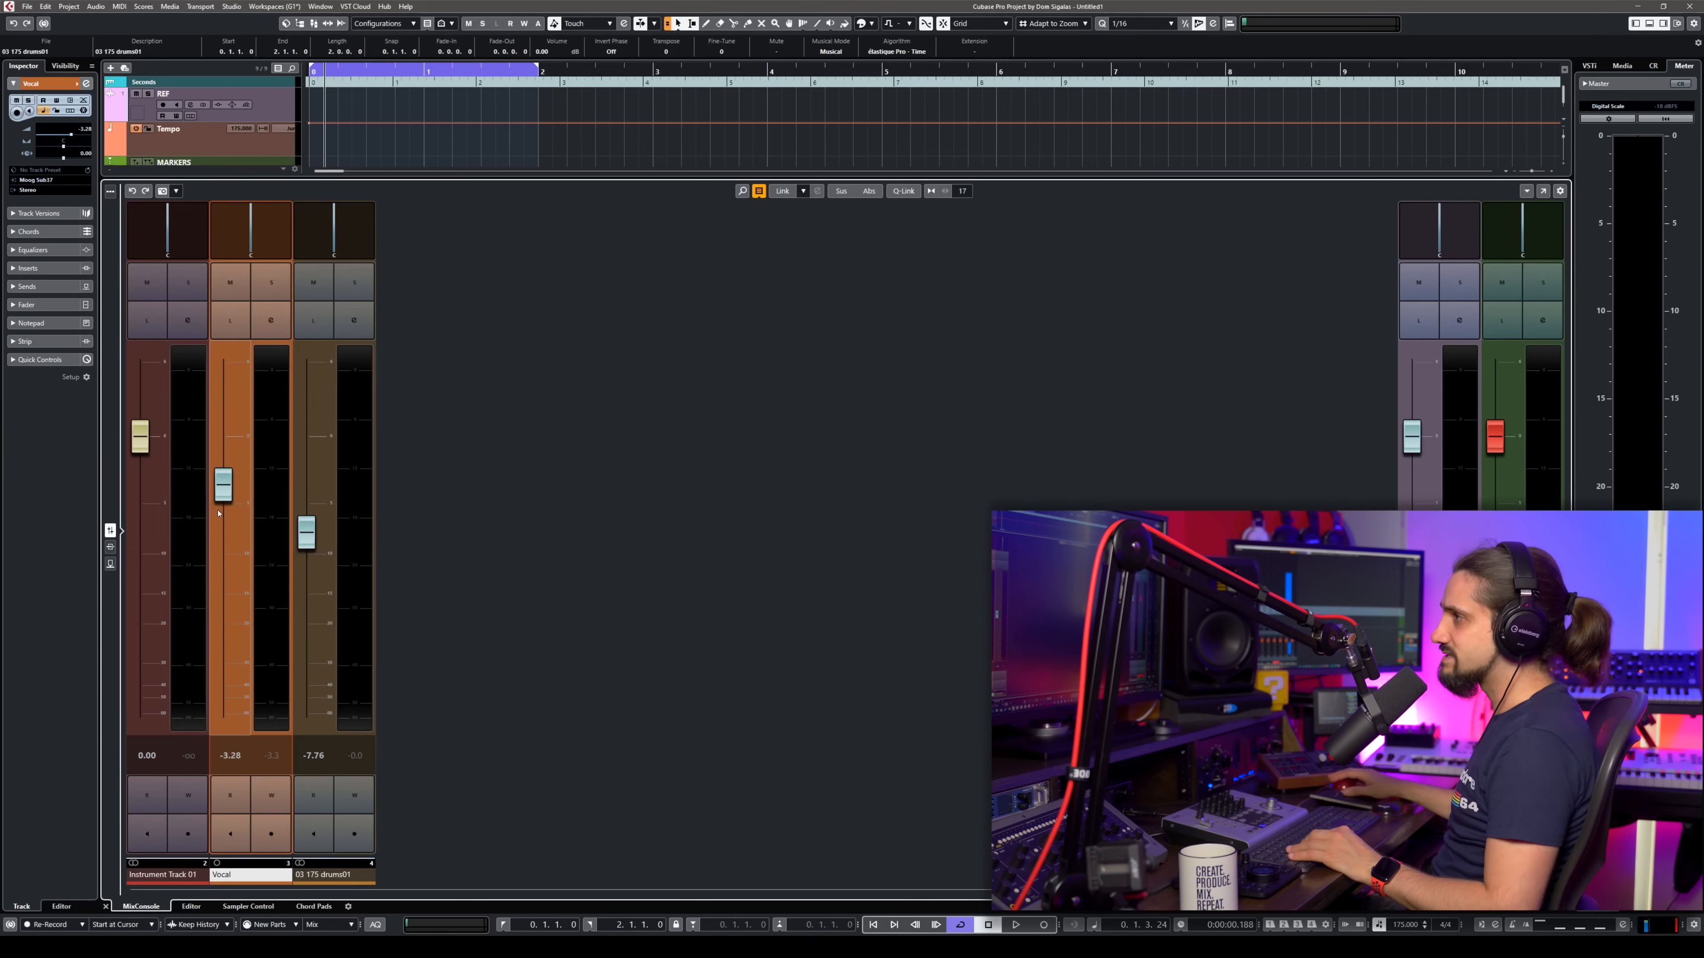
pyautogui.moveTo(223, 484); pyautogui.dragTo(222, 521)
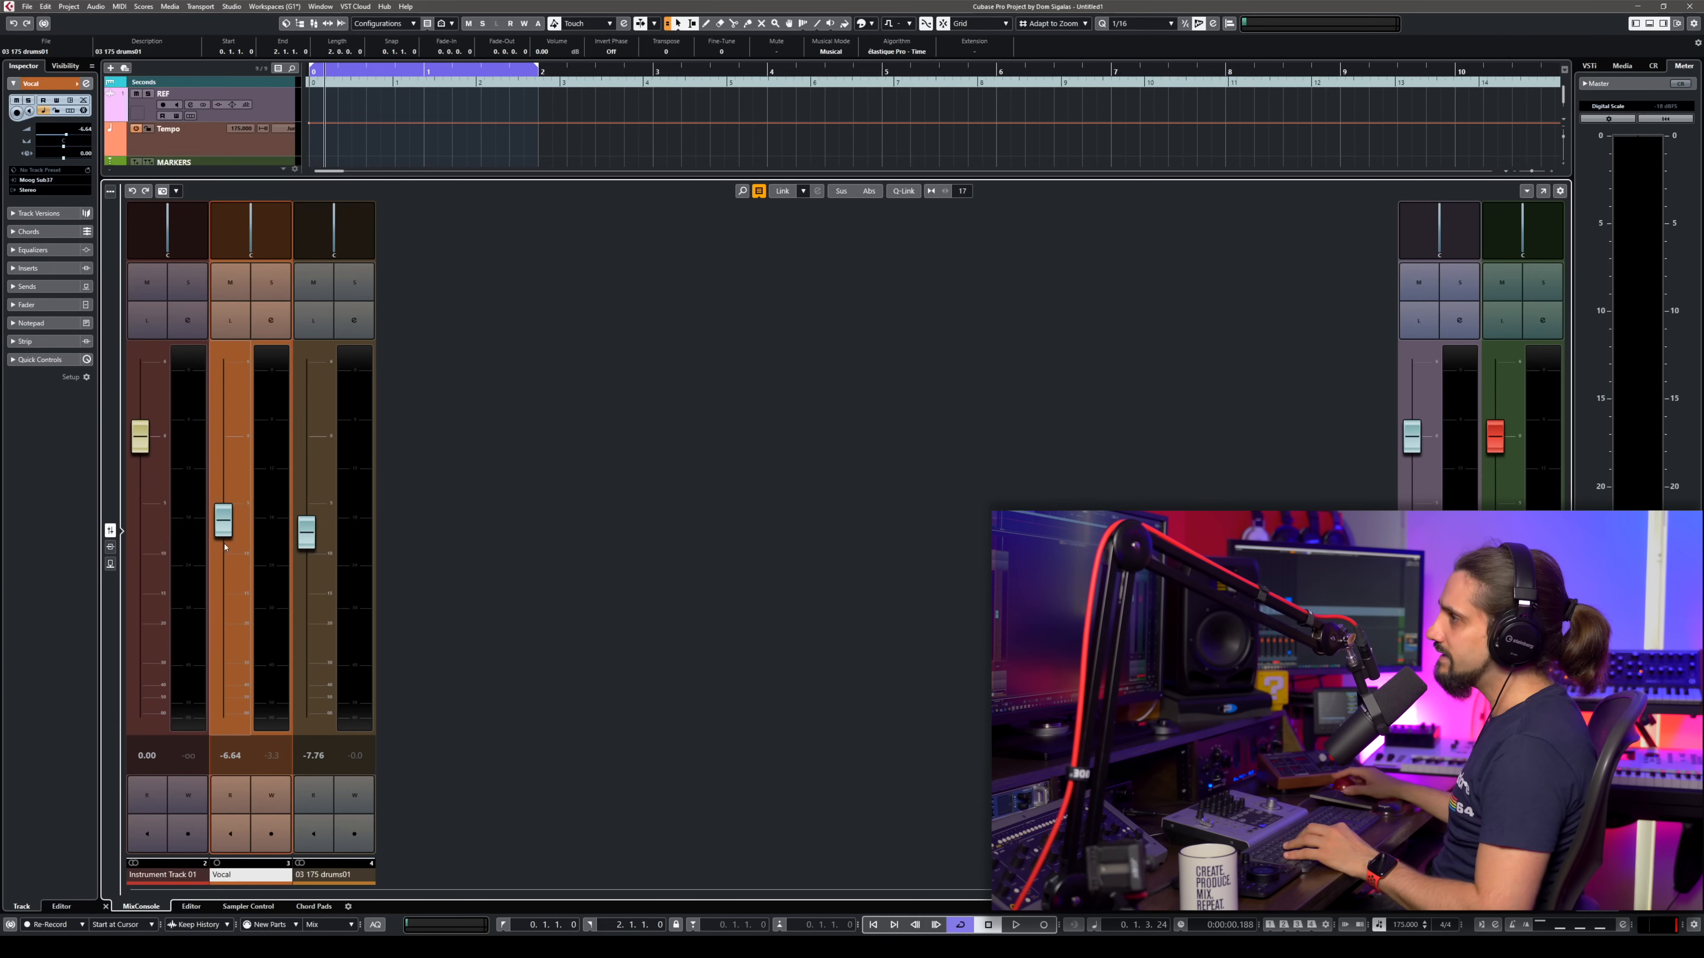
pyautogui.moveTo(223, 522); pyautogui.dragTo(223, 424)
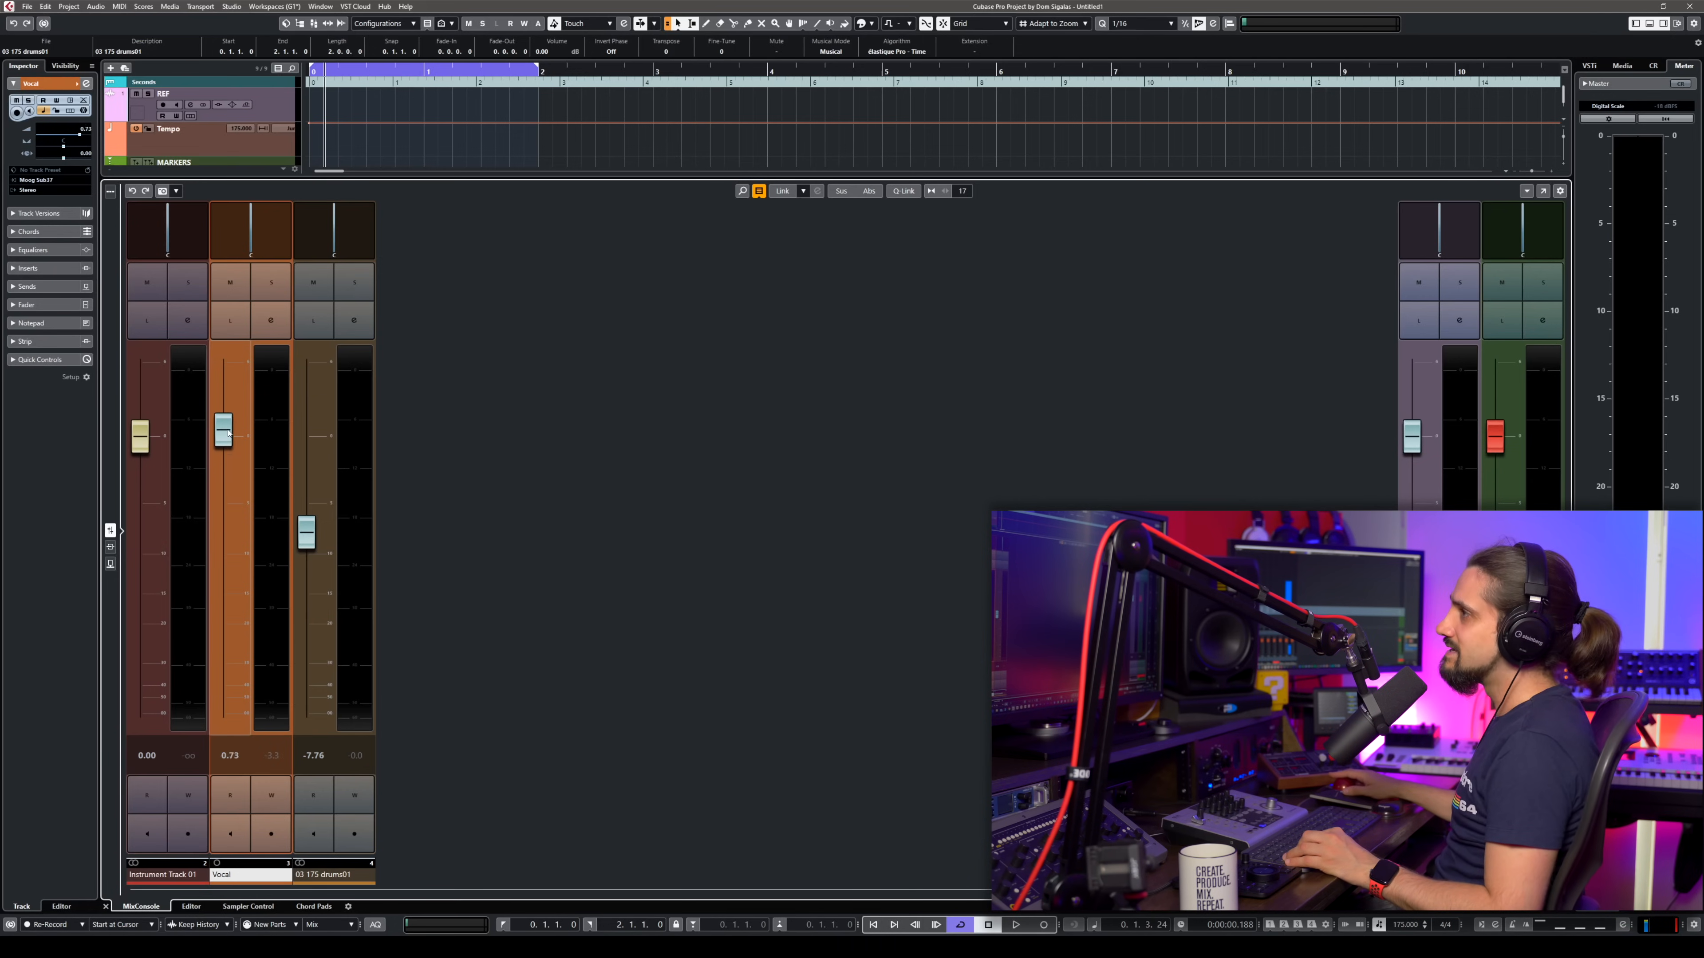
pyautogui.moveTo(223, 430); pyautogui.dragTo(223, 418)
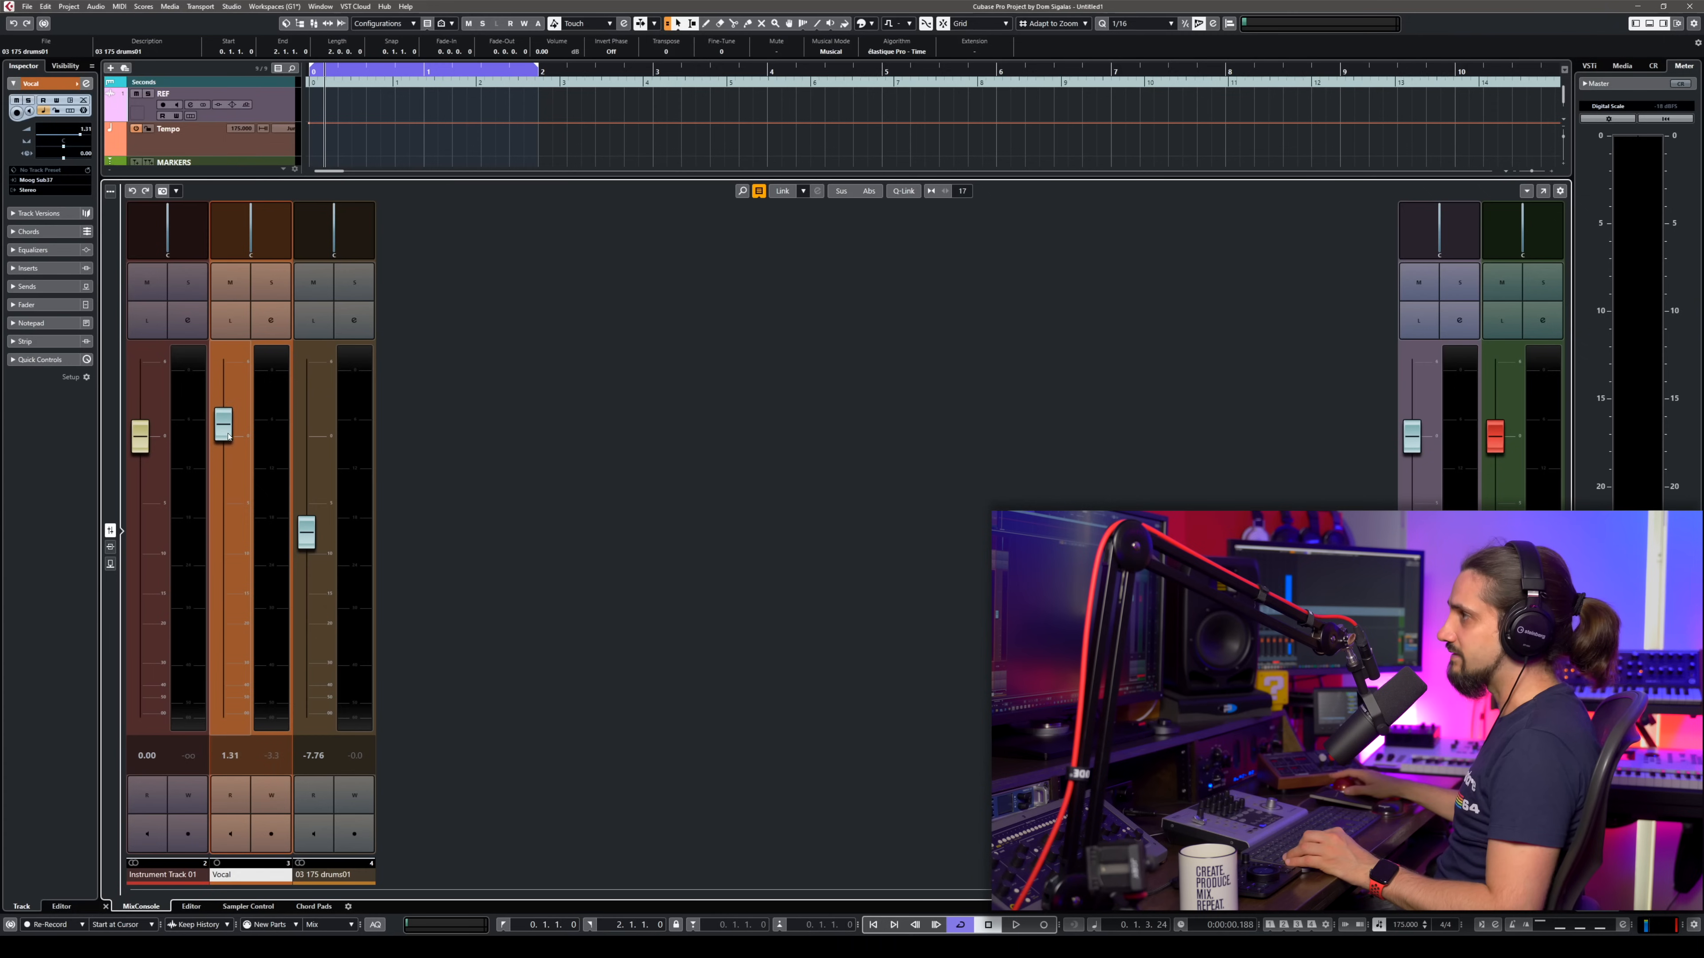
pyautogui.moveTo(223, 420); pyautogui.dragTo(223, 604)
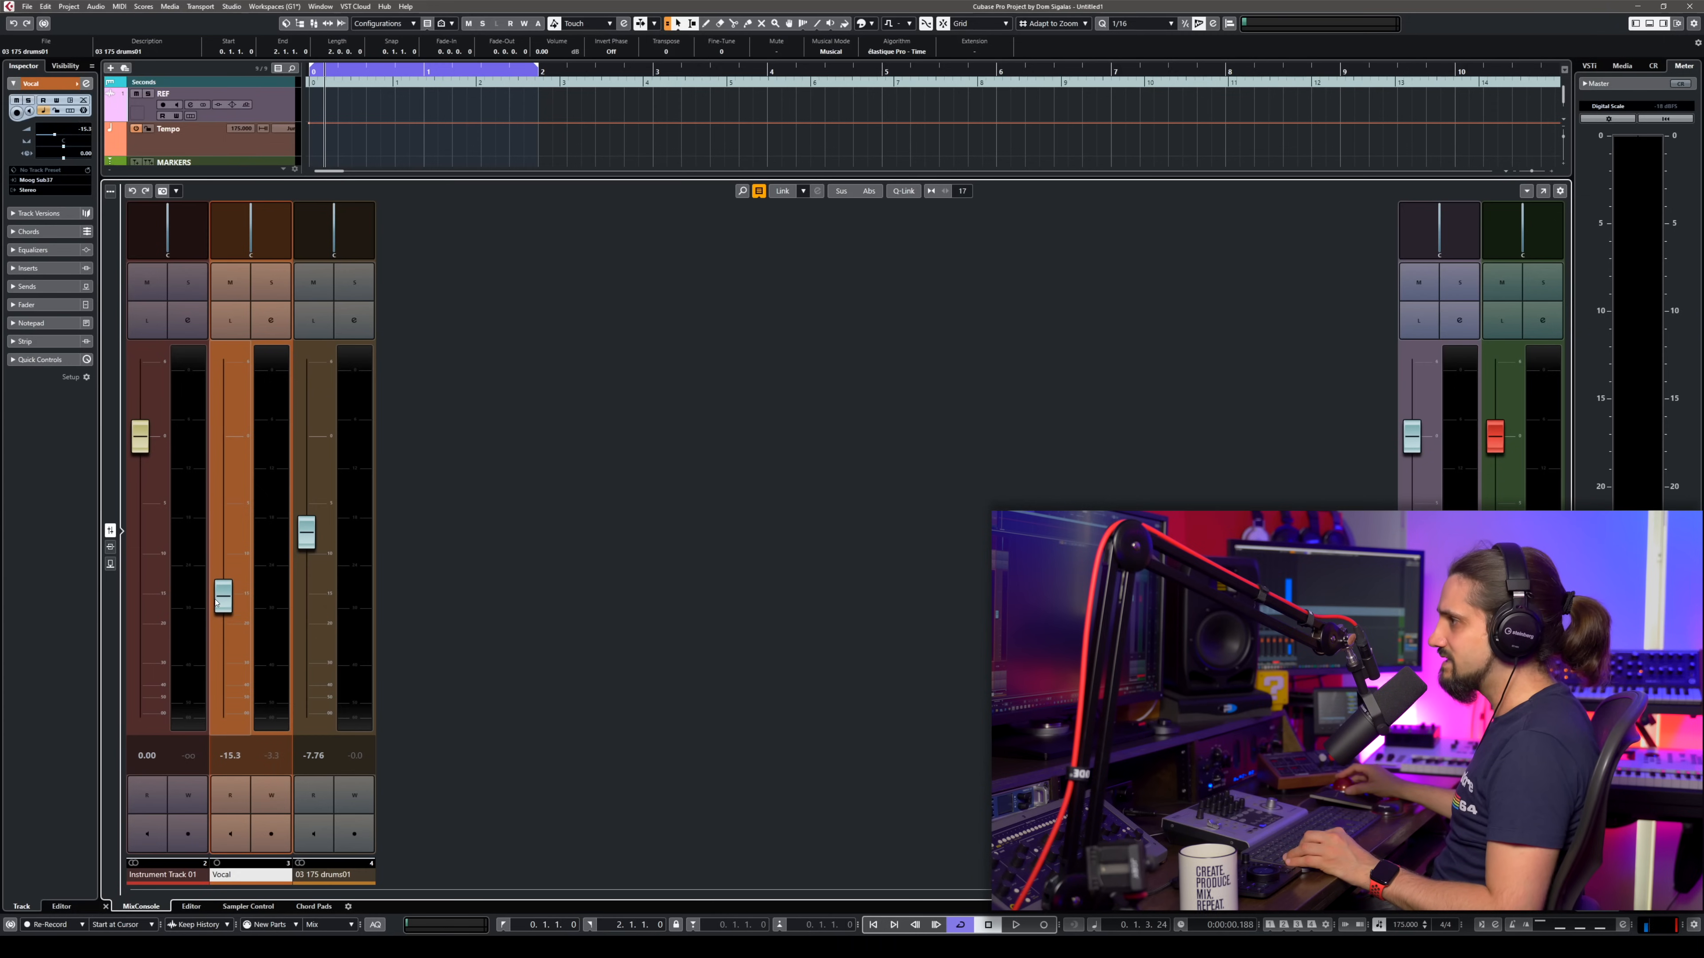
pyautogui.moveTo(223, 595); pyautogui.dragTo(223, 633)
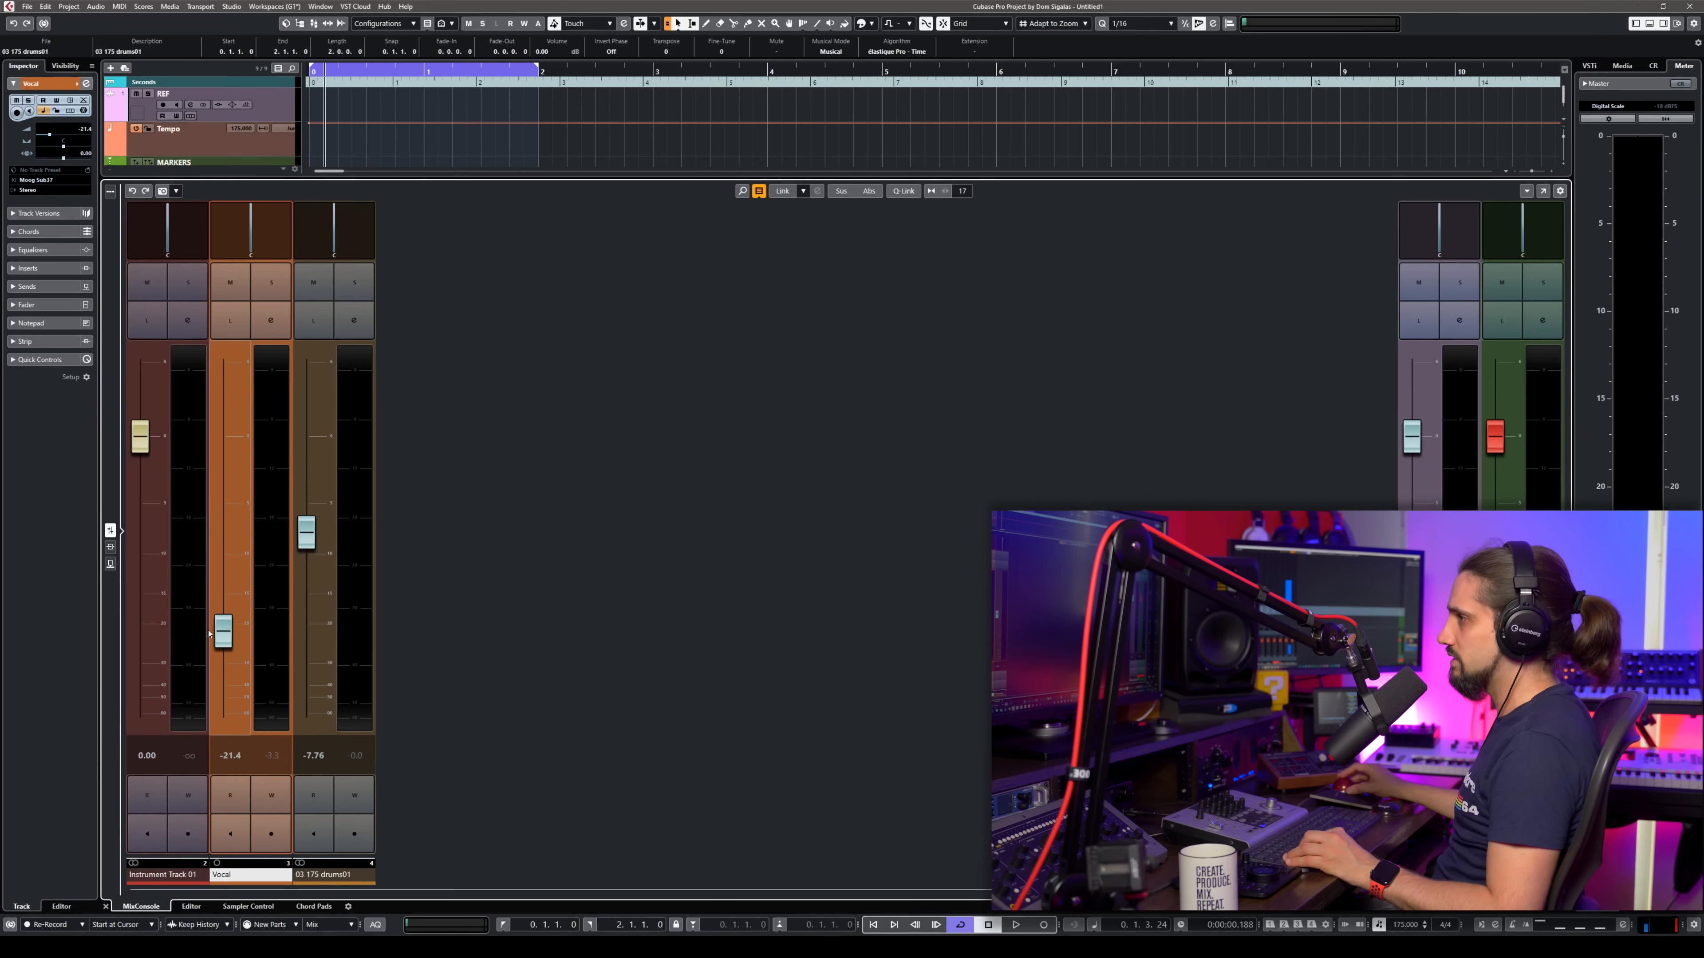
pyautogui.moveTo(222, 632); pyautogui.dragTo(223, 597)
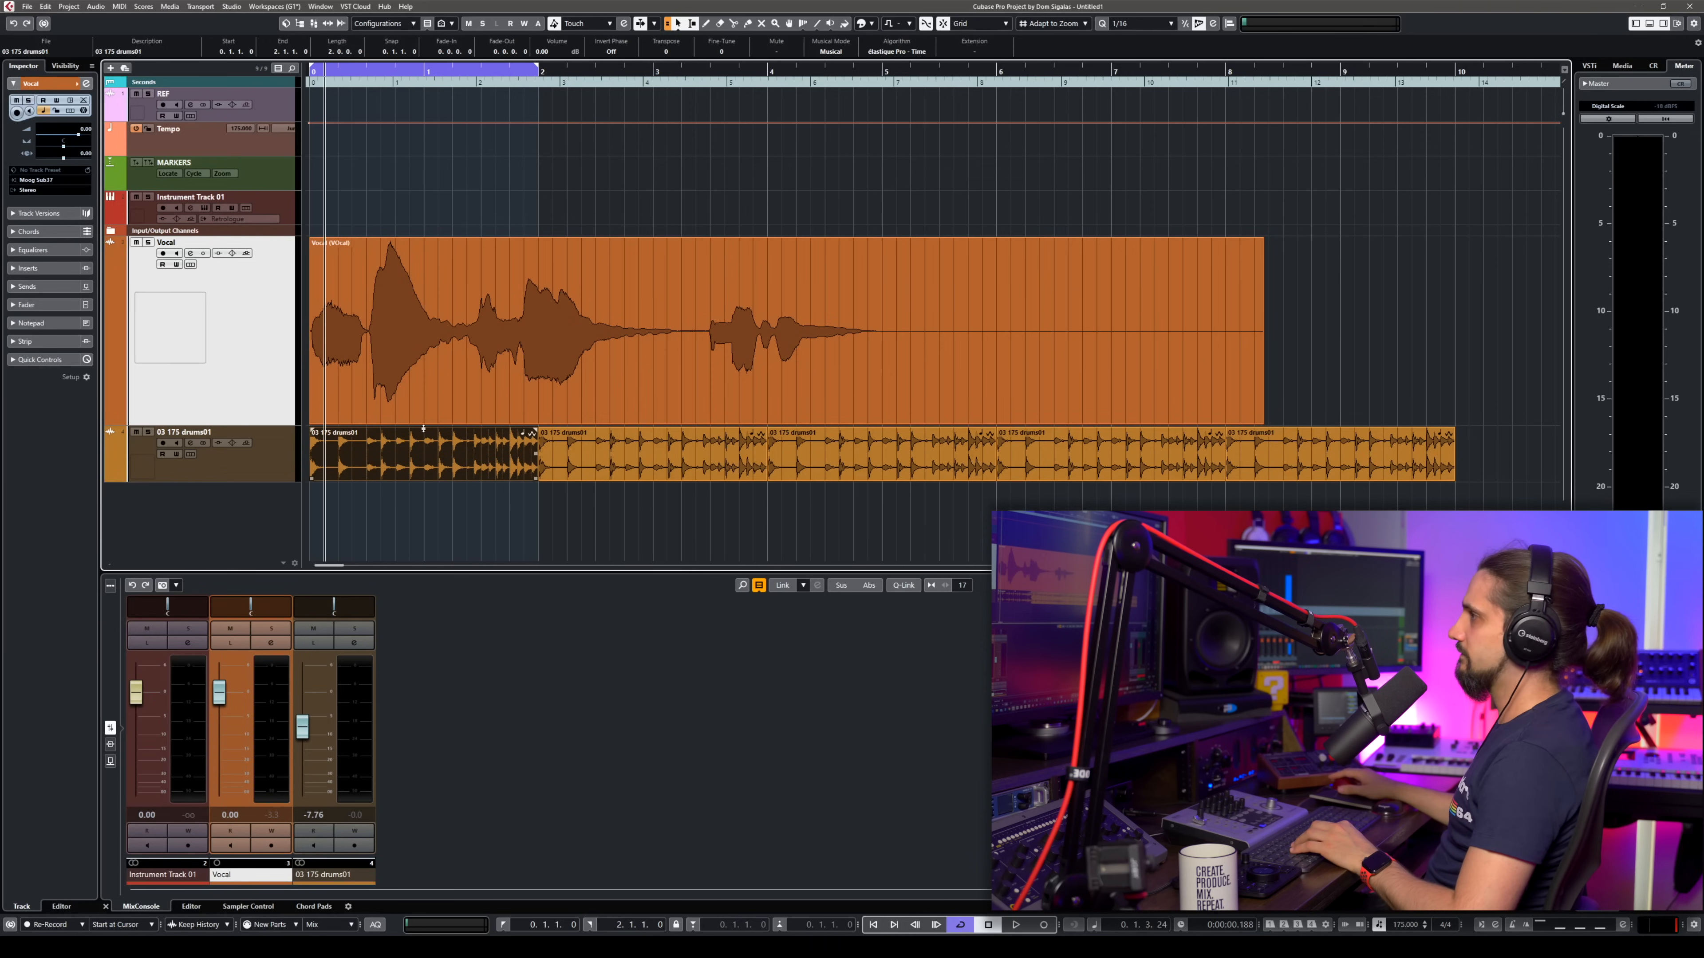
# - Pull the first drum loop event's volume handle down to about -8 dB
pyautogui.moveTo(421, 427); pyautogui.dragTo(422, 454)
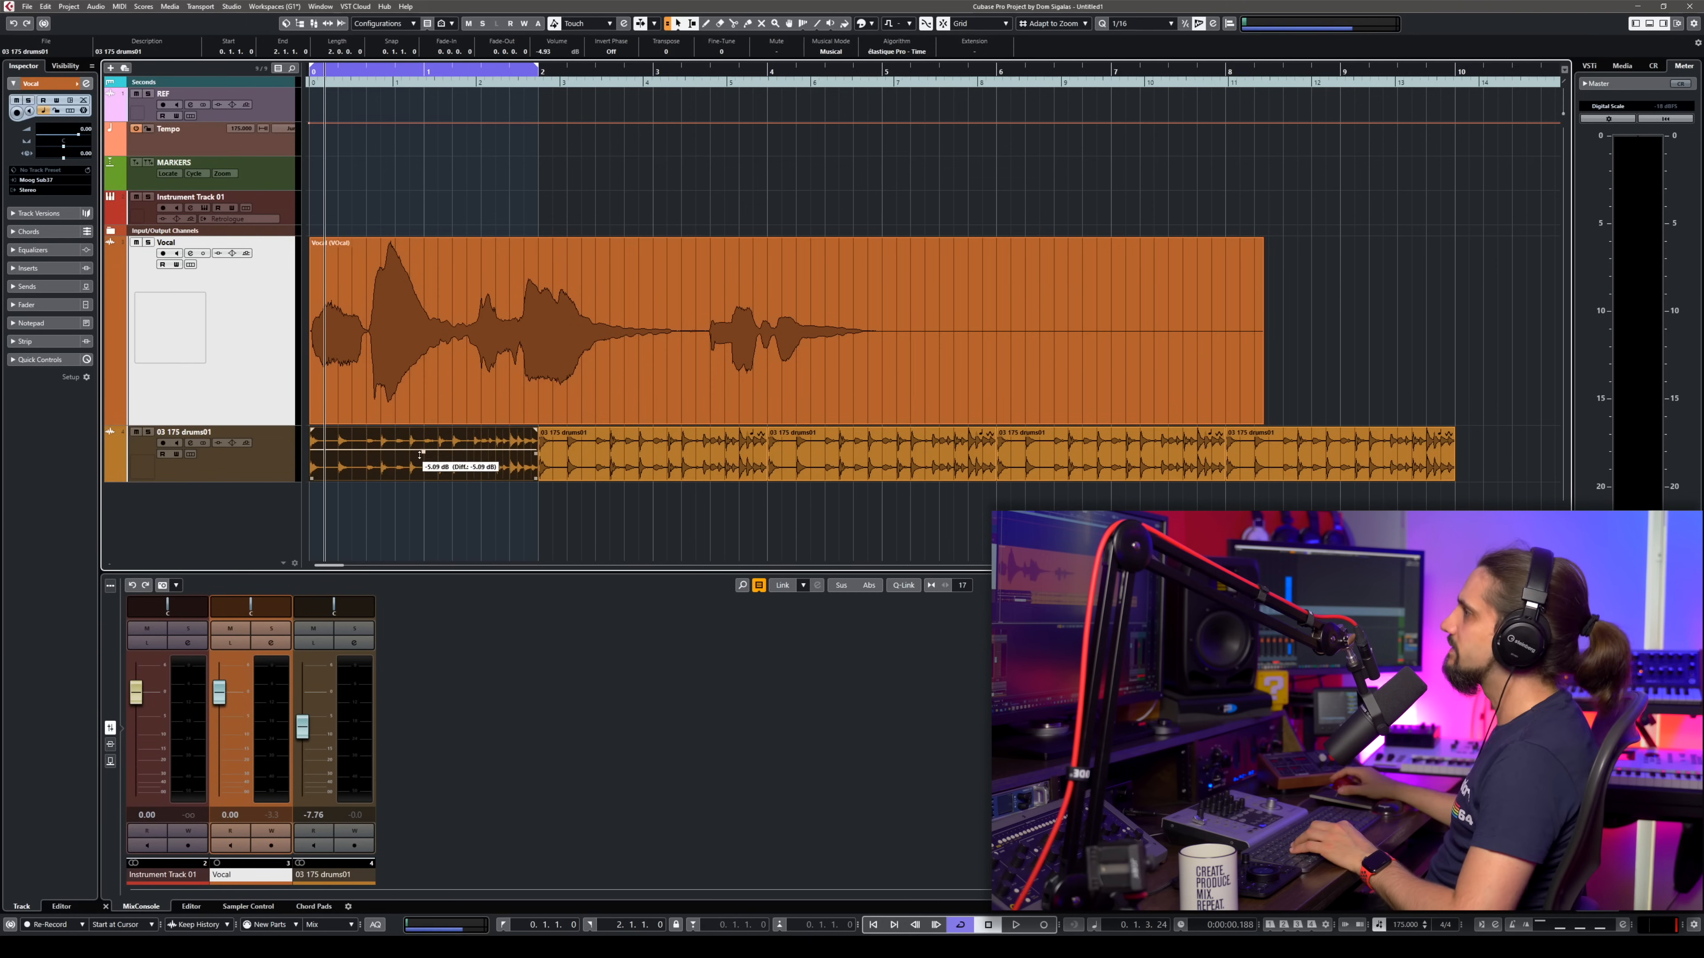
pyautogui.moveTo(421, 451); pyautogui.dragTo(421, 435)
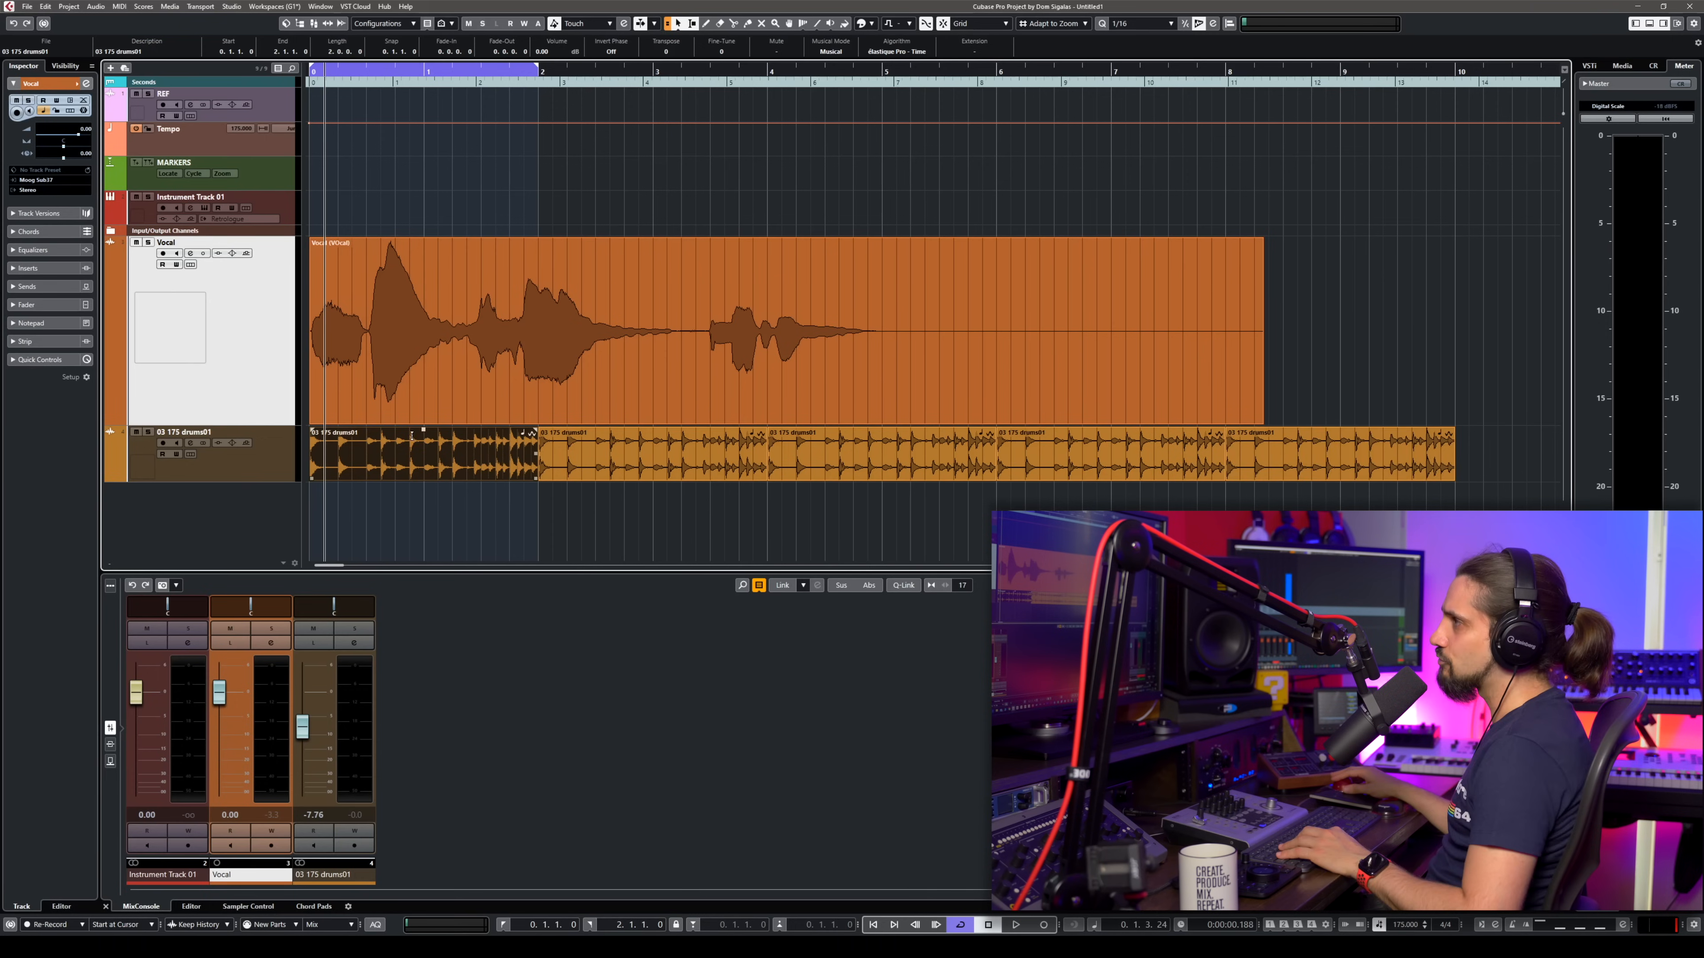
pyautogui.moveTo(422, 430); pyautogui.dragTo(422, 465)
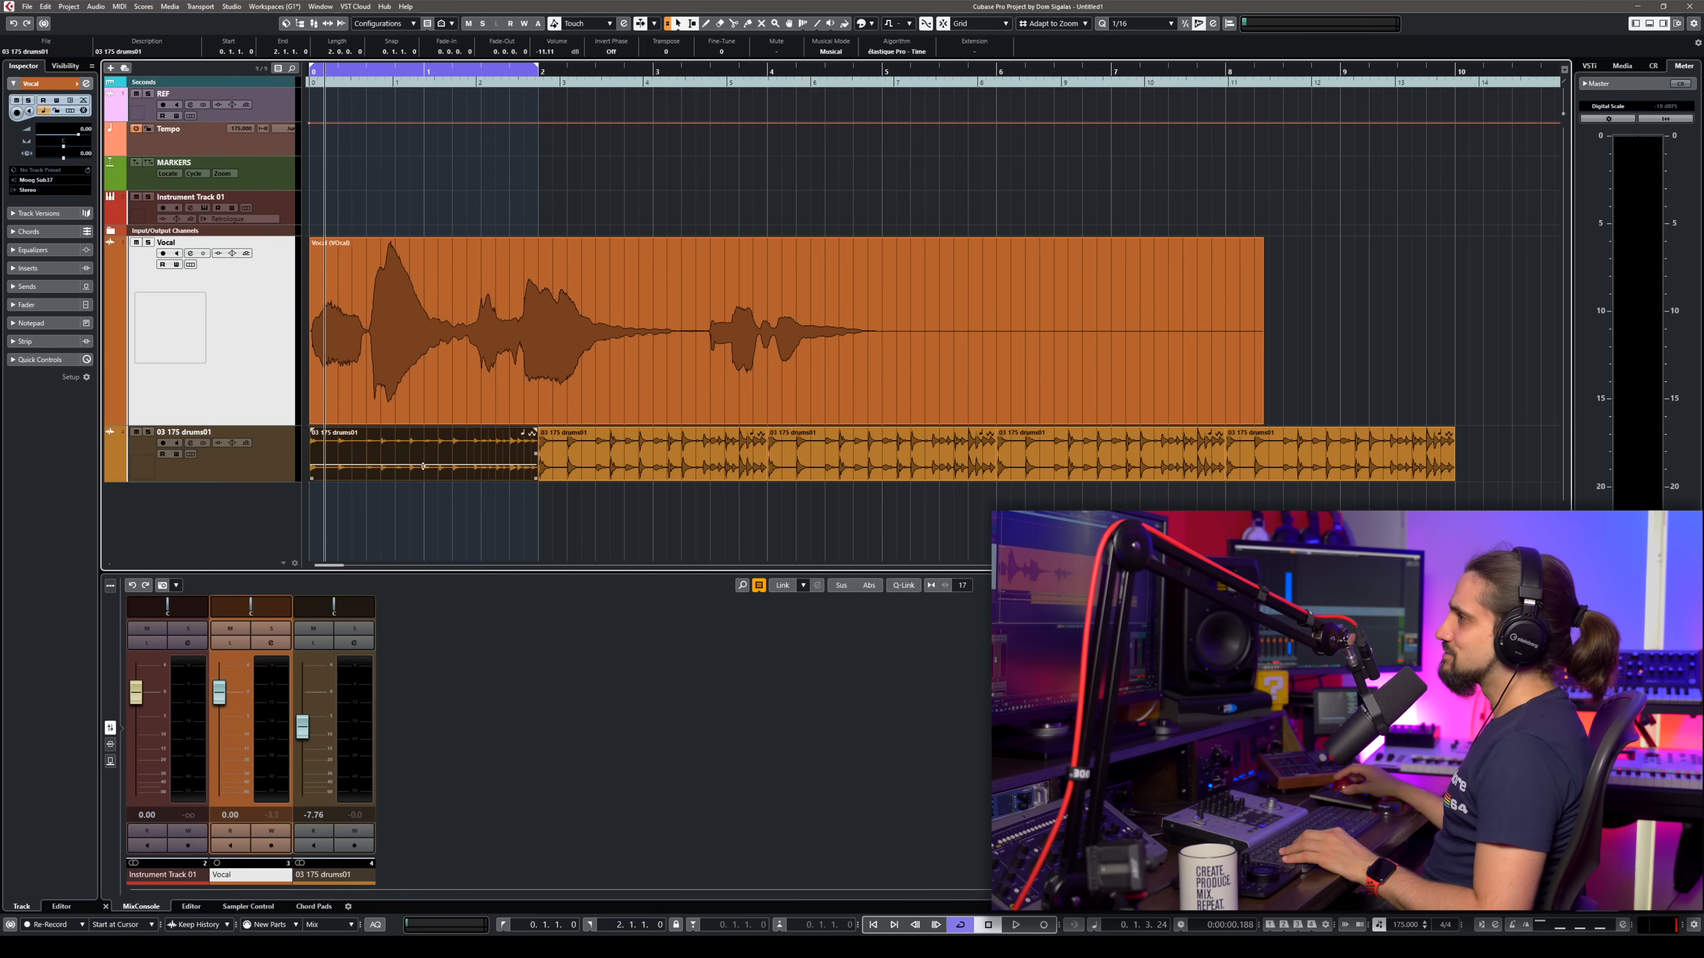
pyautogui.moveTo(422, 432); pyautogui.dragTo(421, 465)
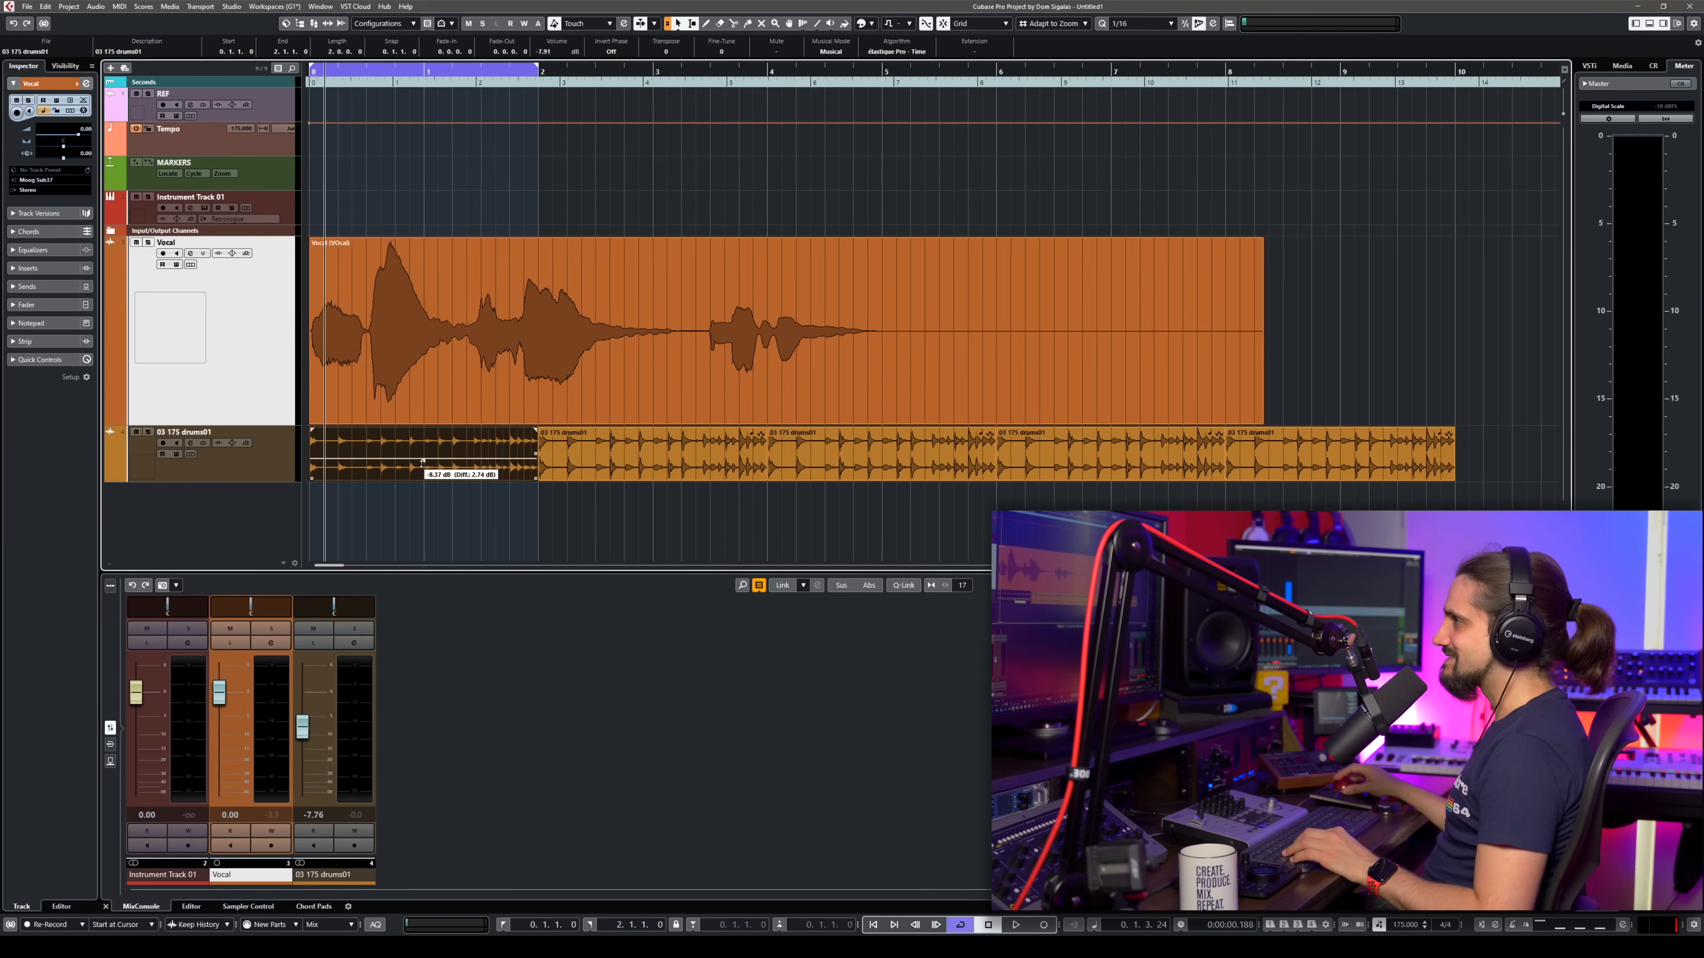
pyautogui.moveTo(421, 449); pyautogui.dragTo(422, 473)
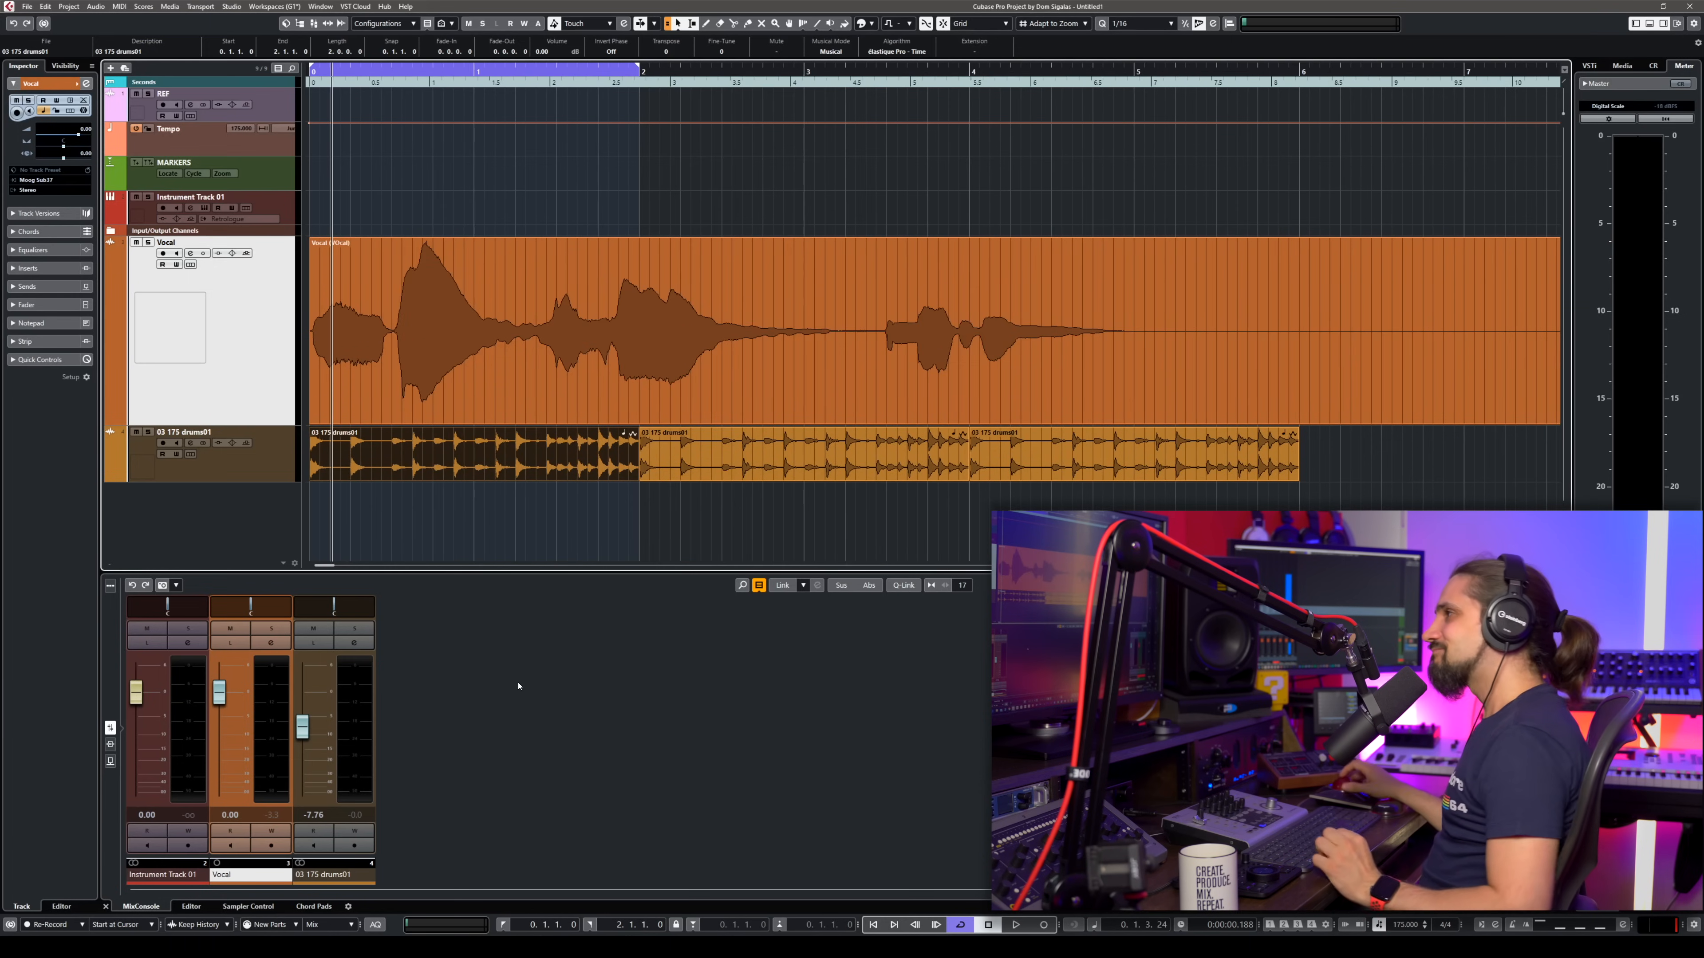
pyautogui.moveTo(485, 494)
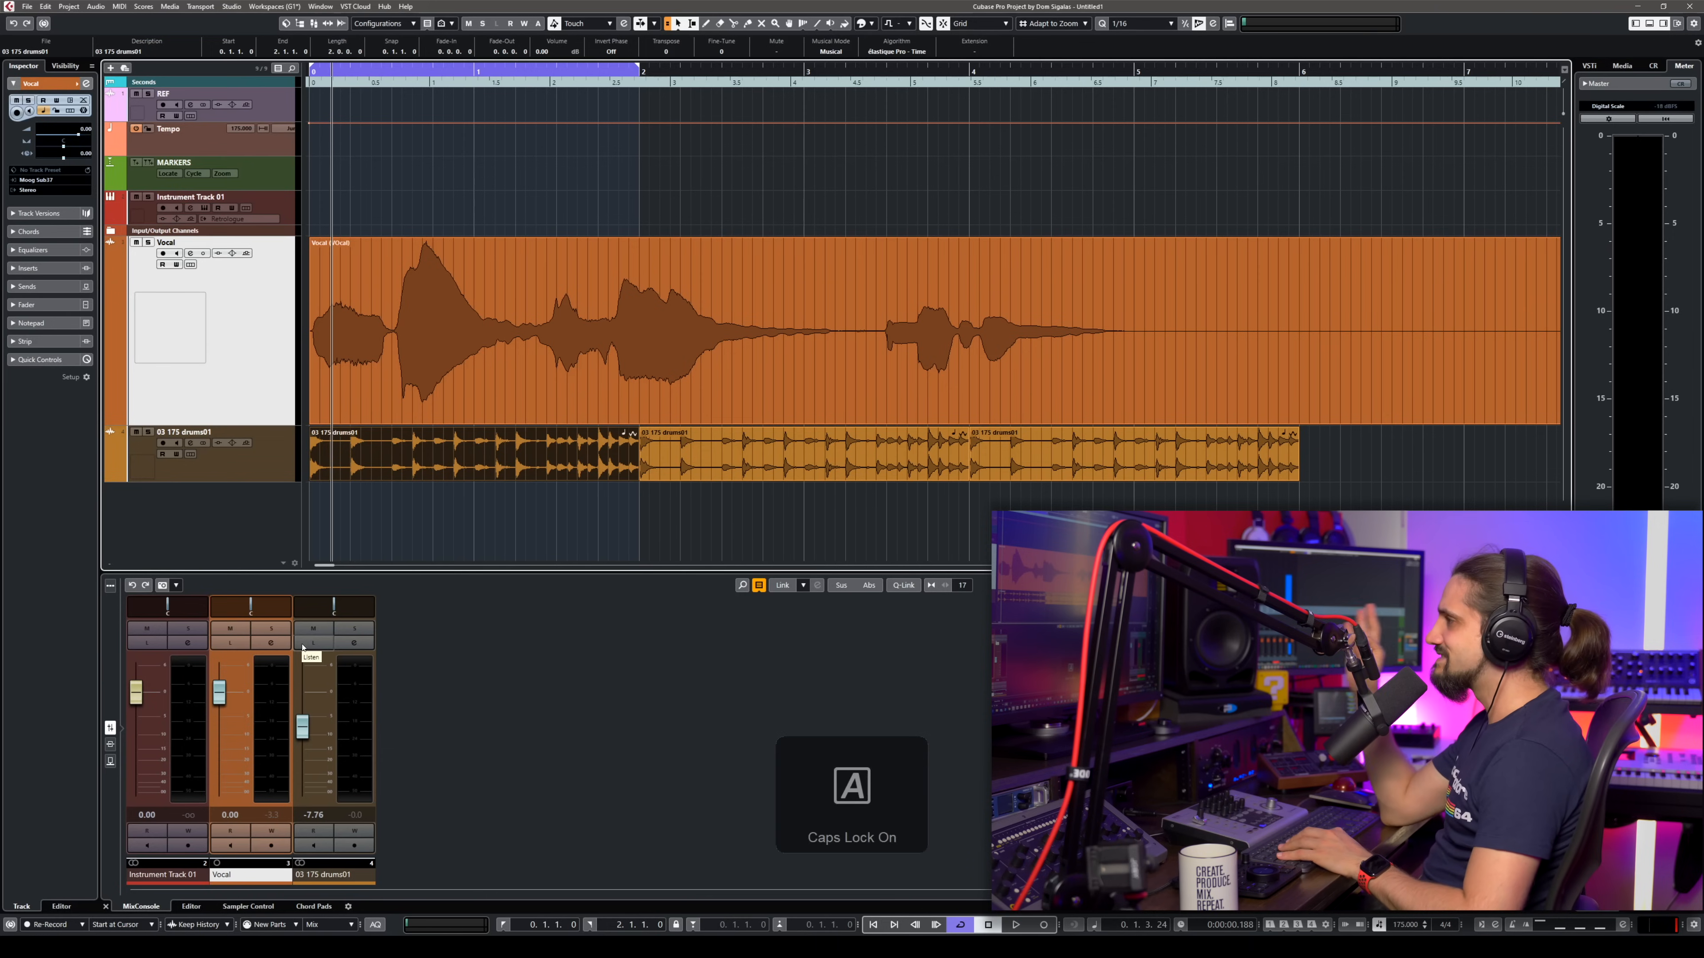
pyautogui.press('CapsLock')
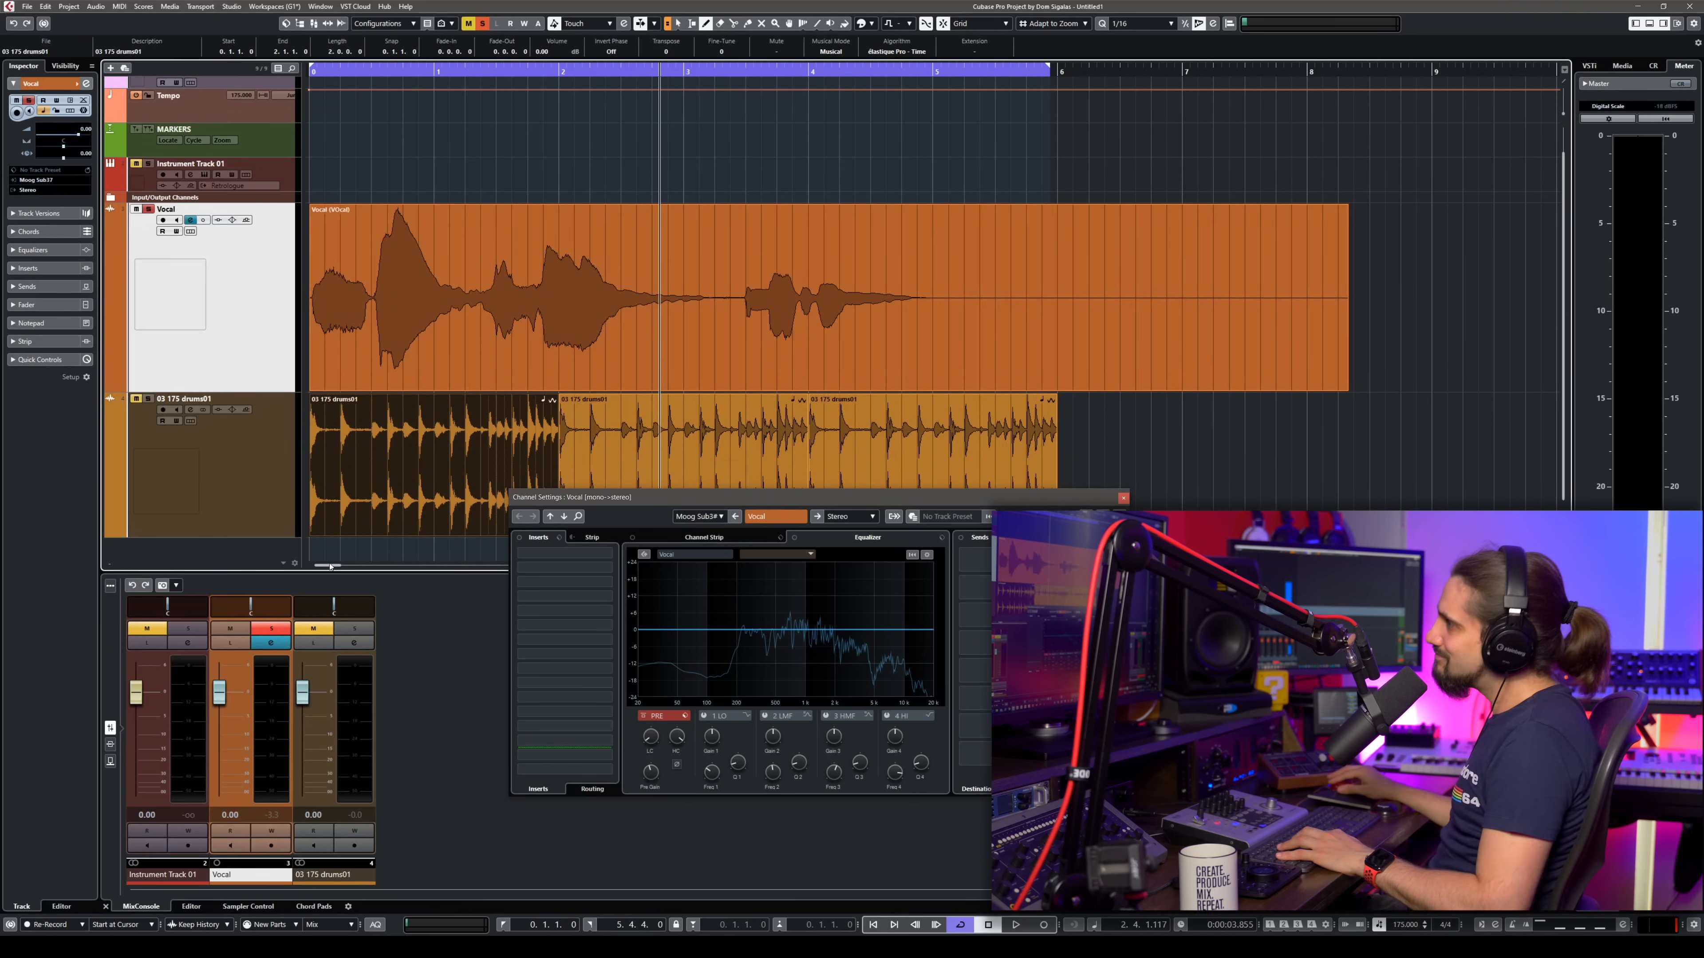
pyautogui.moveTo(323, 588)
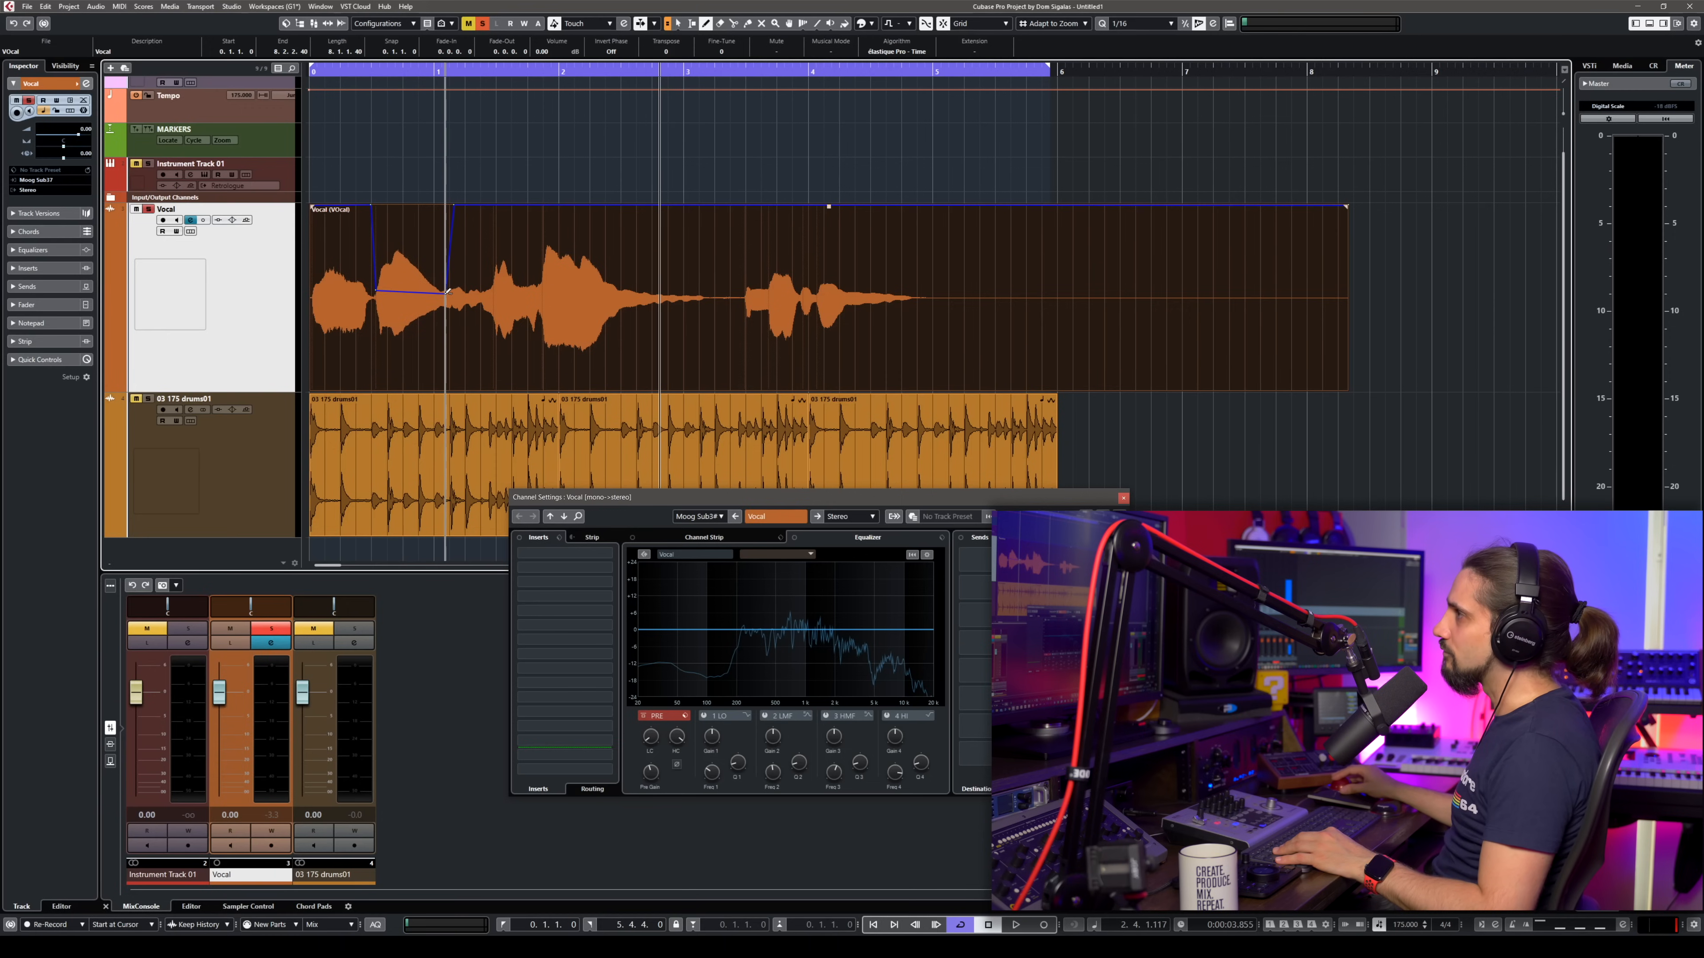
# - Draw a pencil volume curve on the vocal event that dips over its loud opening phrases
pyautogui.moveTo(449, 290); pyautogui.dragTo(402, 310)
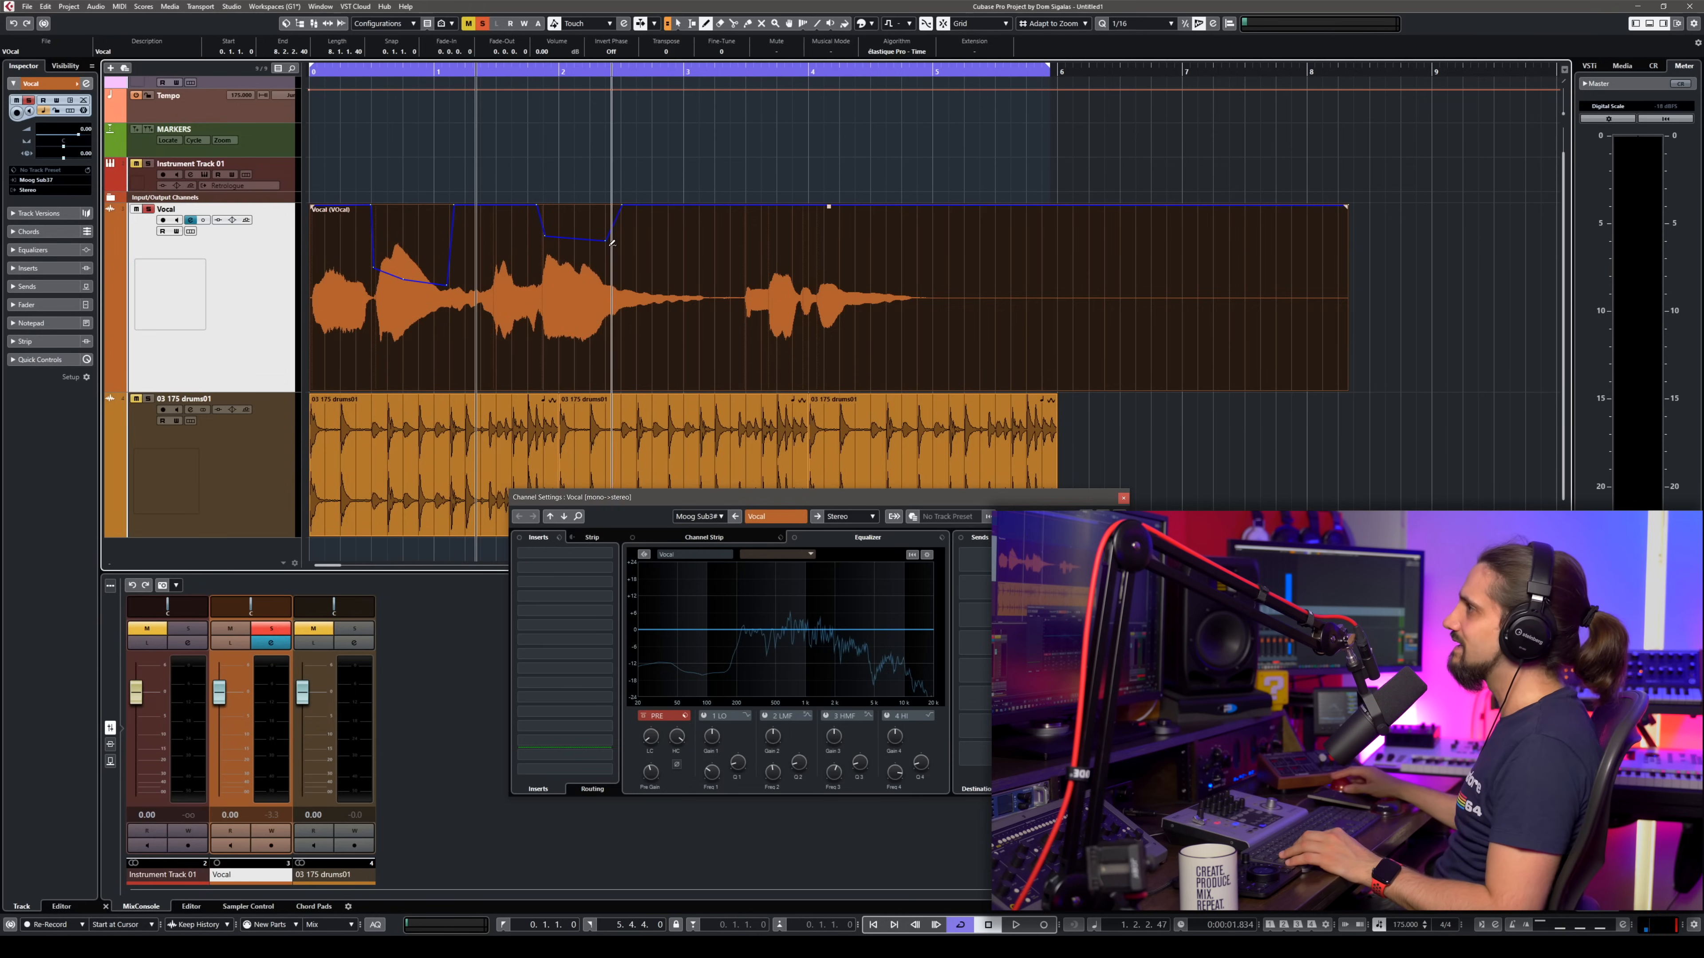
pyautogui.click(1016, 926)
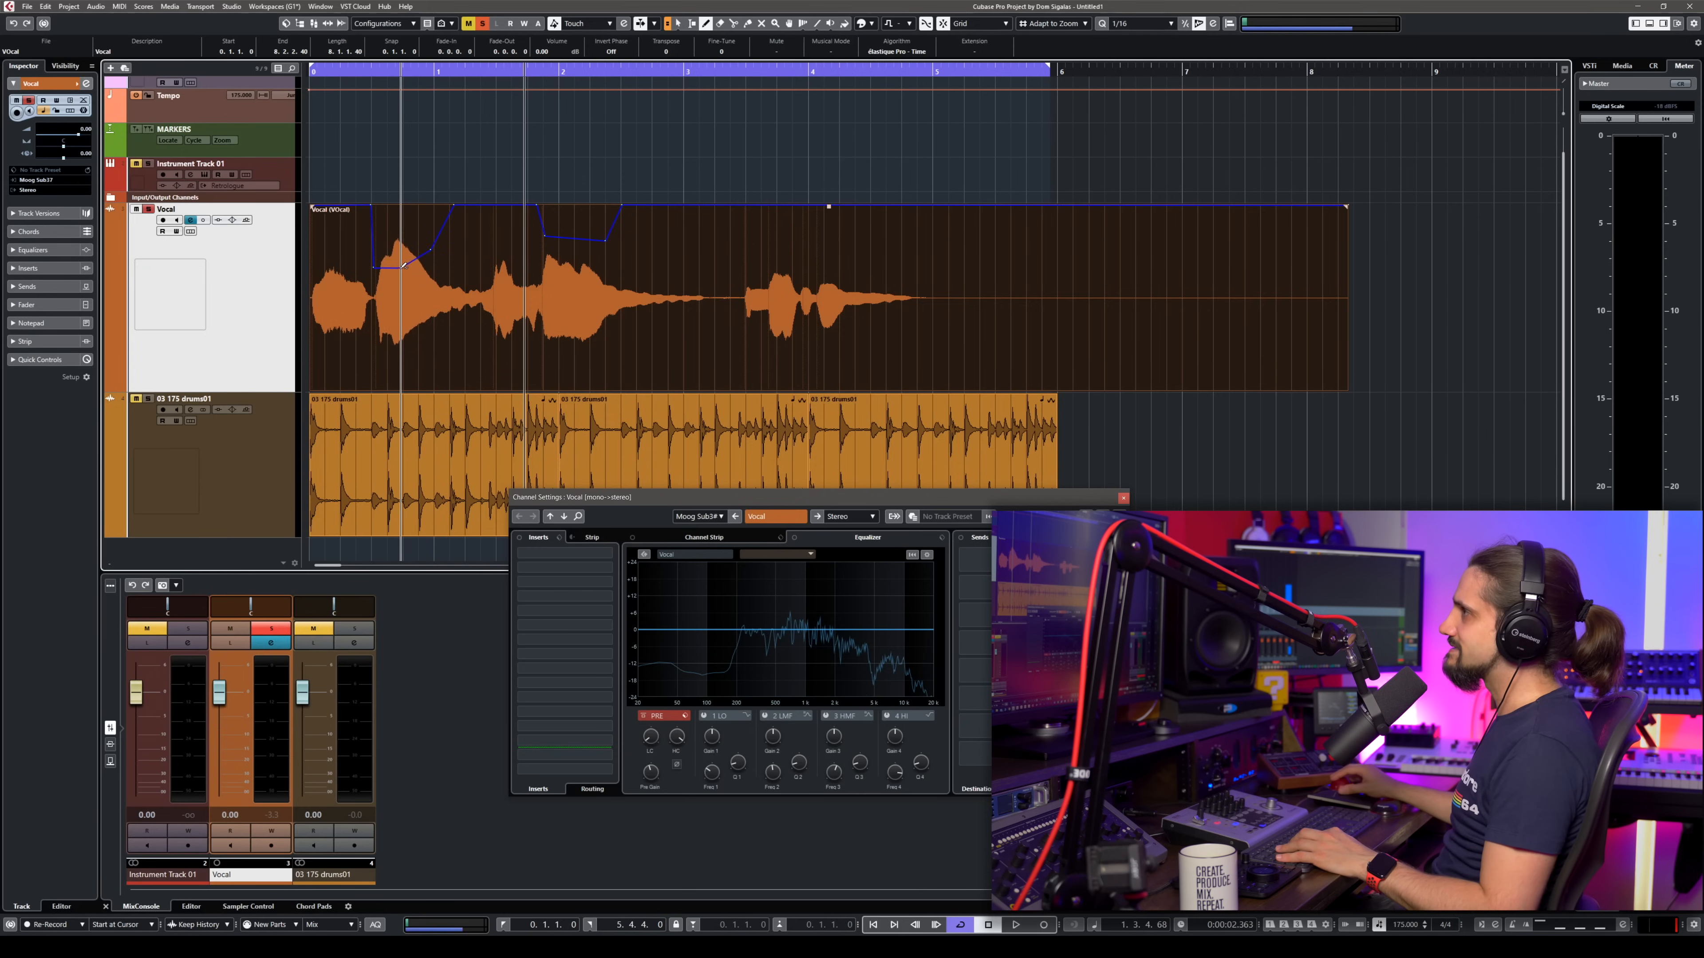
pyautogui.click(1017, 925)
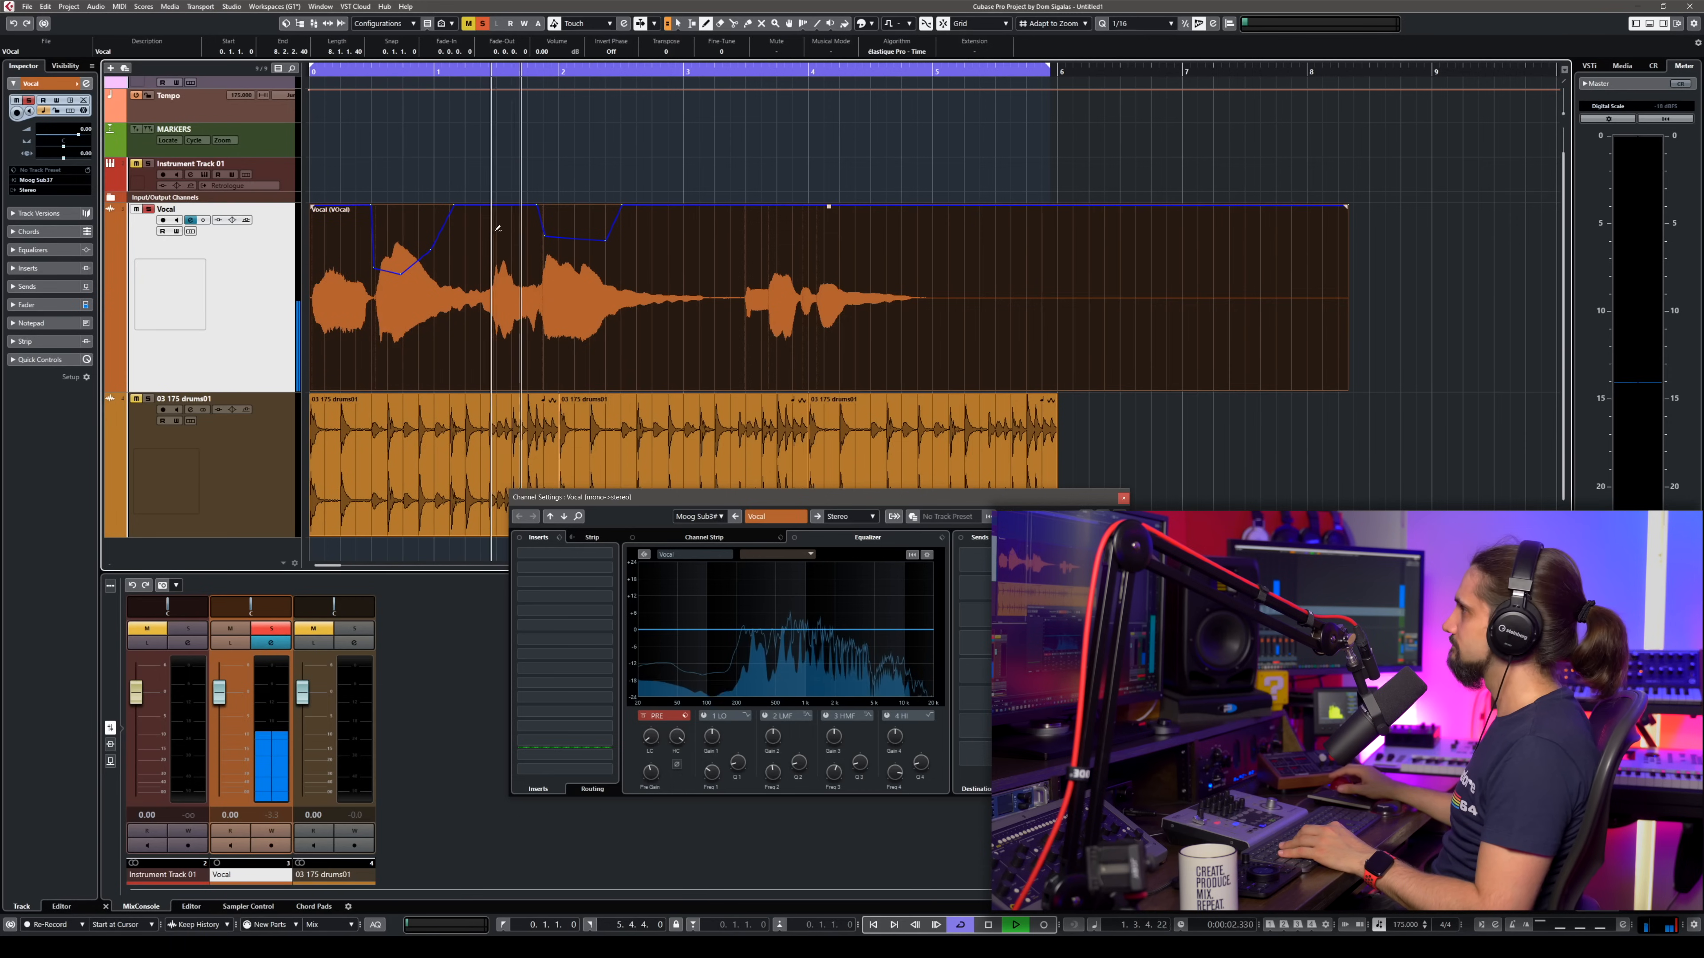
pyautogui.click(1017, 925)
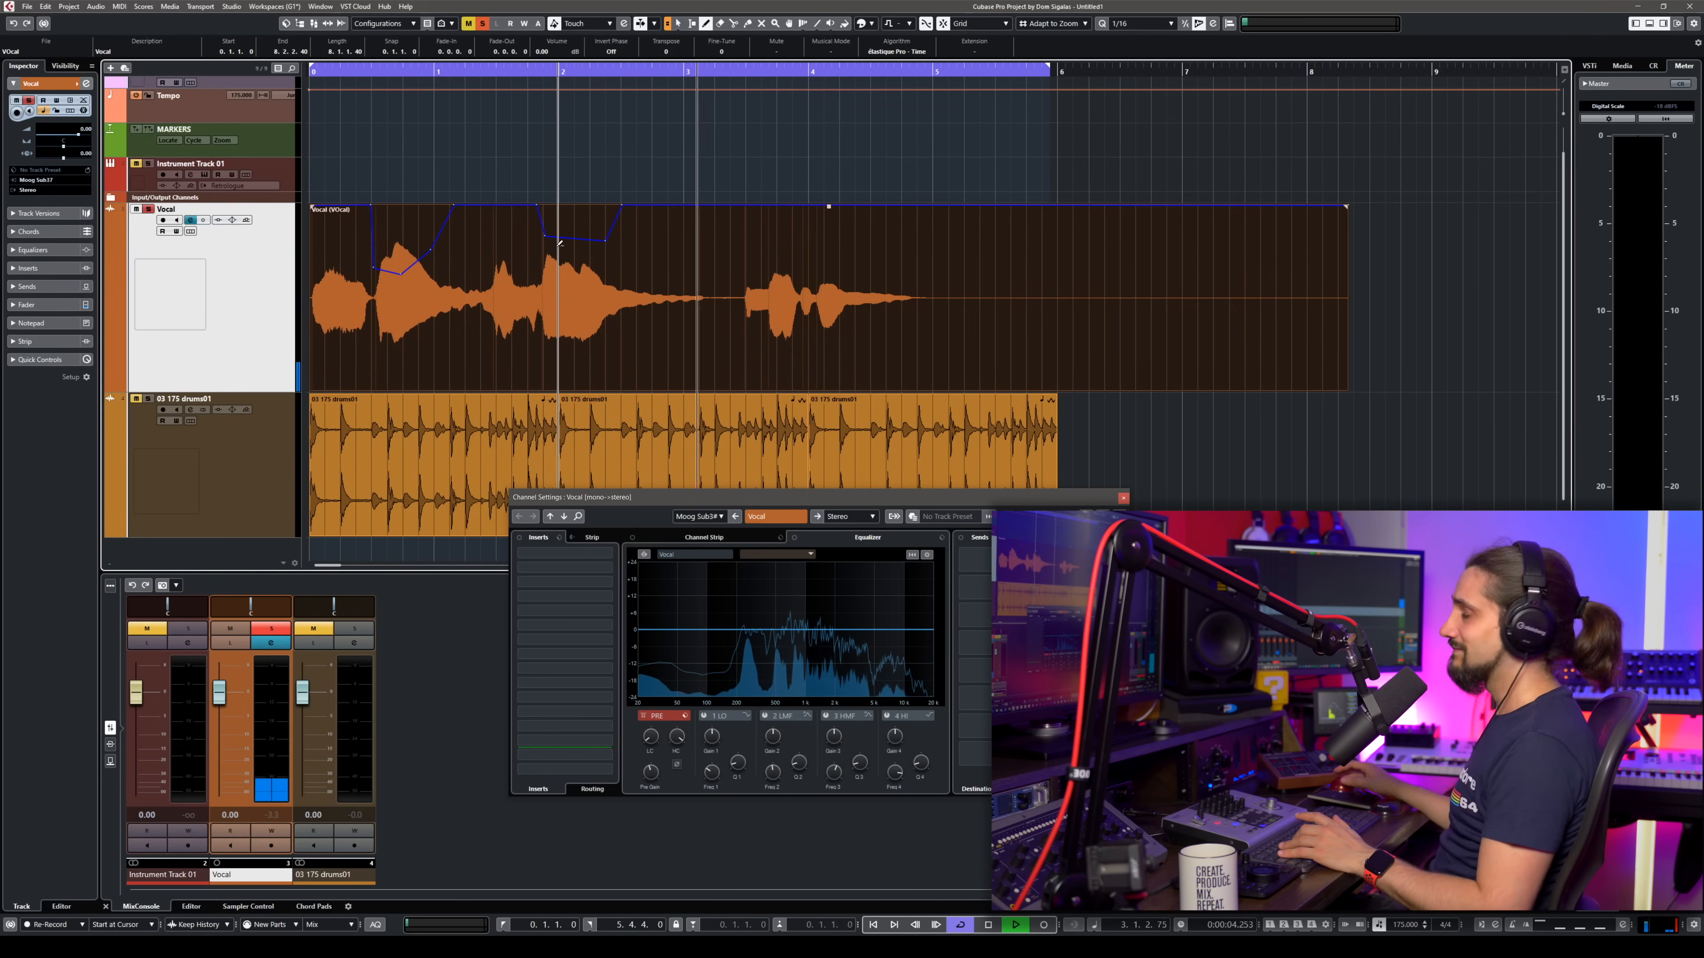
pyautogui.click(1017, 926)
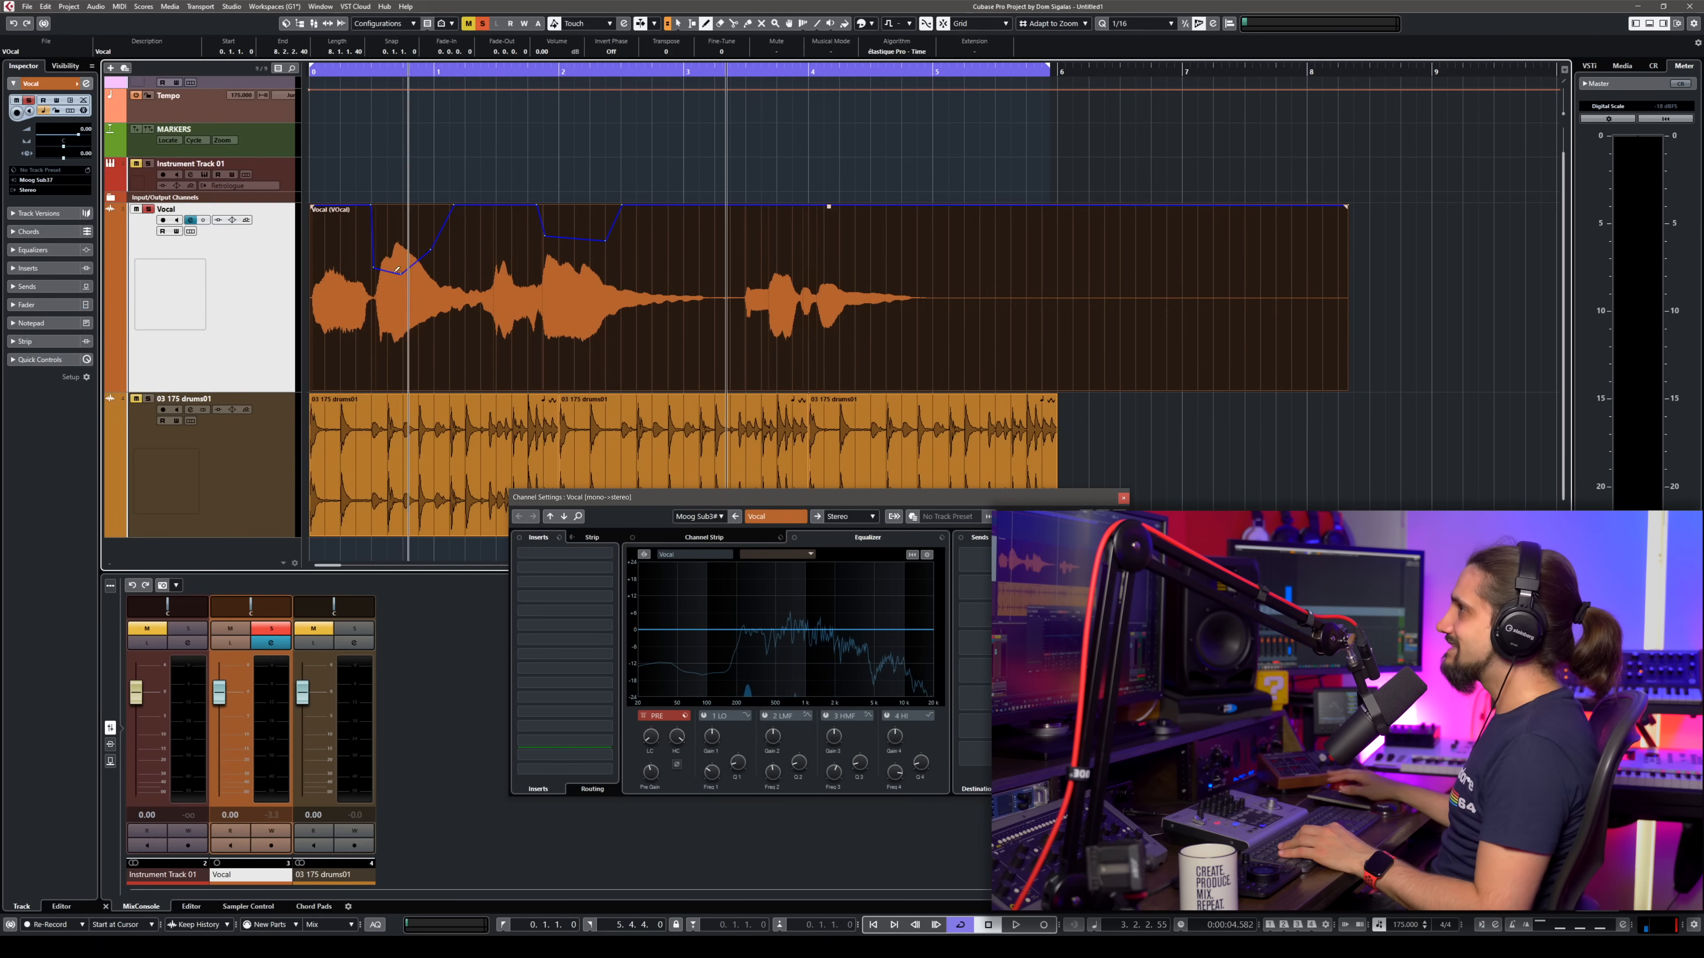
pyautogui.click(1017, 925)
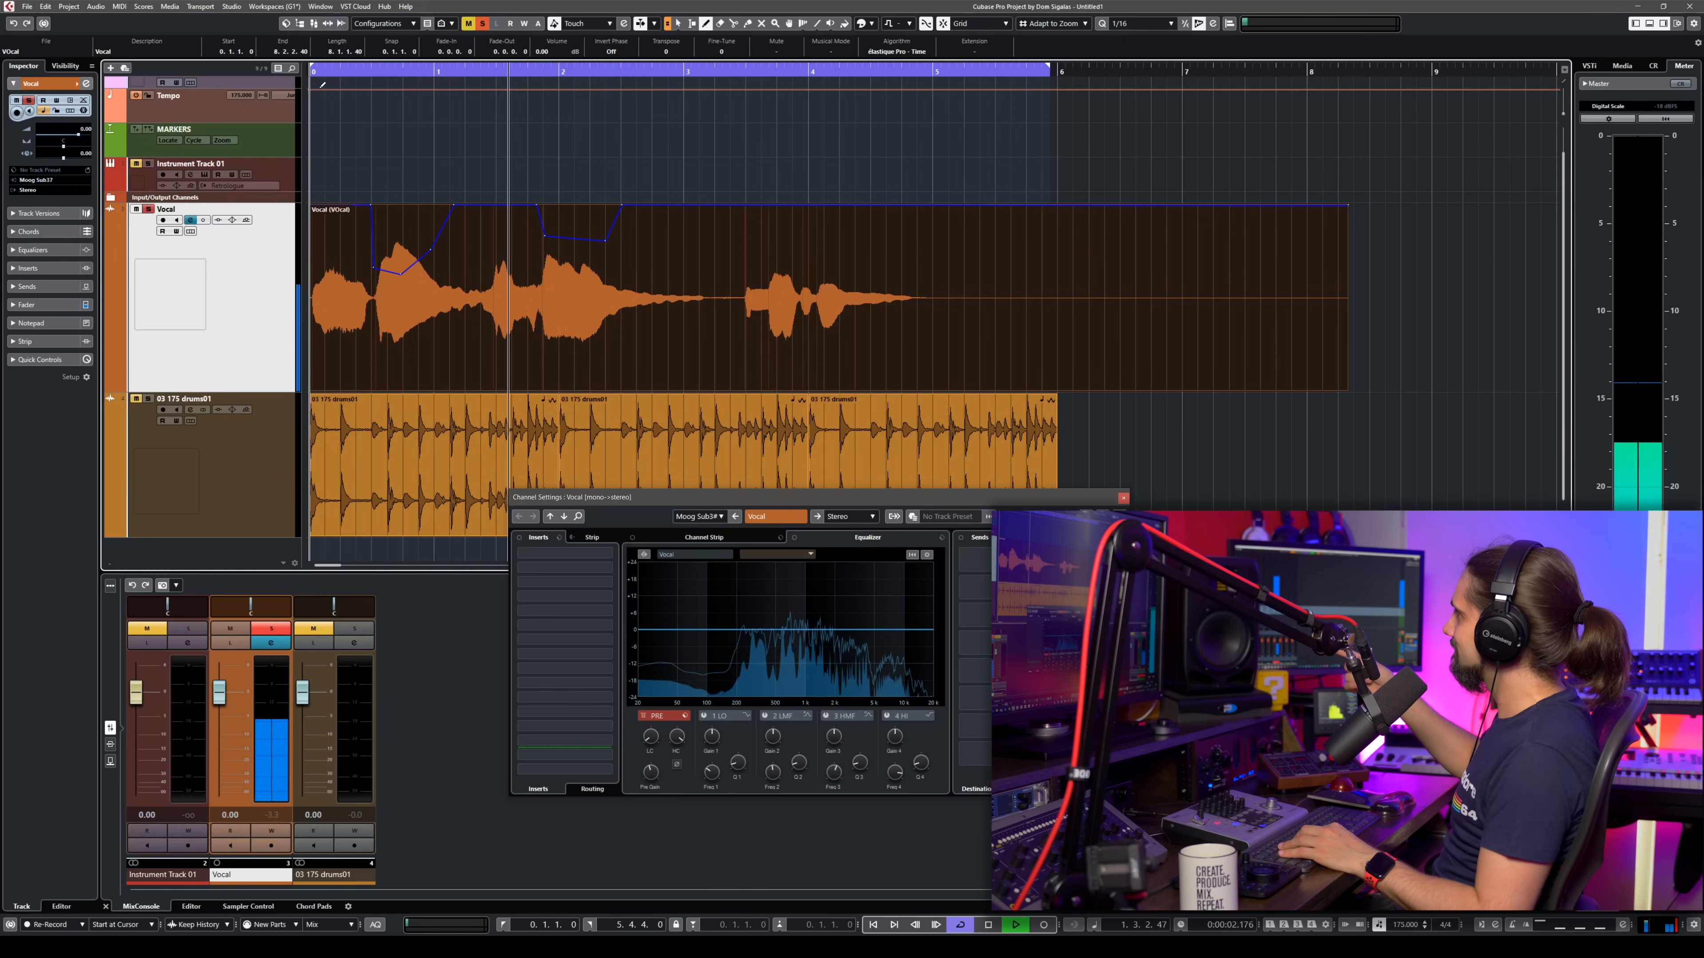
pyautogui.click(1017, 925)
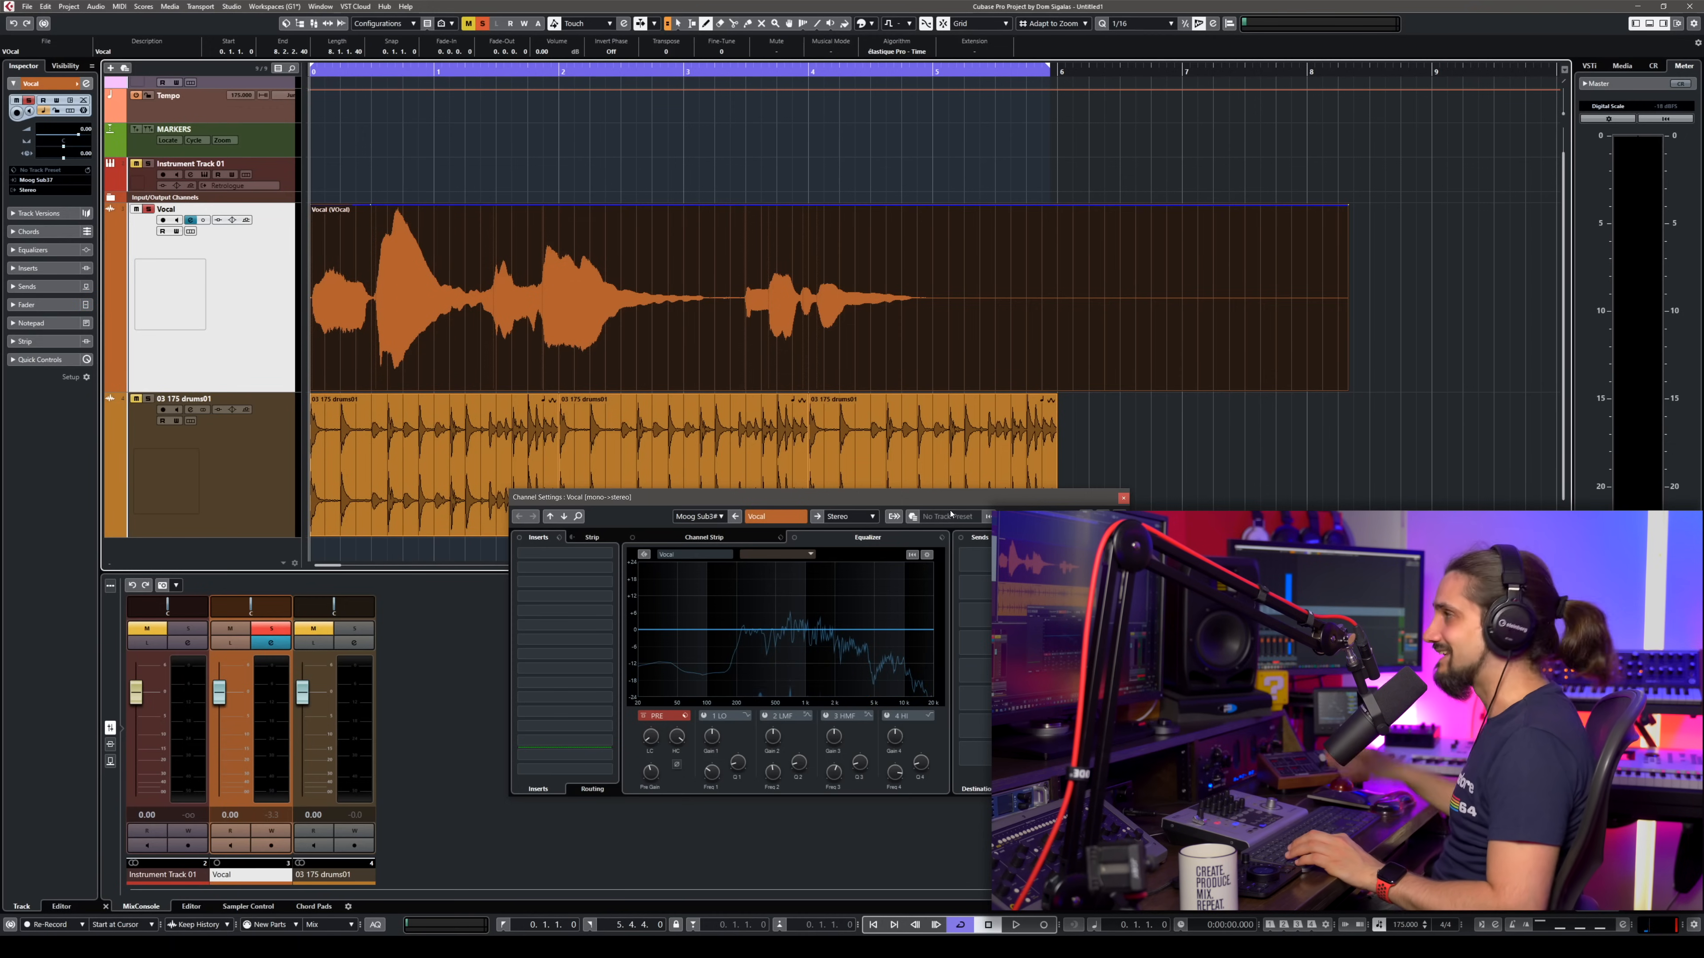
pyautogui.click(1017, 925)
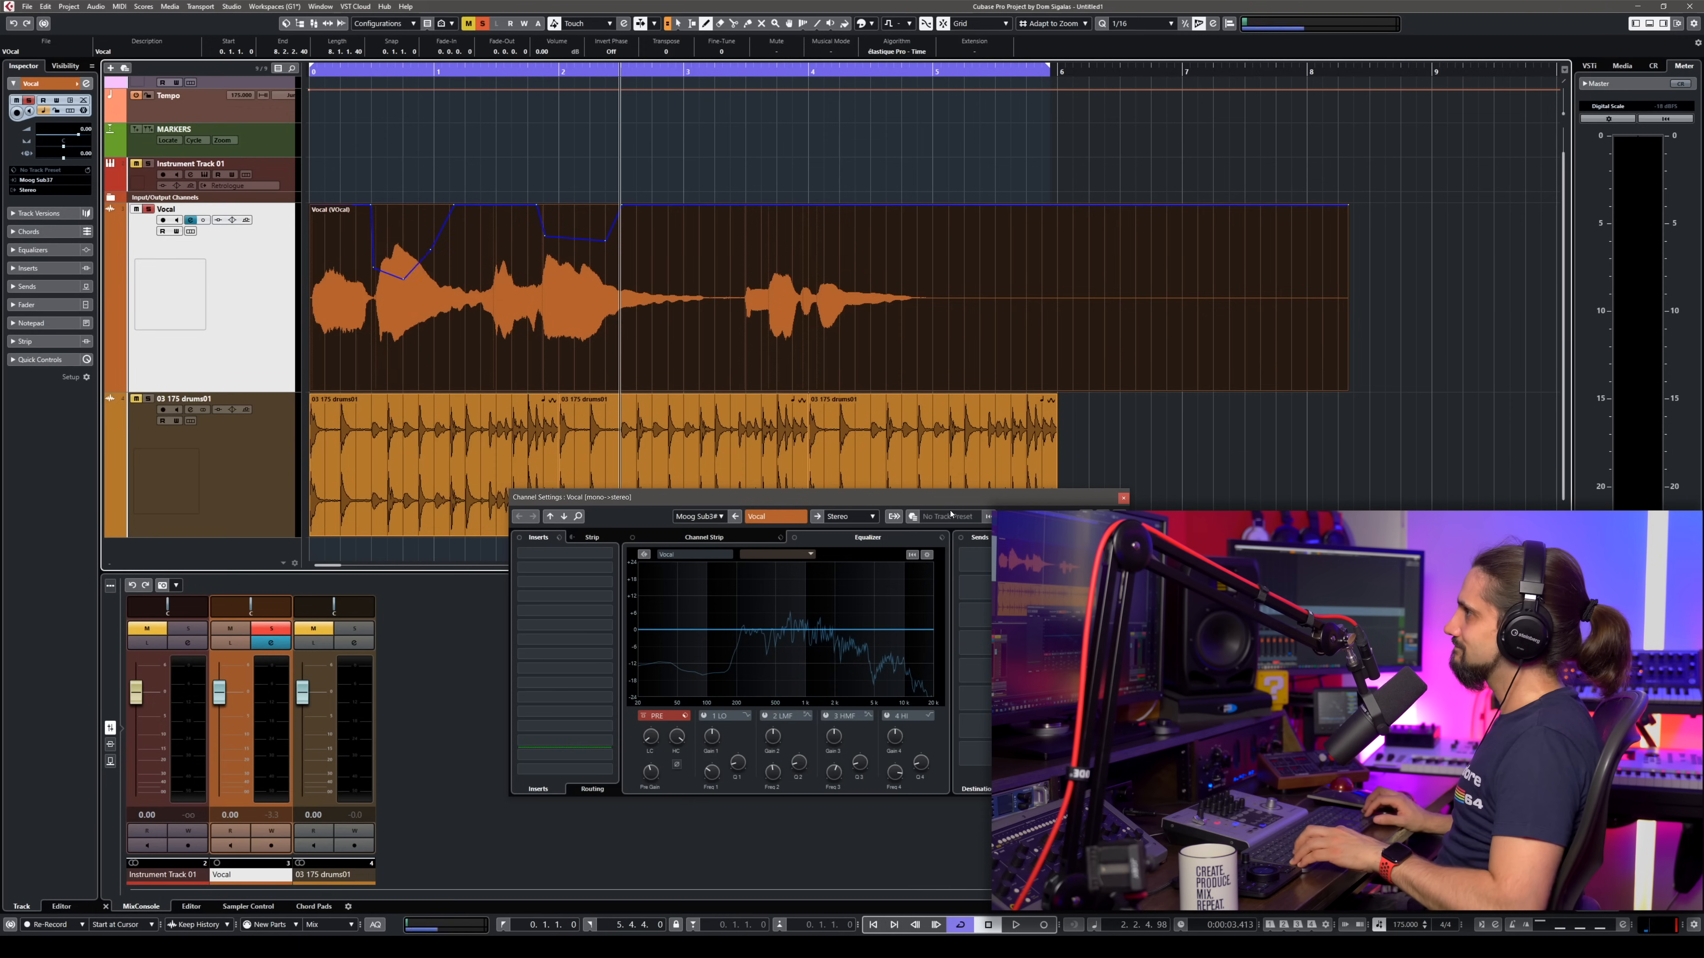
pyautogui.click(1017, 927)
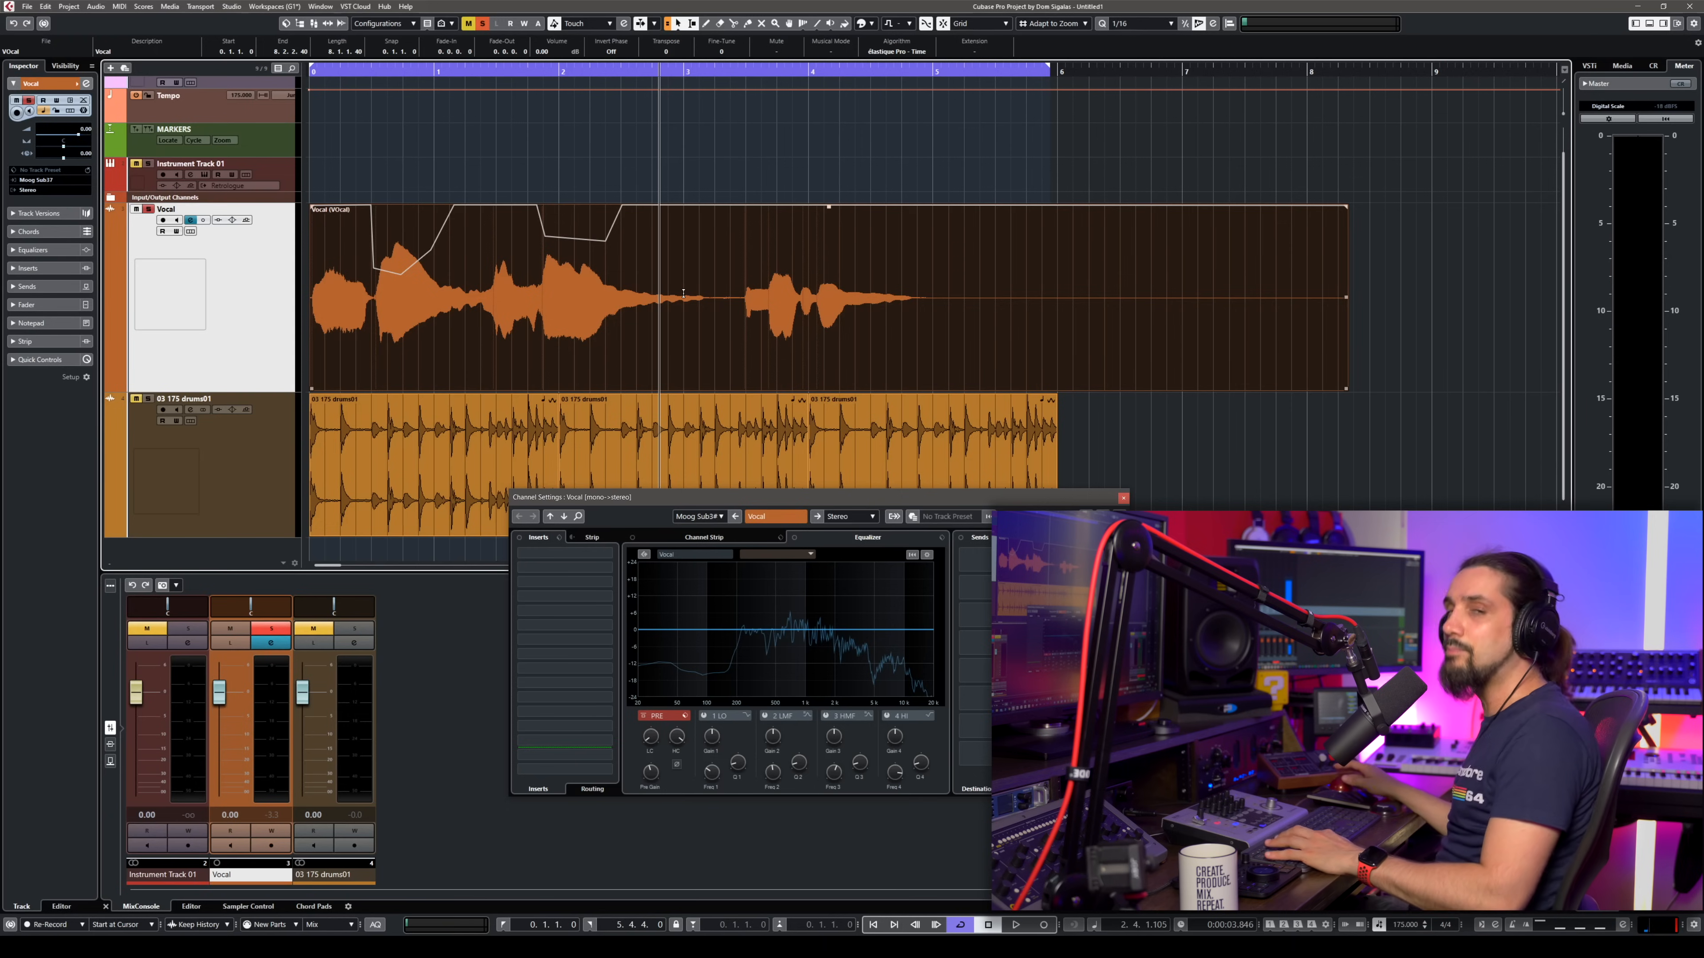
pyautogui.moveTo(760, 367)
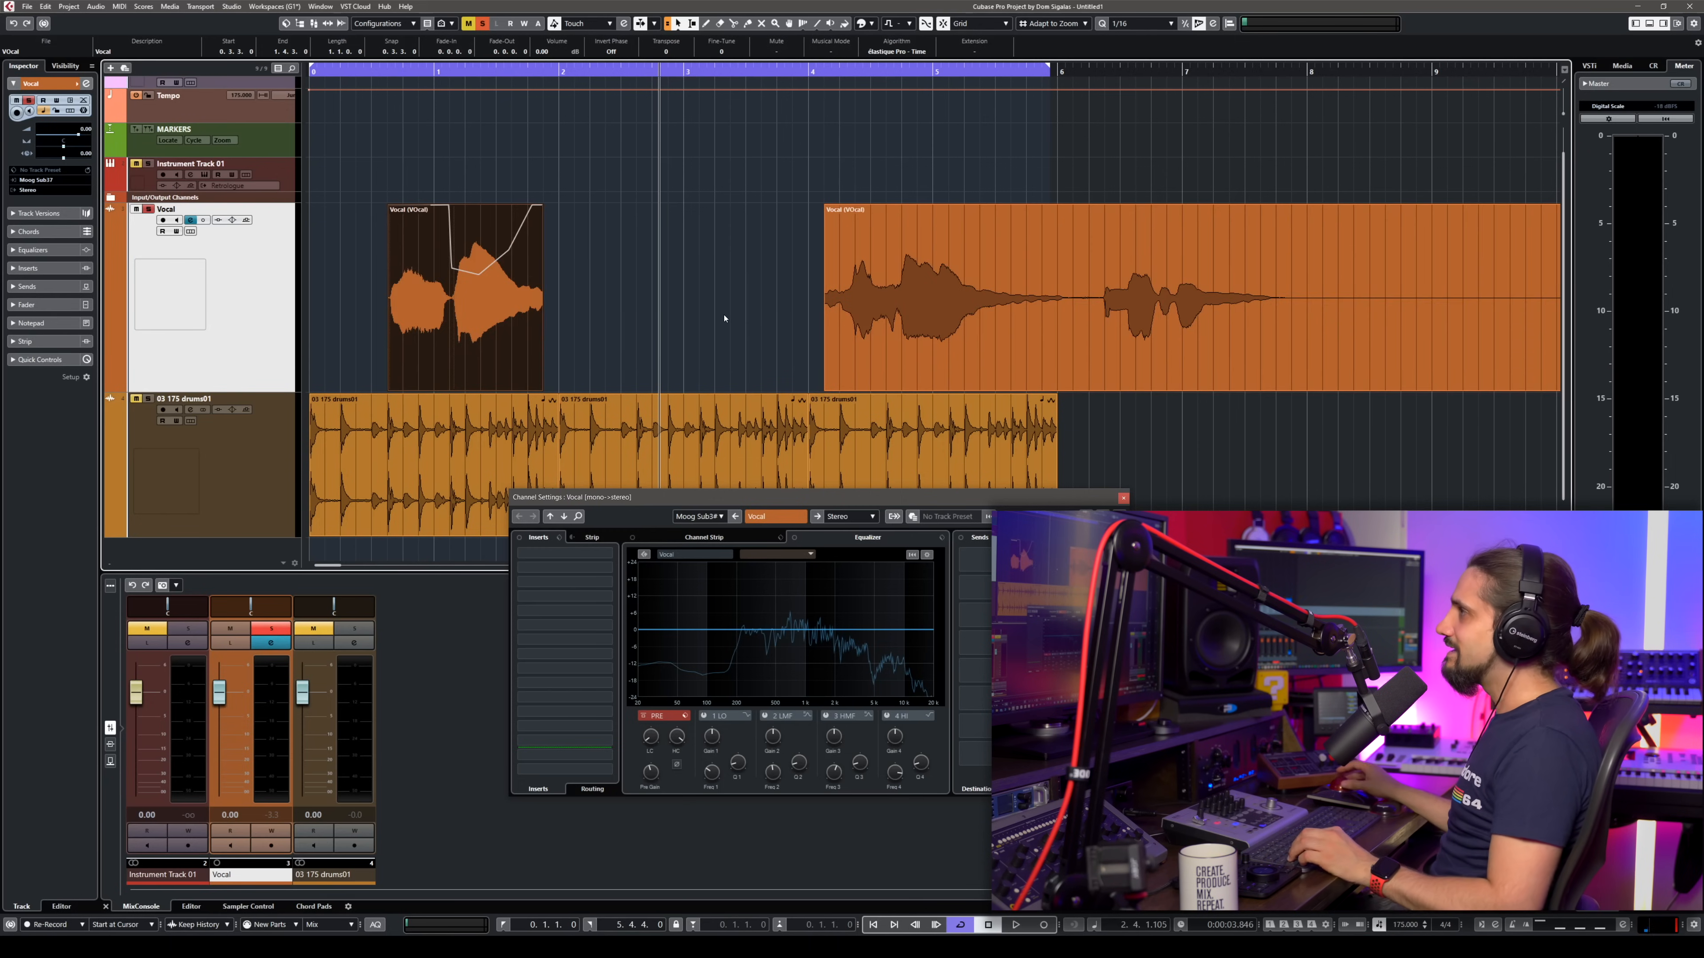
pyautogui.moveTo(847, 294); pyautogui.dragTo(468, 294)
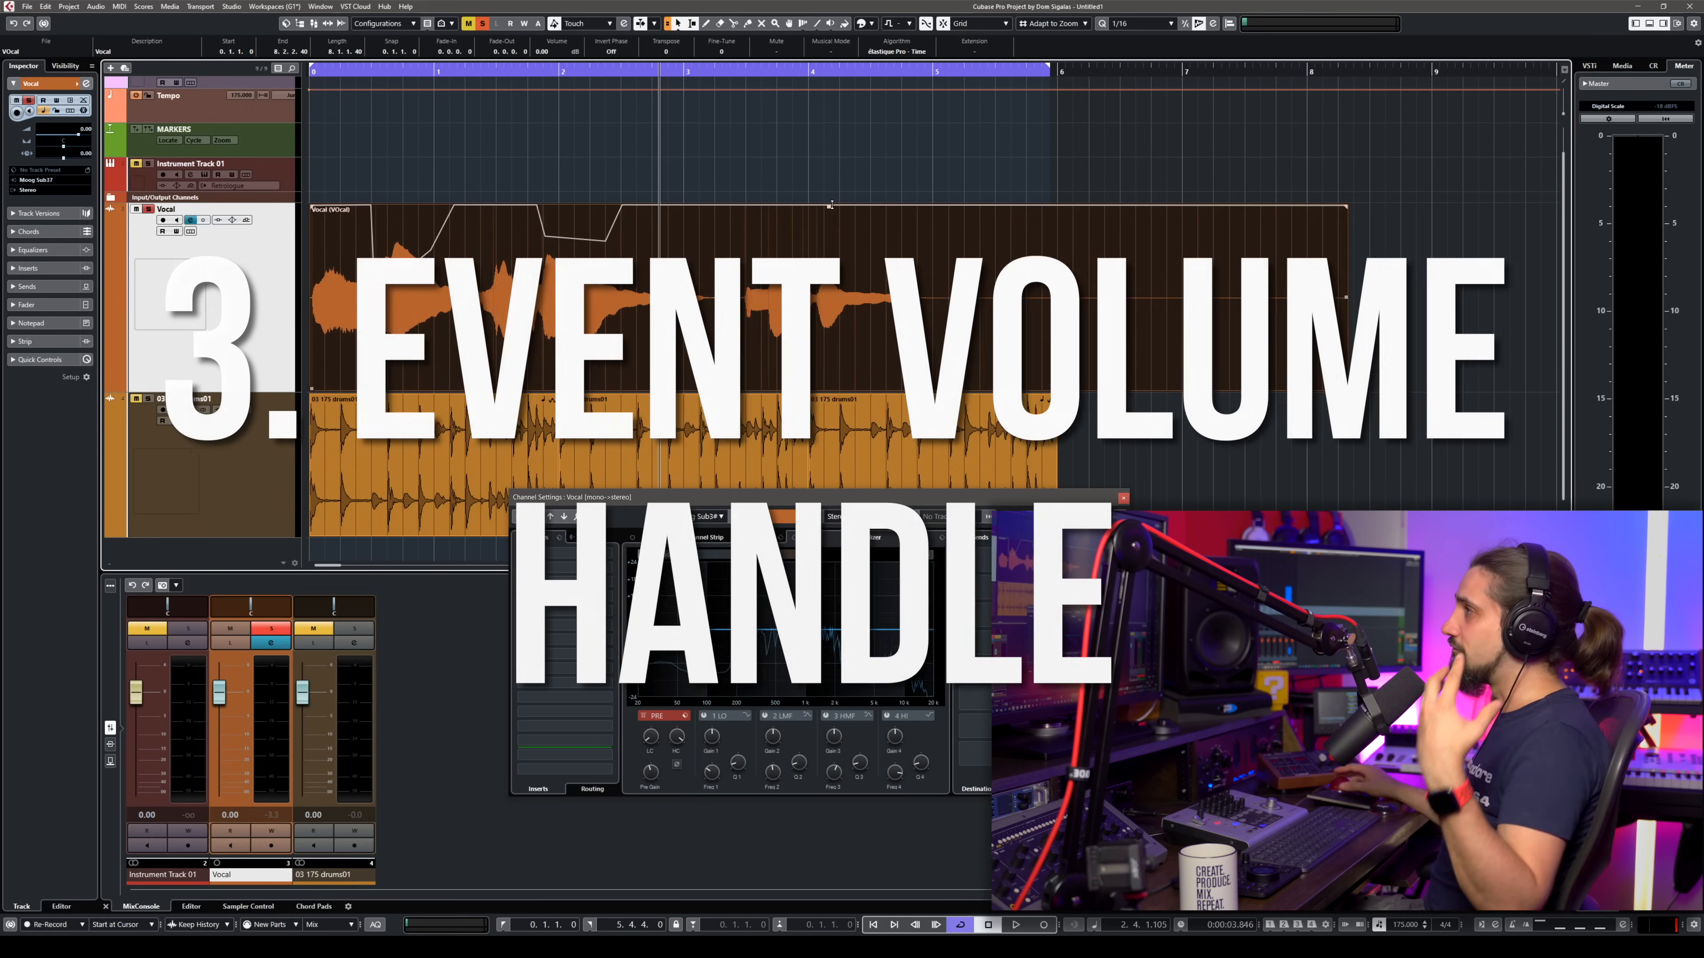
# - Lower the whole vocal event's volume handle to about -2 dB
pyautogui.moveTo(829, 204); pyautogui.dragTo(829, 212)
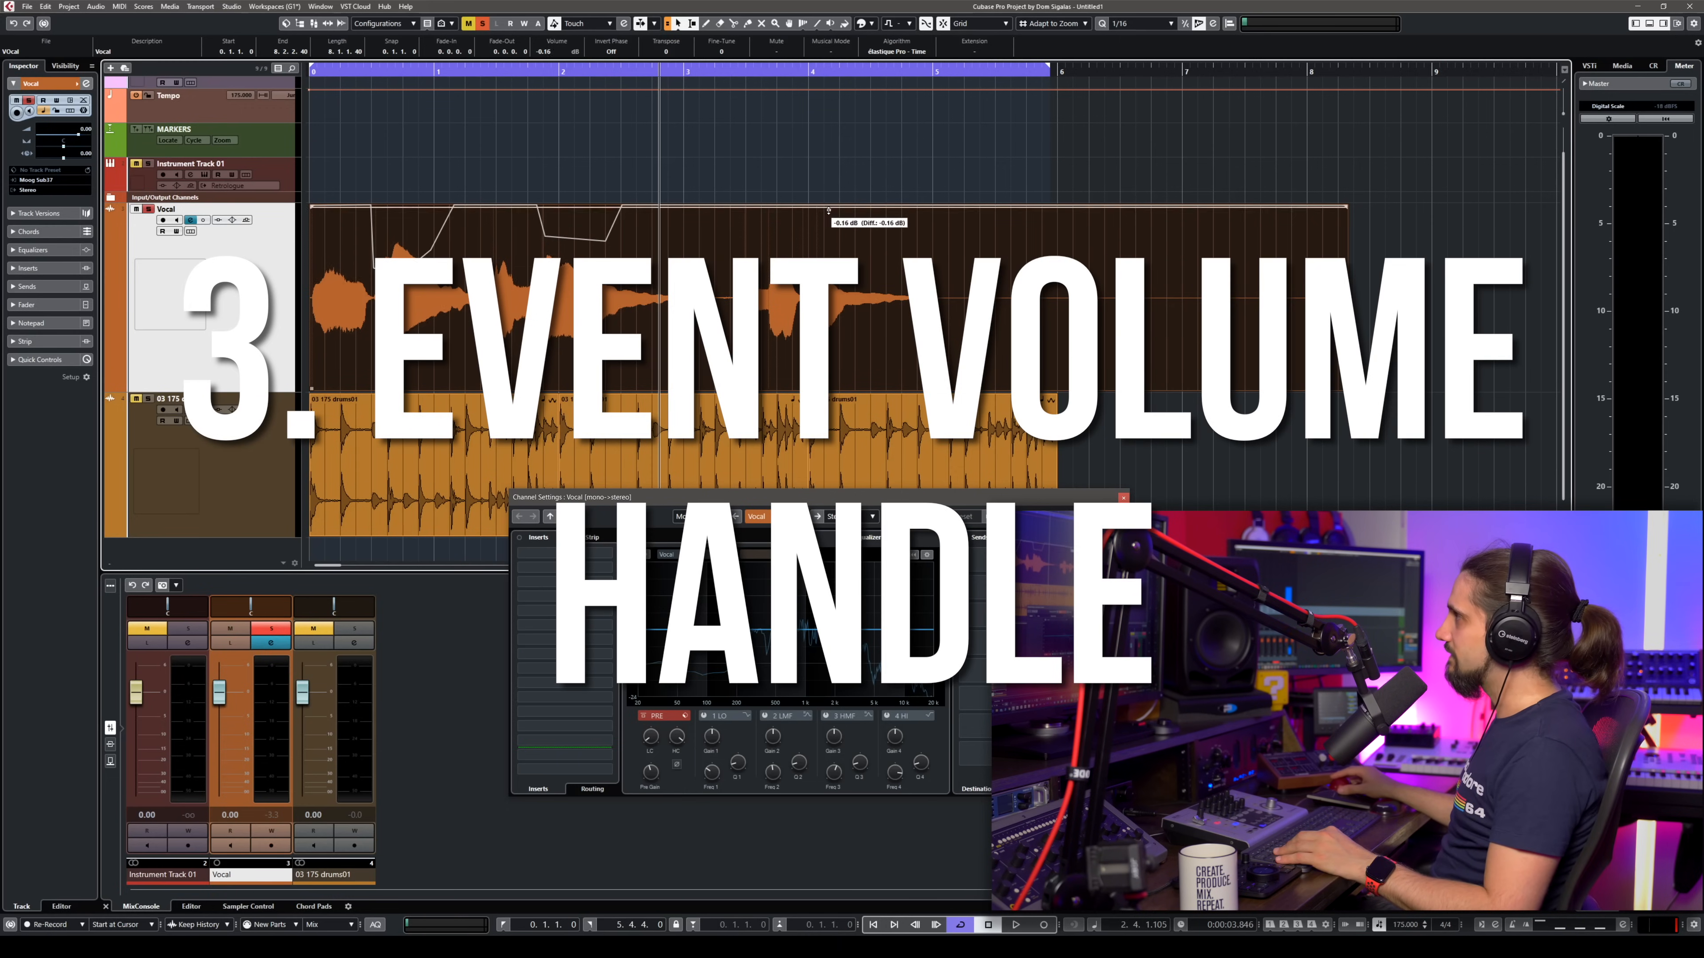
pyautogui.moveTo(829, 209); pyautogui.dragTo(829, 296)
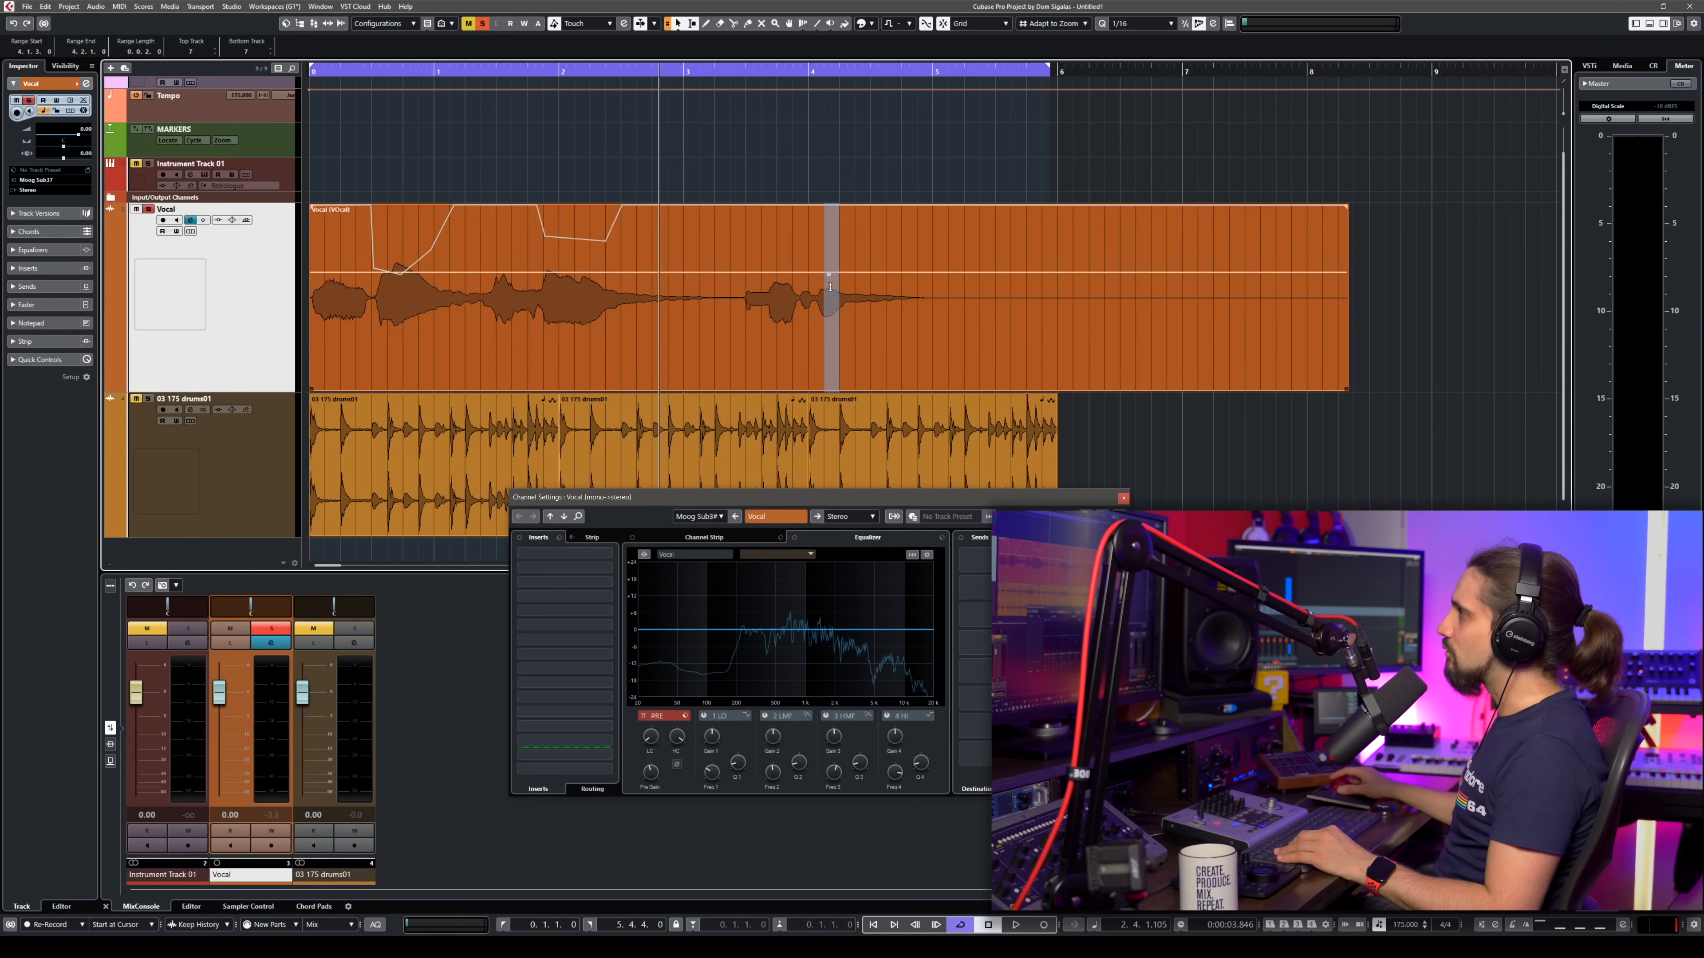
pyautogui.moveTo(826, 272); pyautogui.dragTo(820, 342)
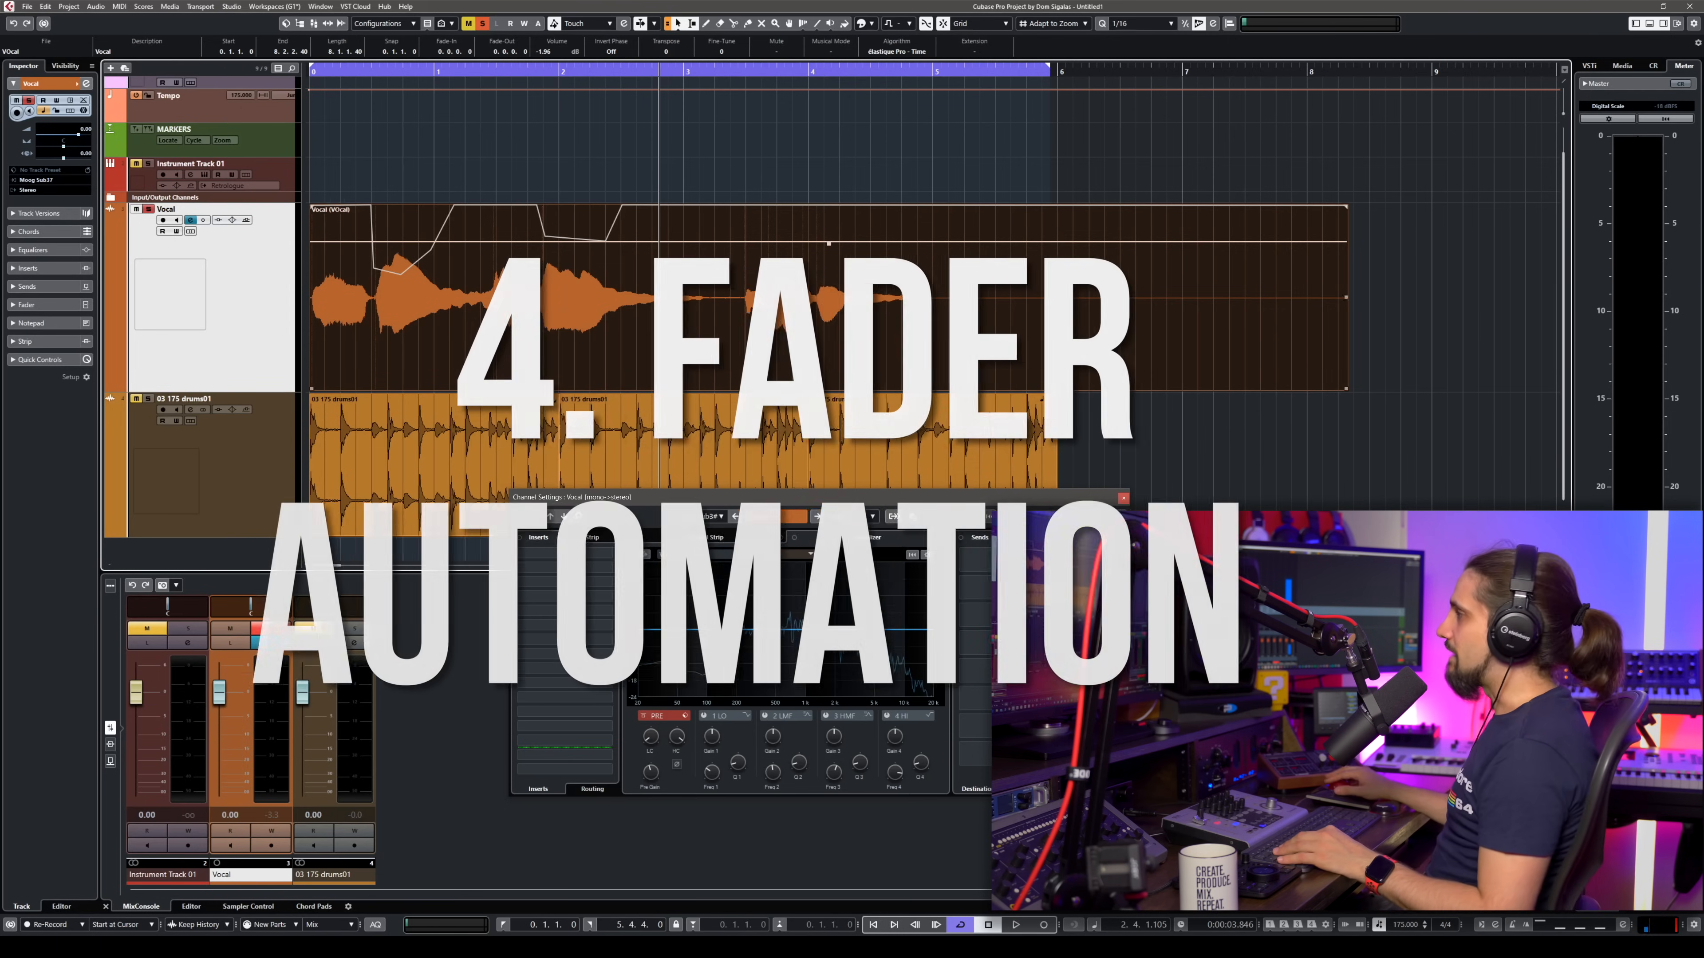
# - Set the vocal fader near 1.6 dB and expand its Volume automation lane with Write enabled
pyautogui.moveTo(229, 696); pyautogui.dragTo(229, 679)
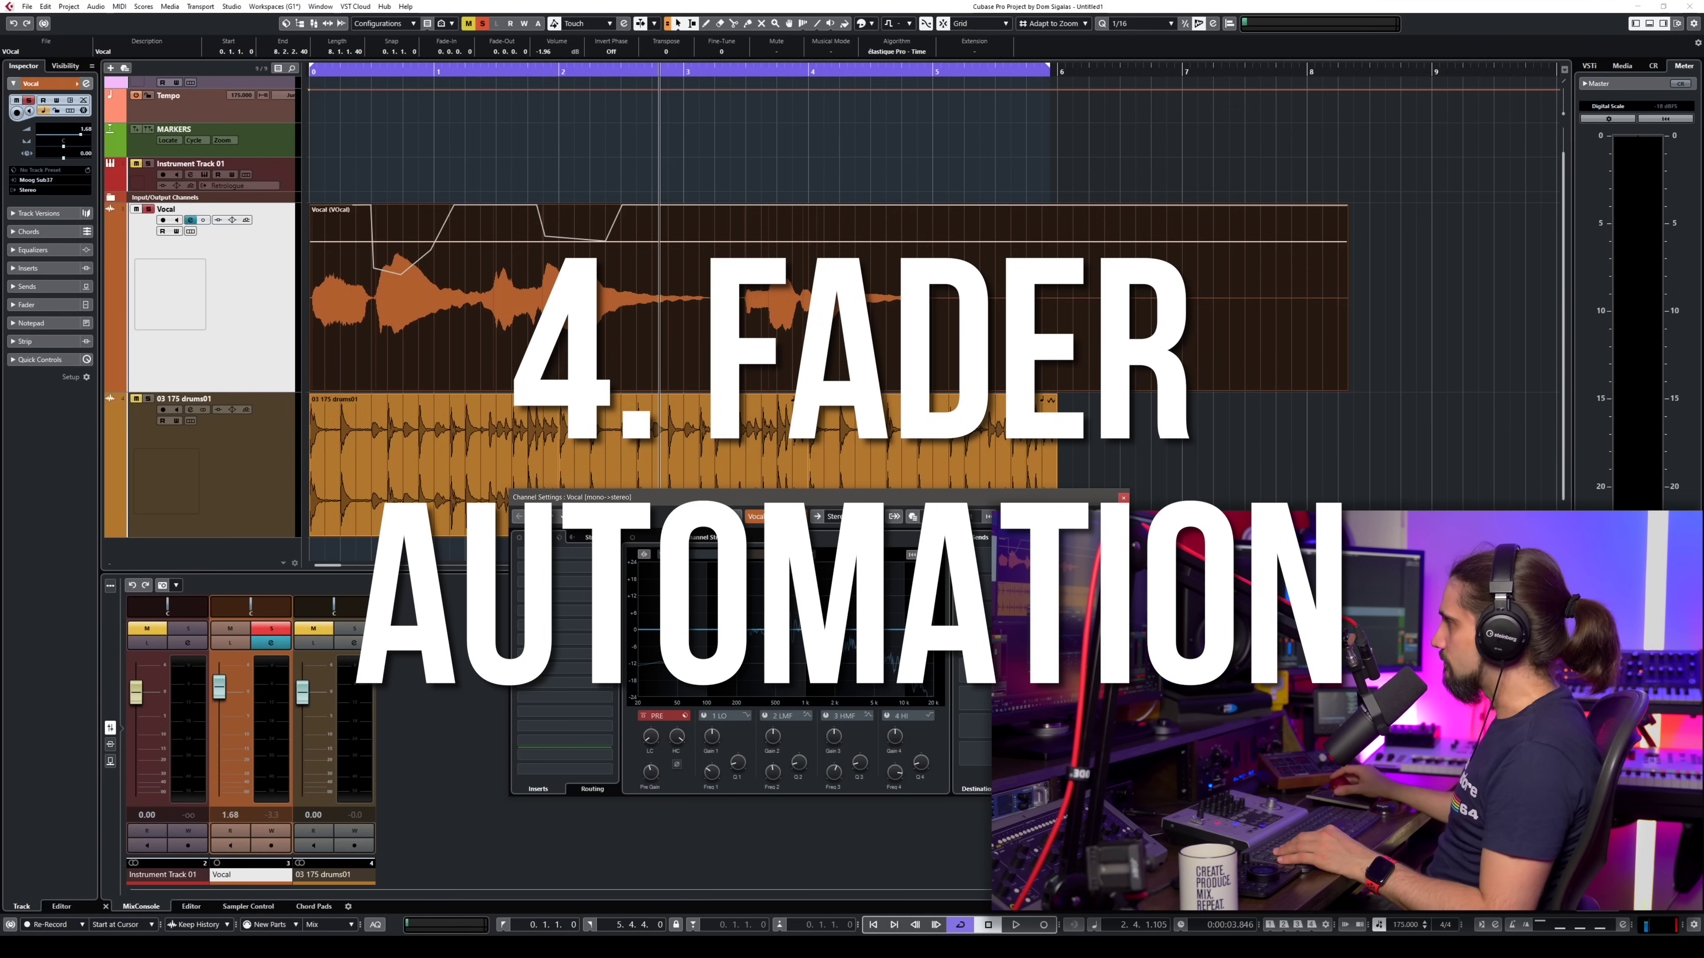
pyautogui.moveTo(231, 690); pyautogui.dragTo(231, 717)
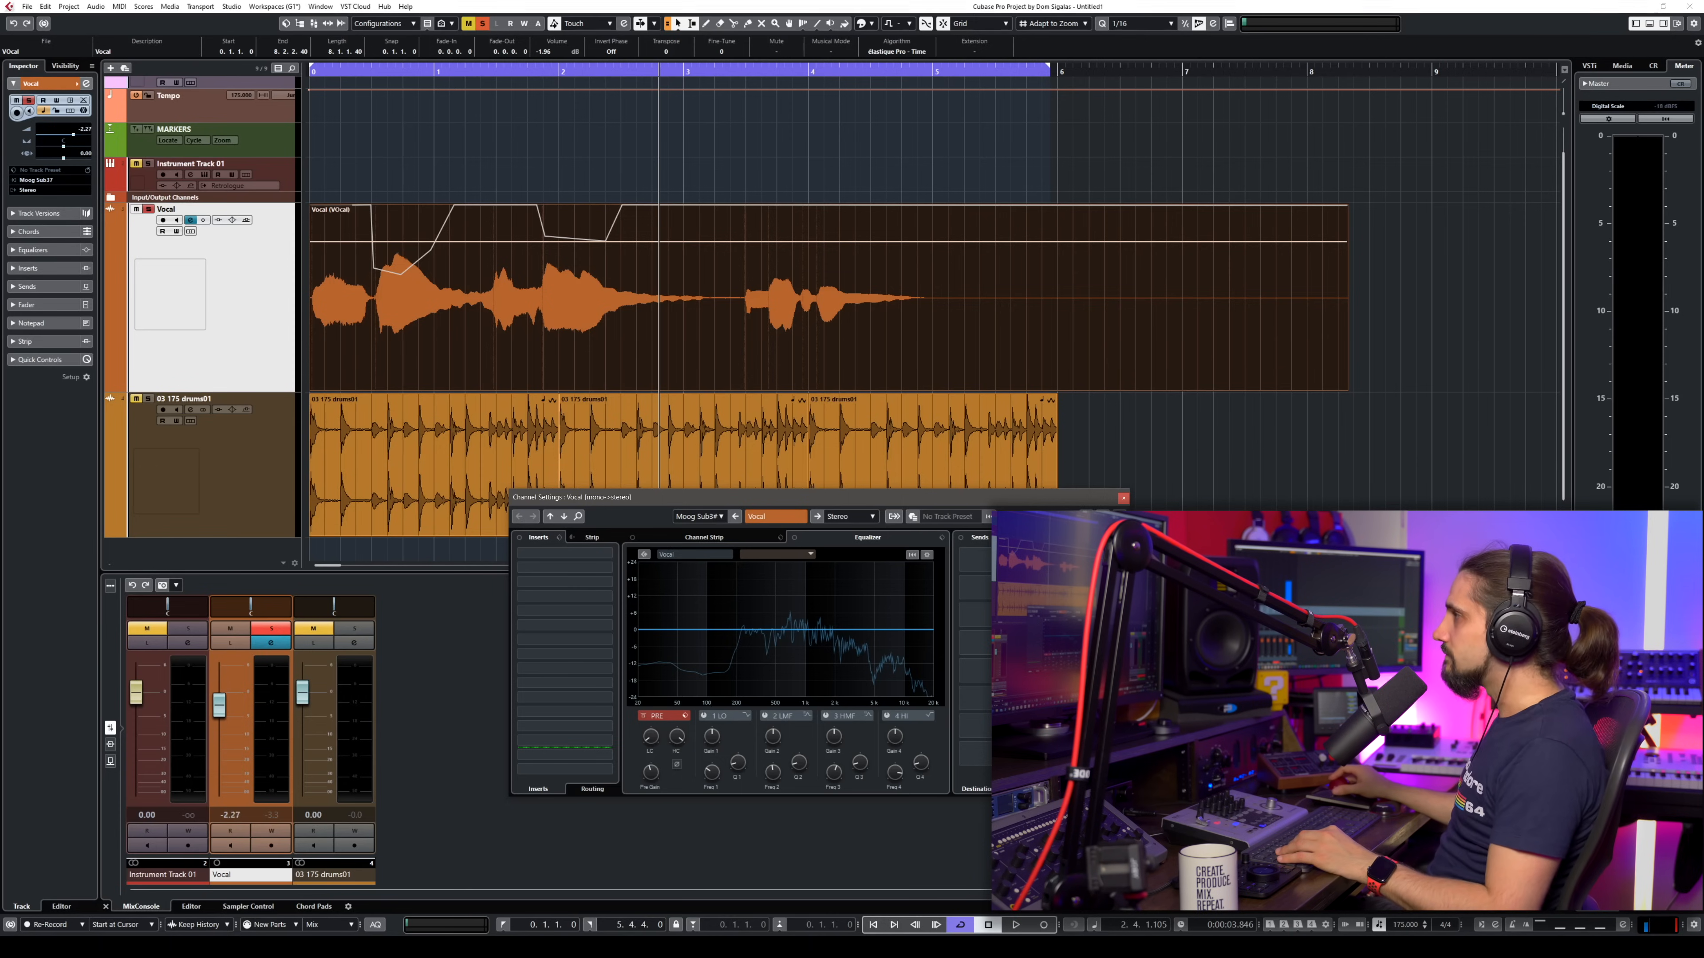
pyautogui.click(1123, 498)
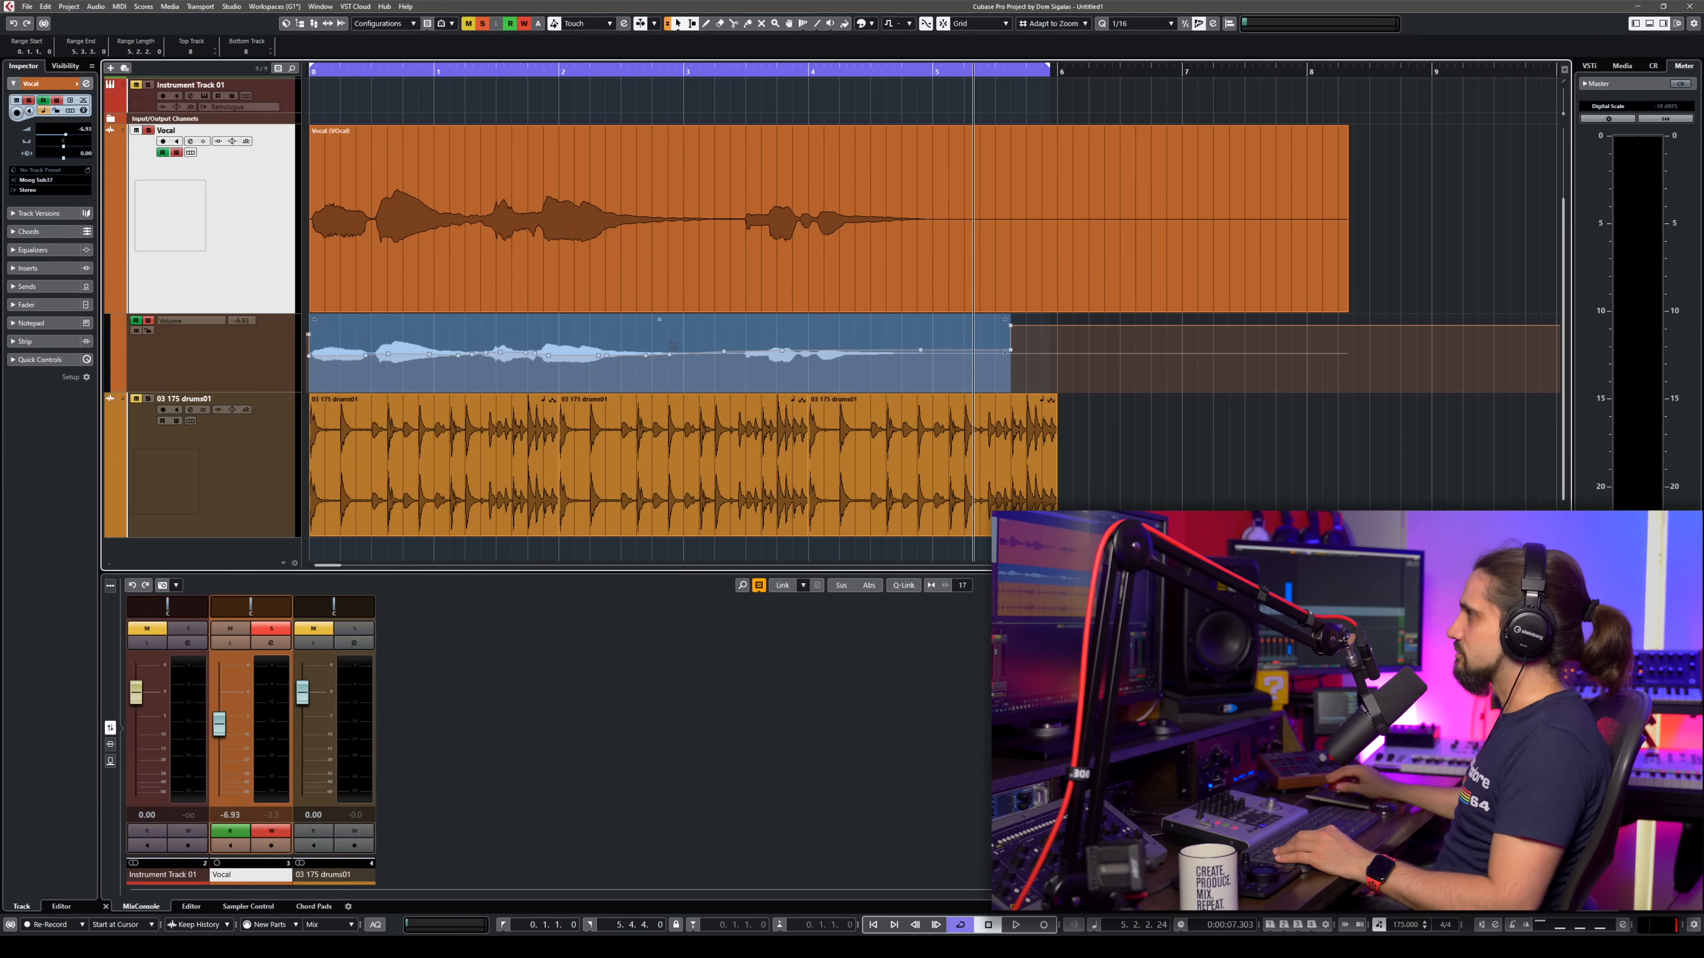
# - Write fader rides into the vocal Volume lane during playback and adjust a point near the start
pyautogui.moveTo(228, 706); pyautogui.dragTo(229, 712)
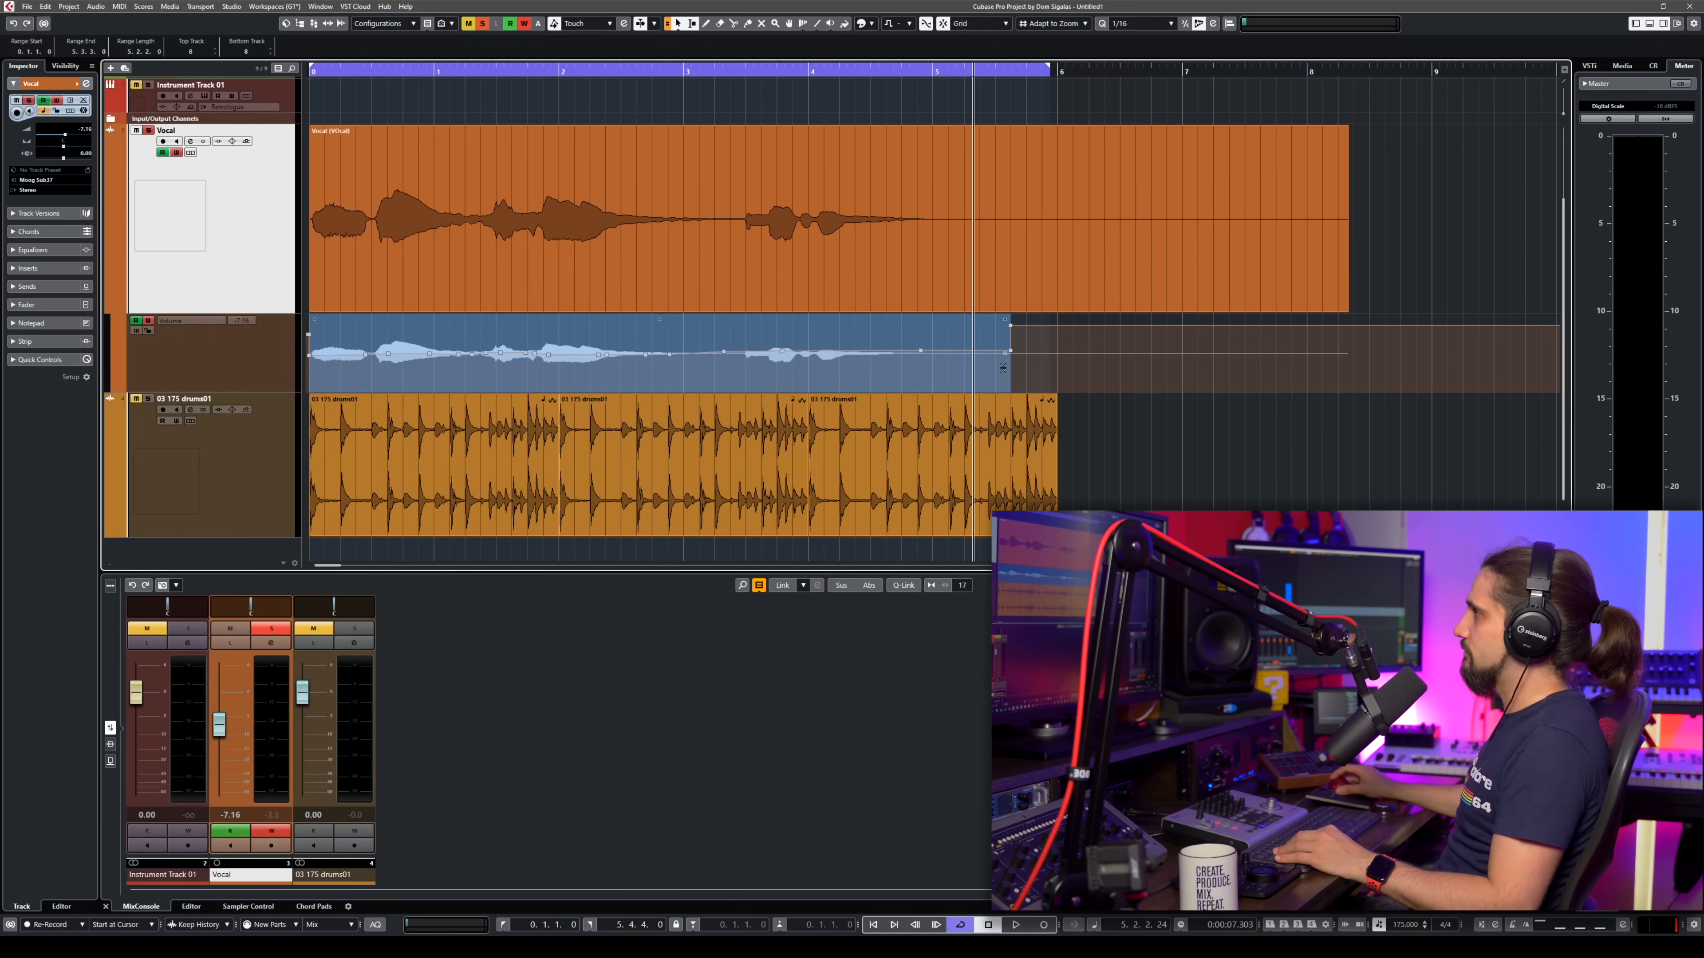
pyautogui.moveTo(228, 749); pyautogui.dragTo(228, 721)
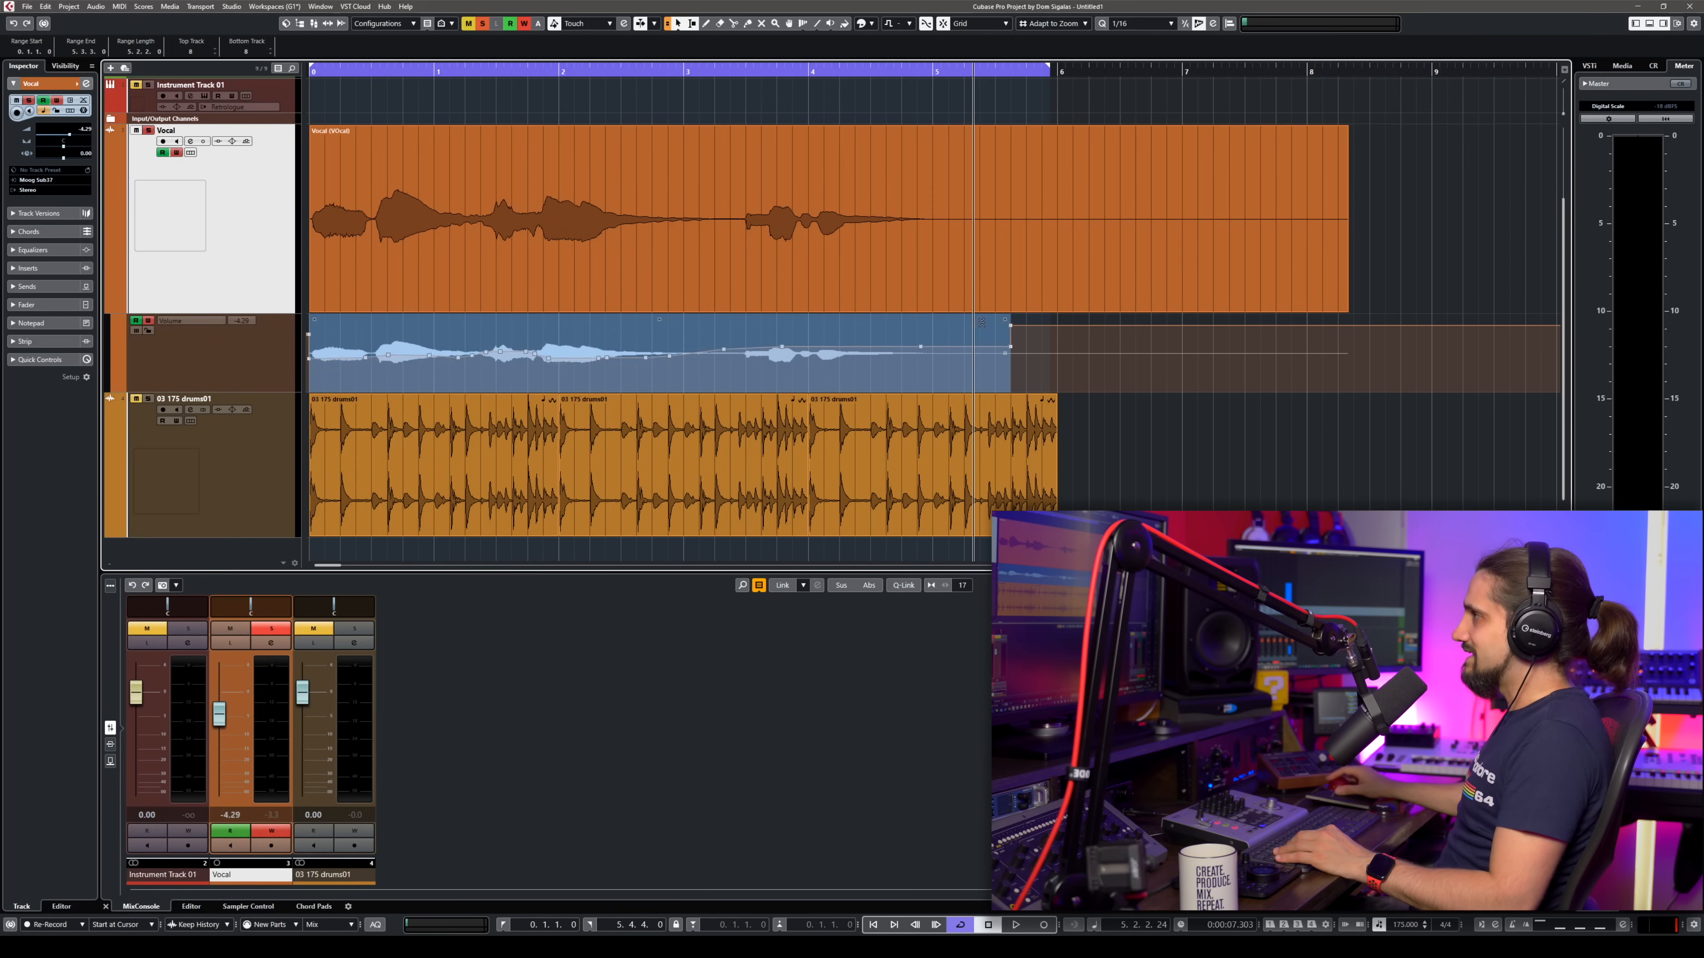
pyautogui.moveTo(221, 712); pyautogui.dragTo(221, 744)
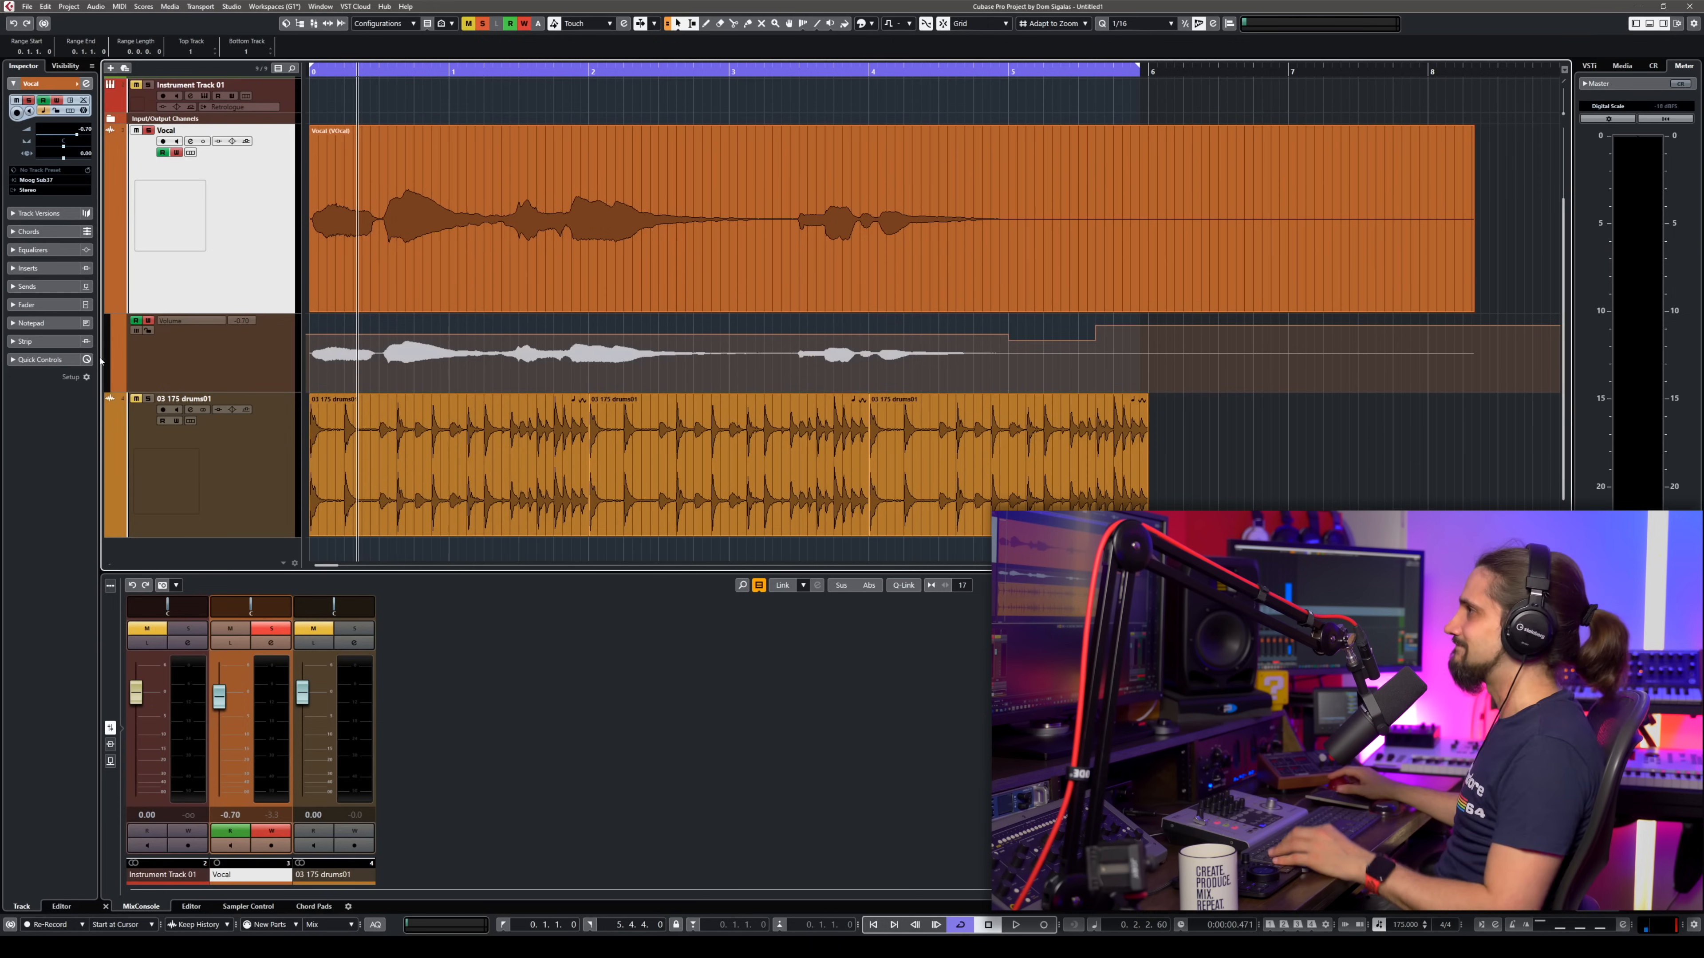
pyautogui.moveTo(386, 335); pyautogui.dragTo(401, 334)
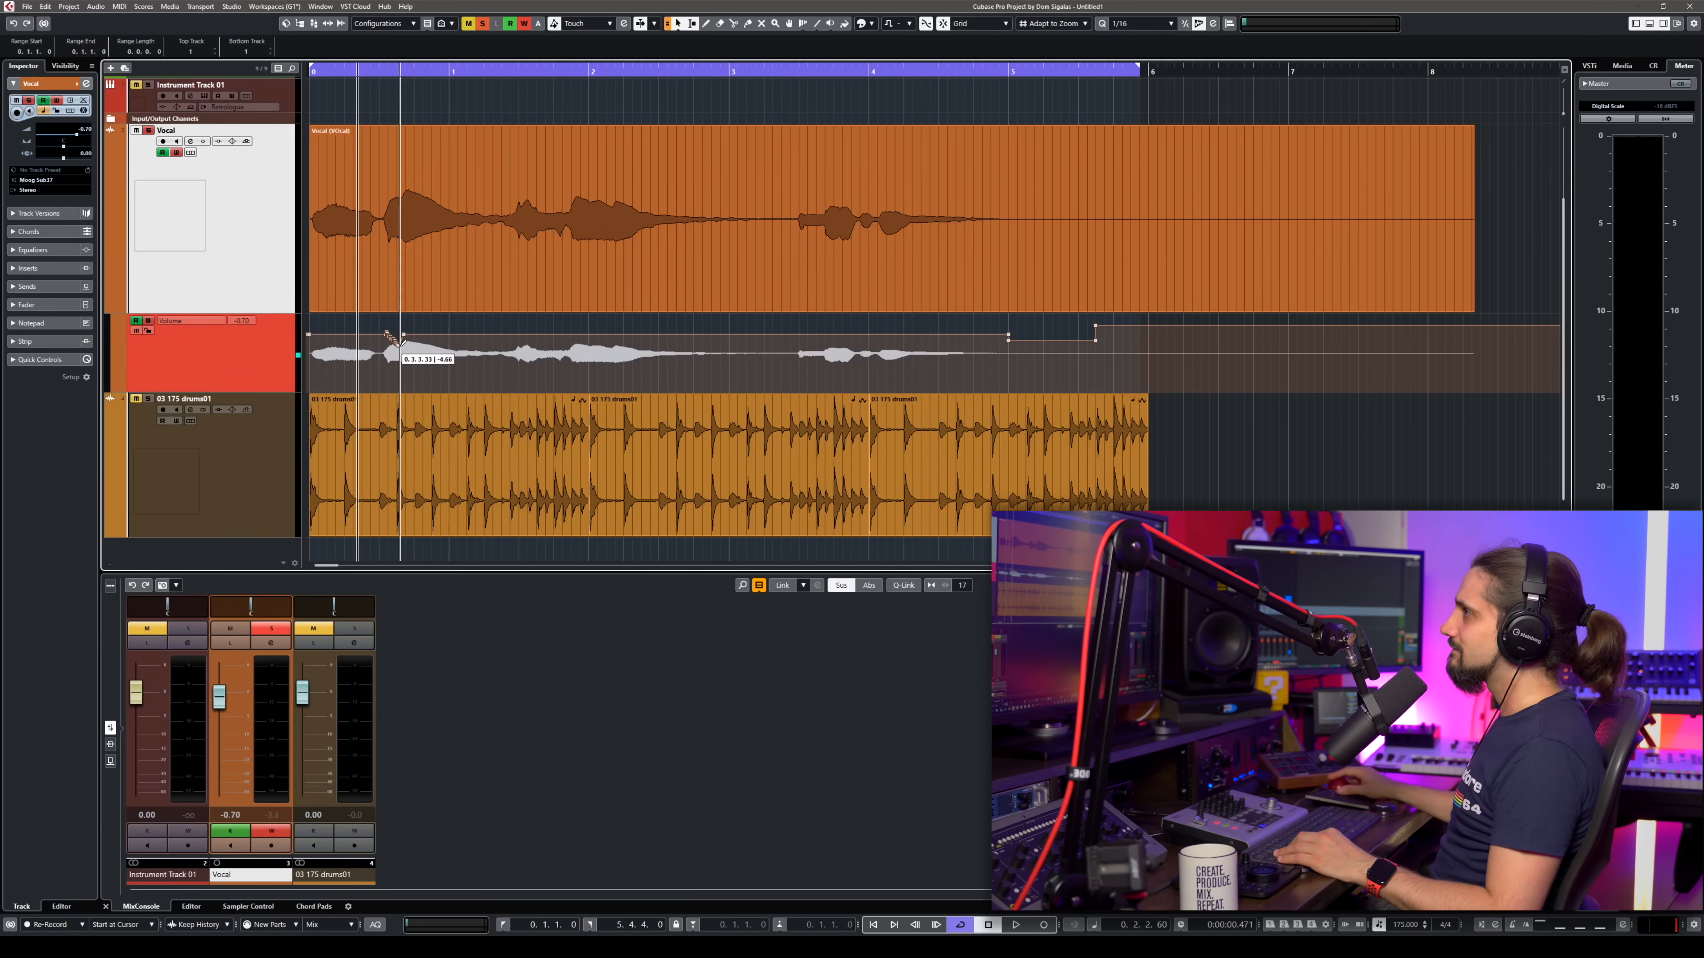